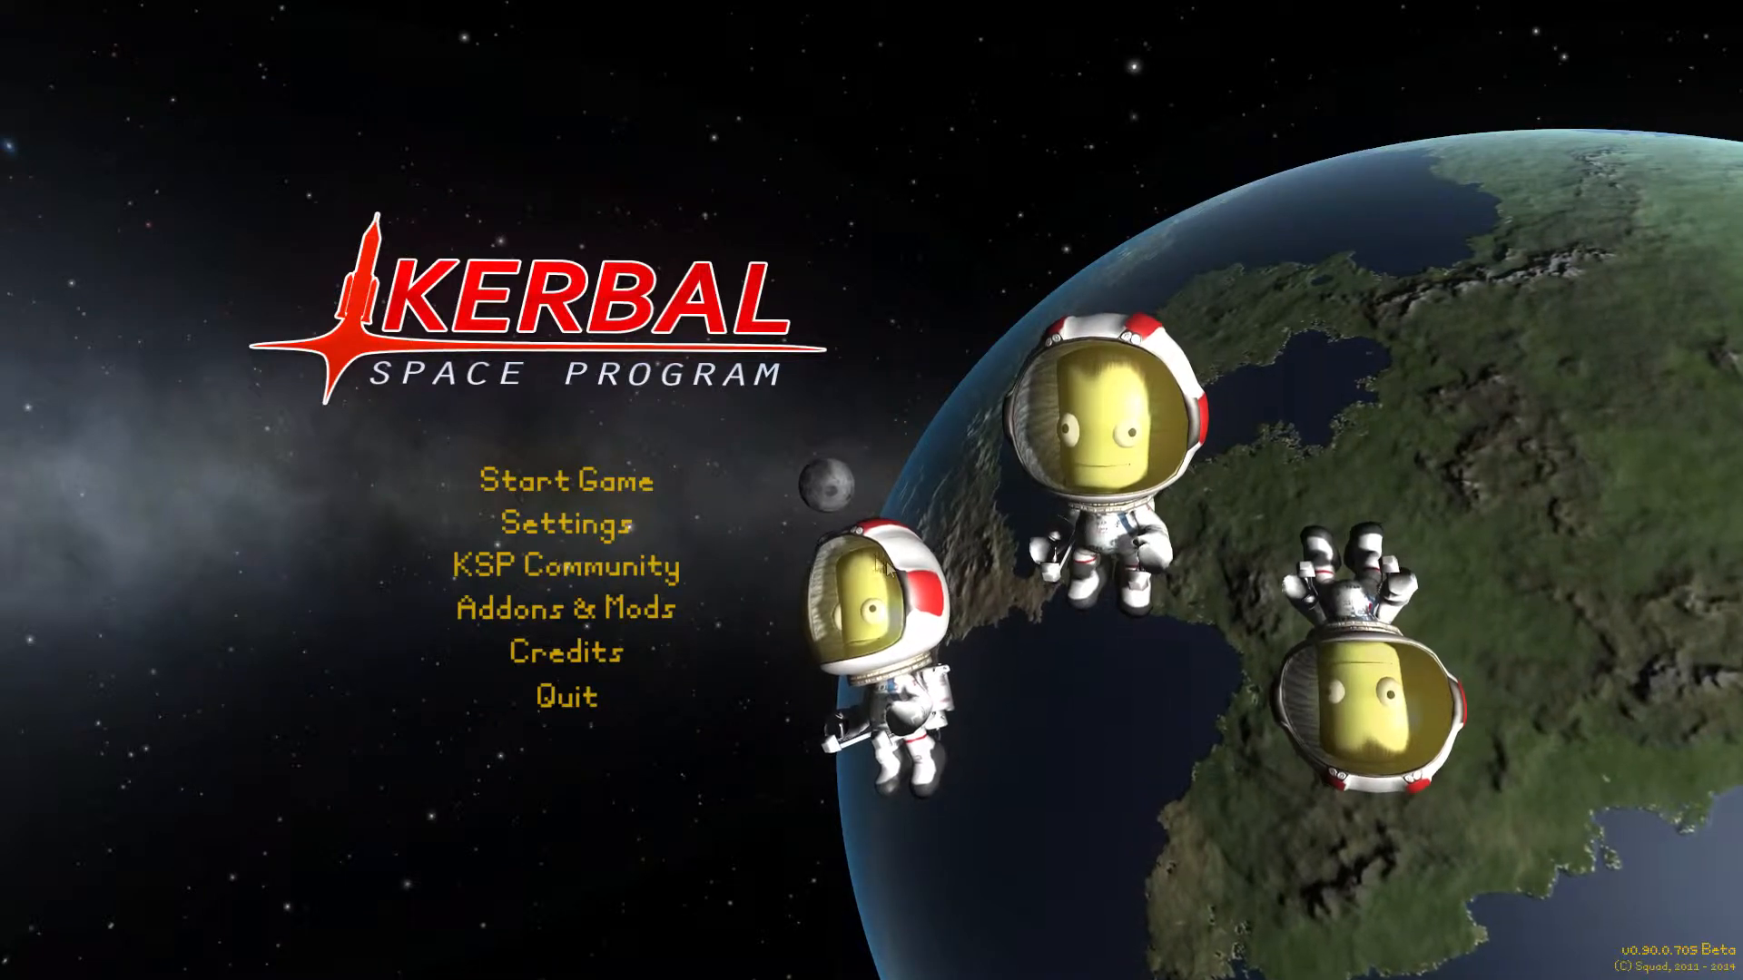
pyautogui.moveTo(567, 481)
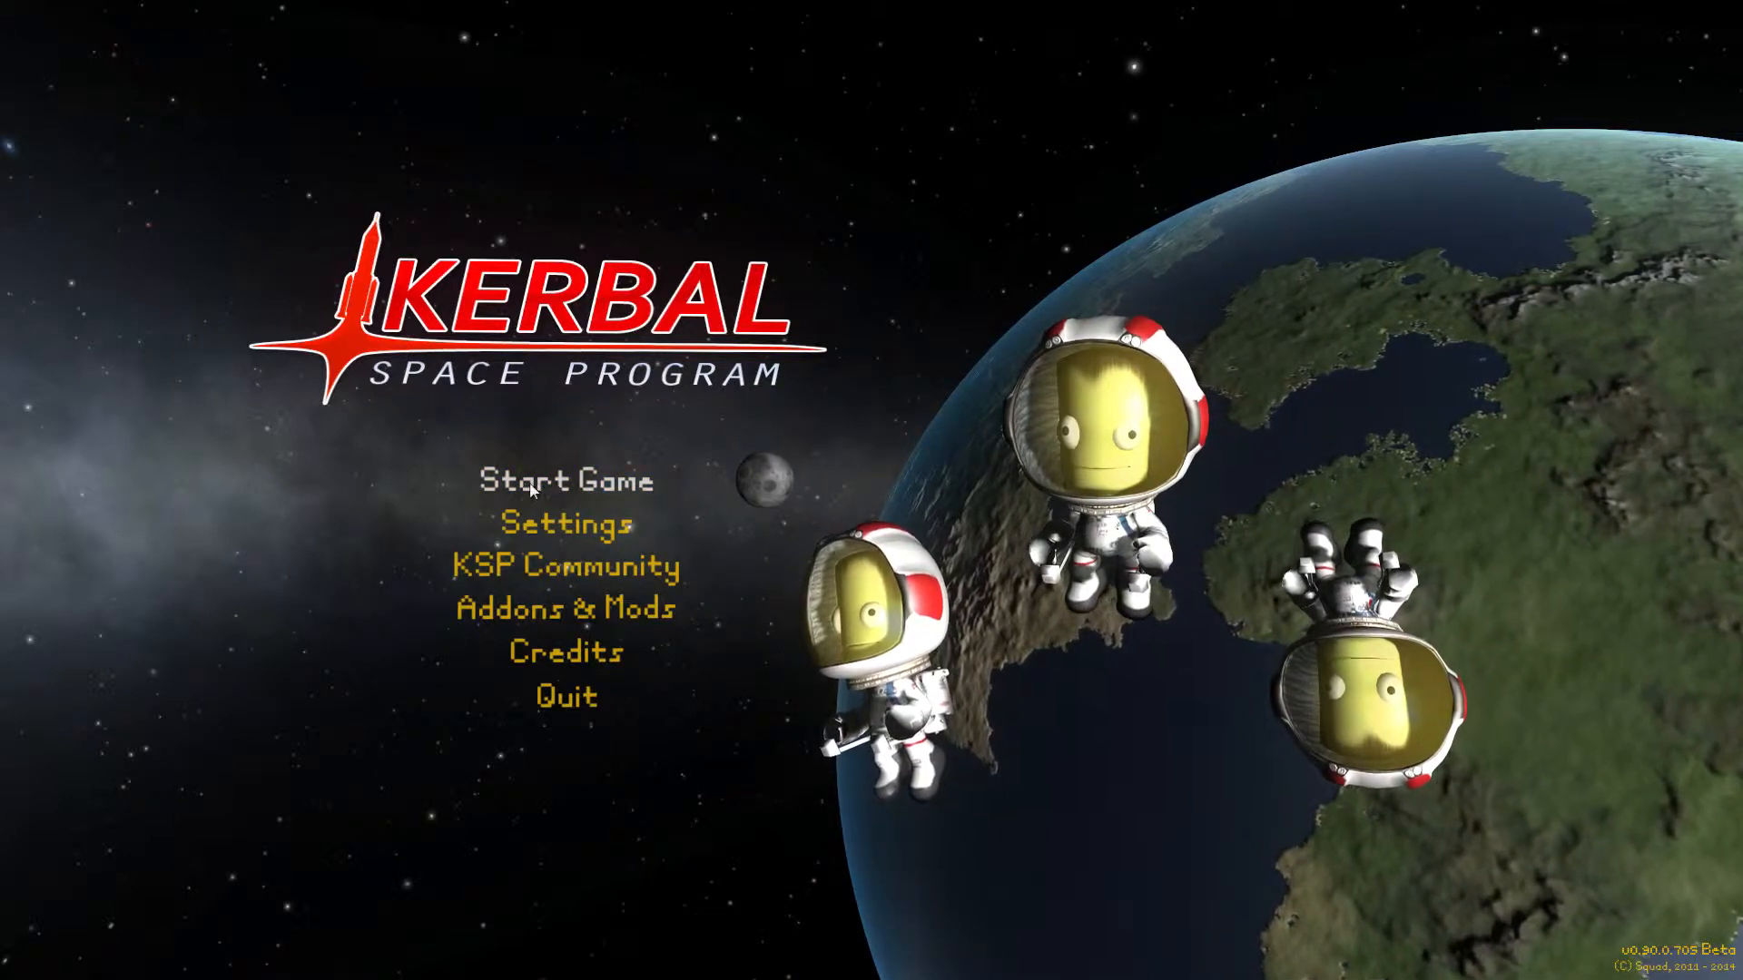
# Step: Open the Start Game choices from the title menu
pyautogui.click(566, 480)
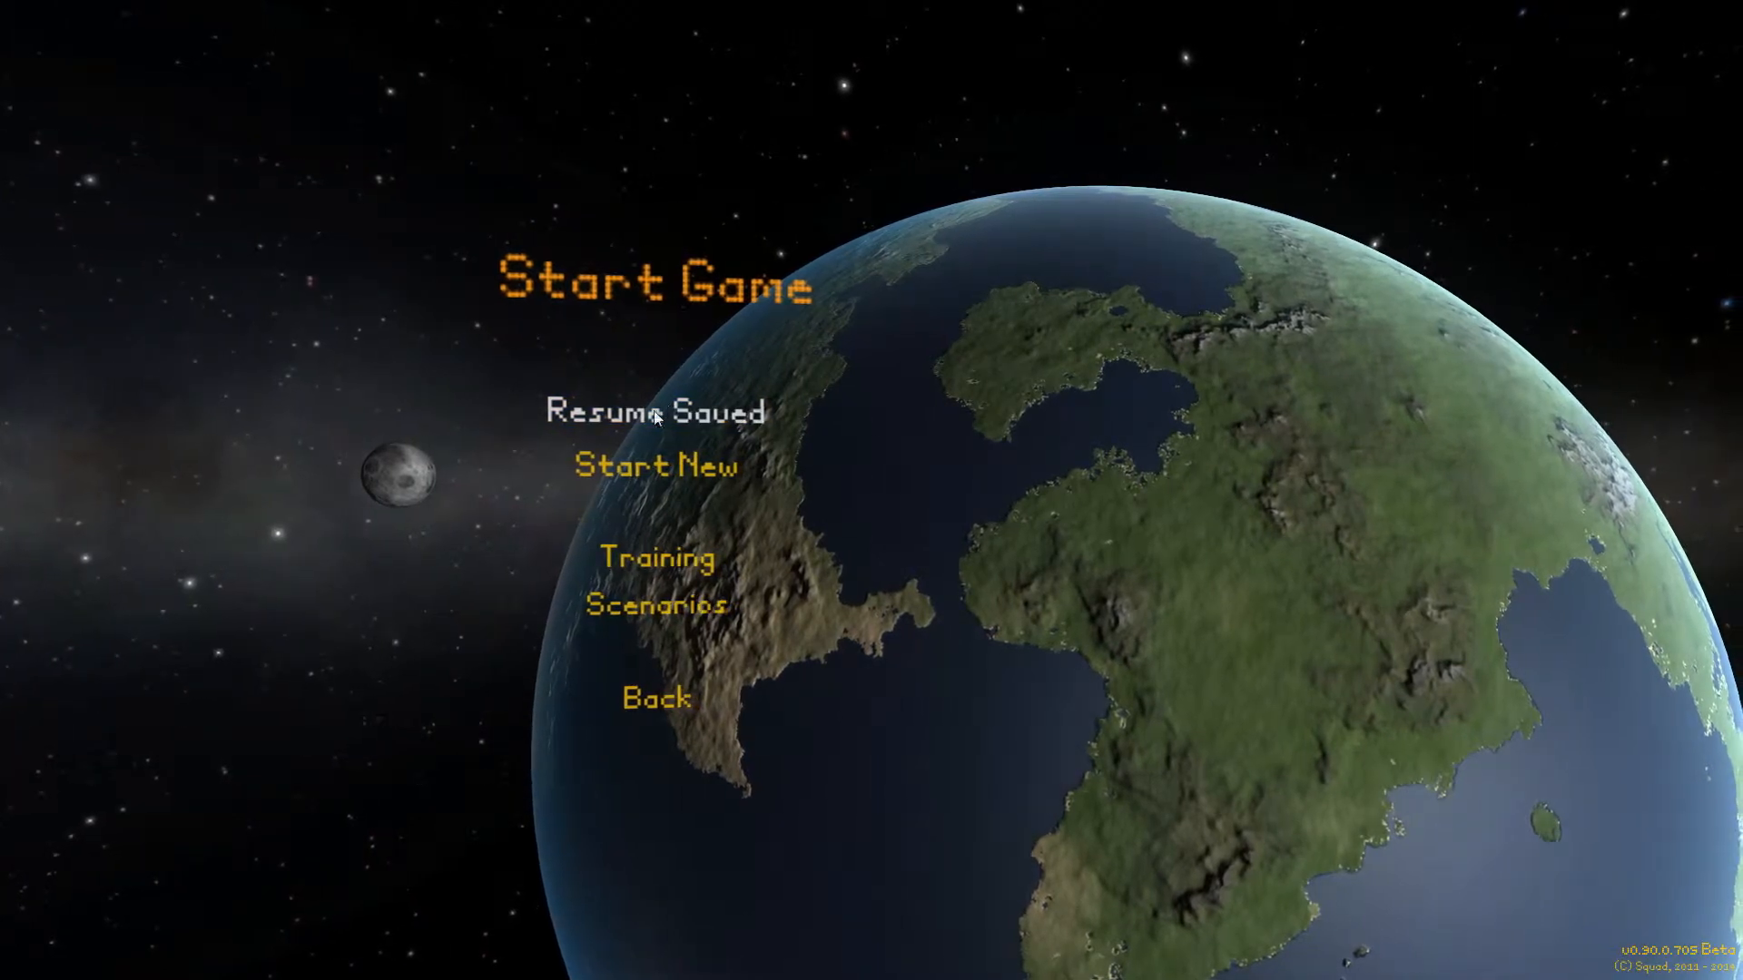
# Step: Begin a new game named 'knight' and accept the rocket flag
pyautogui.click(654, 465)
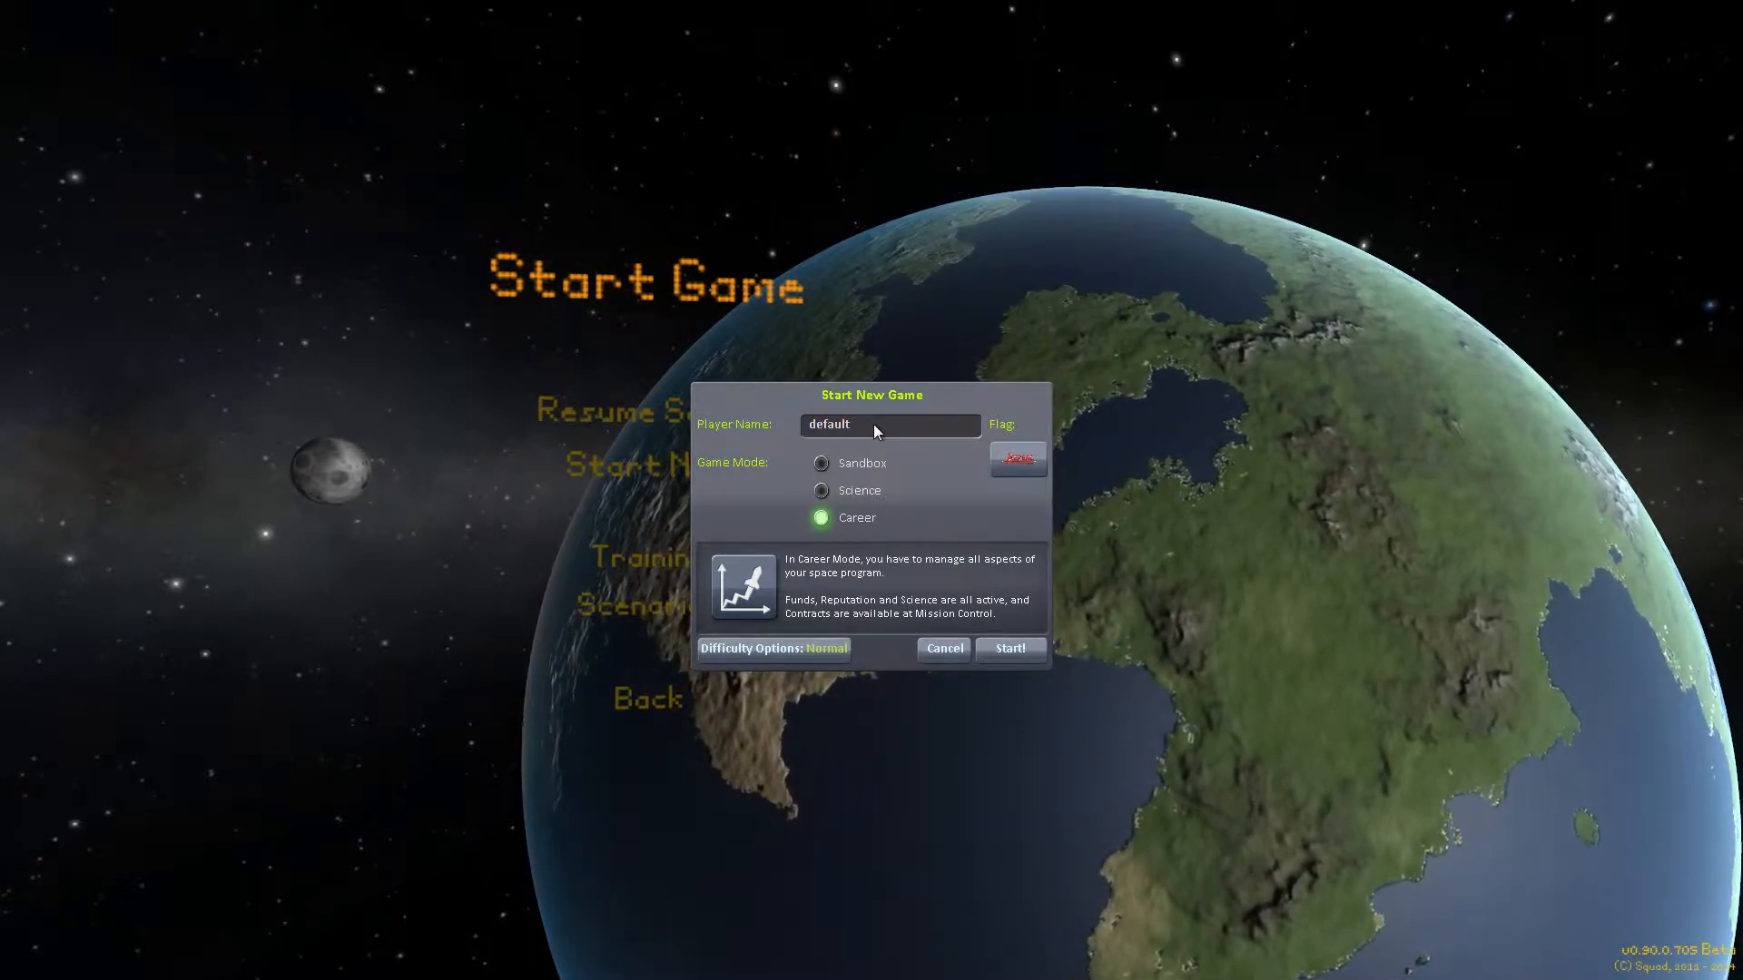
pyautogui.click(890, 425)
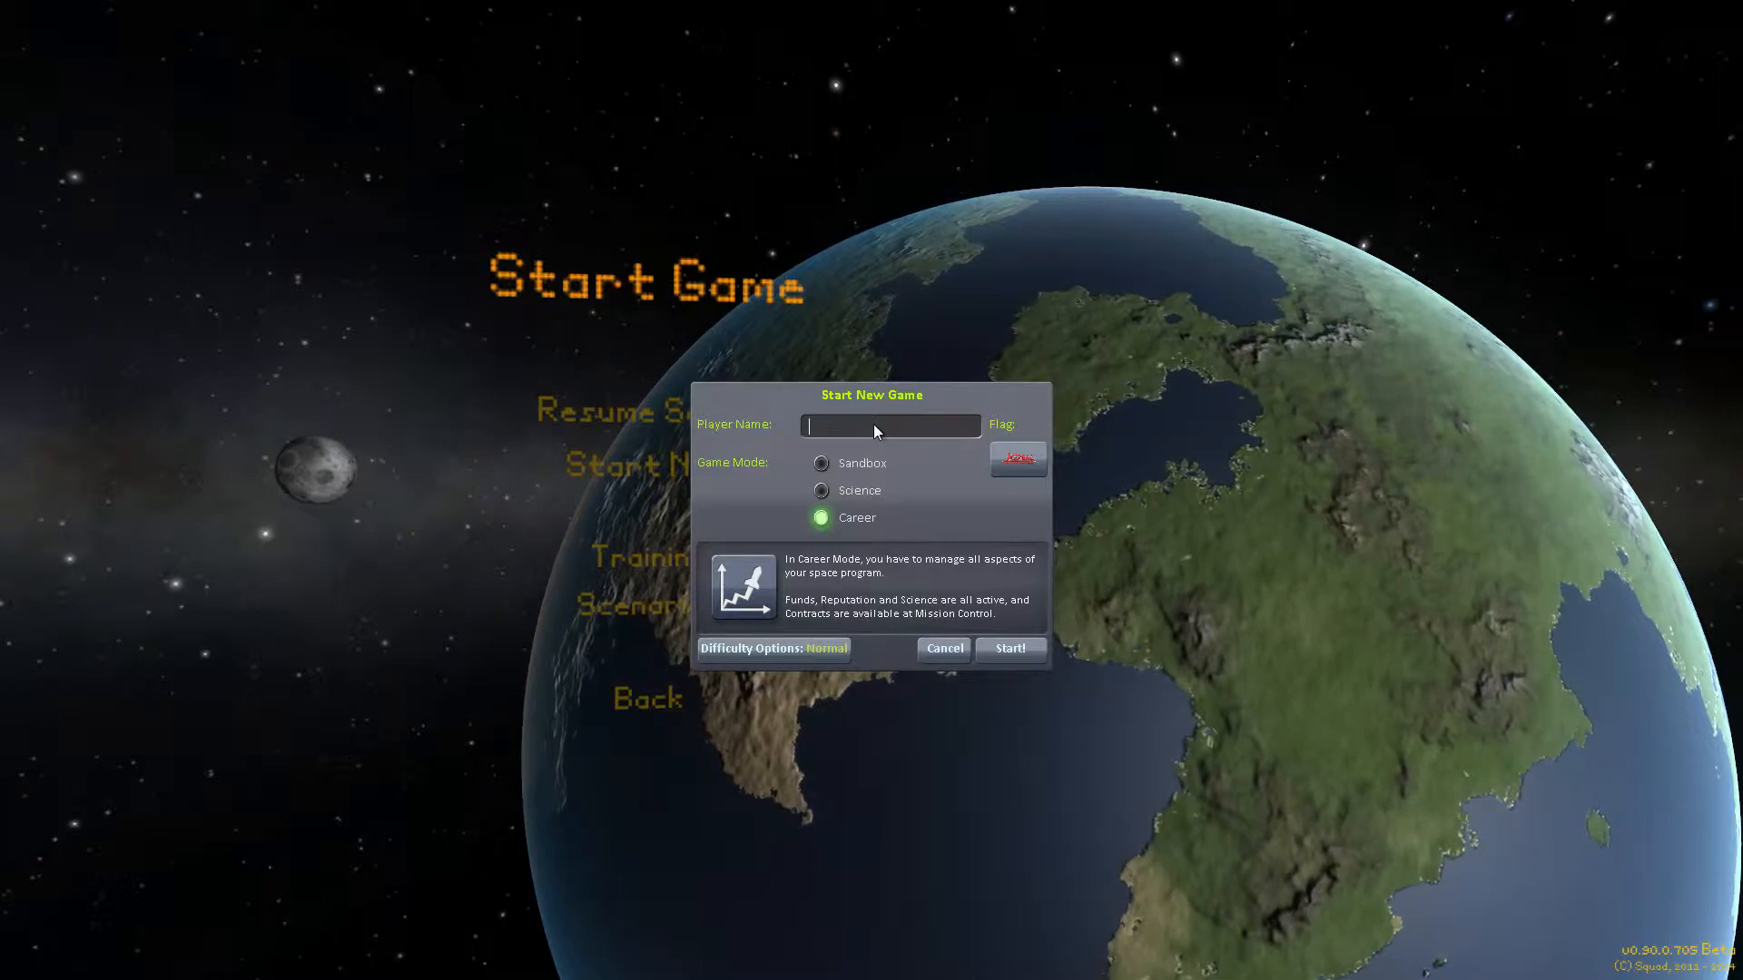
pyautogui.write('knight')
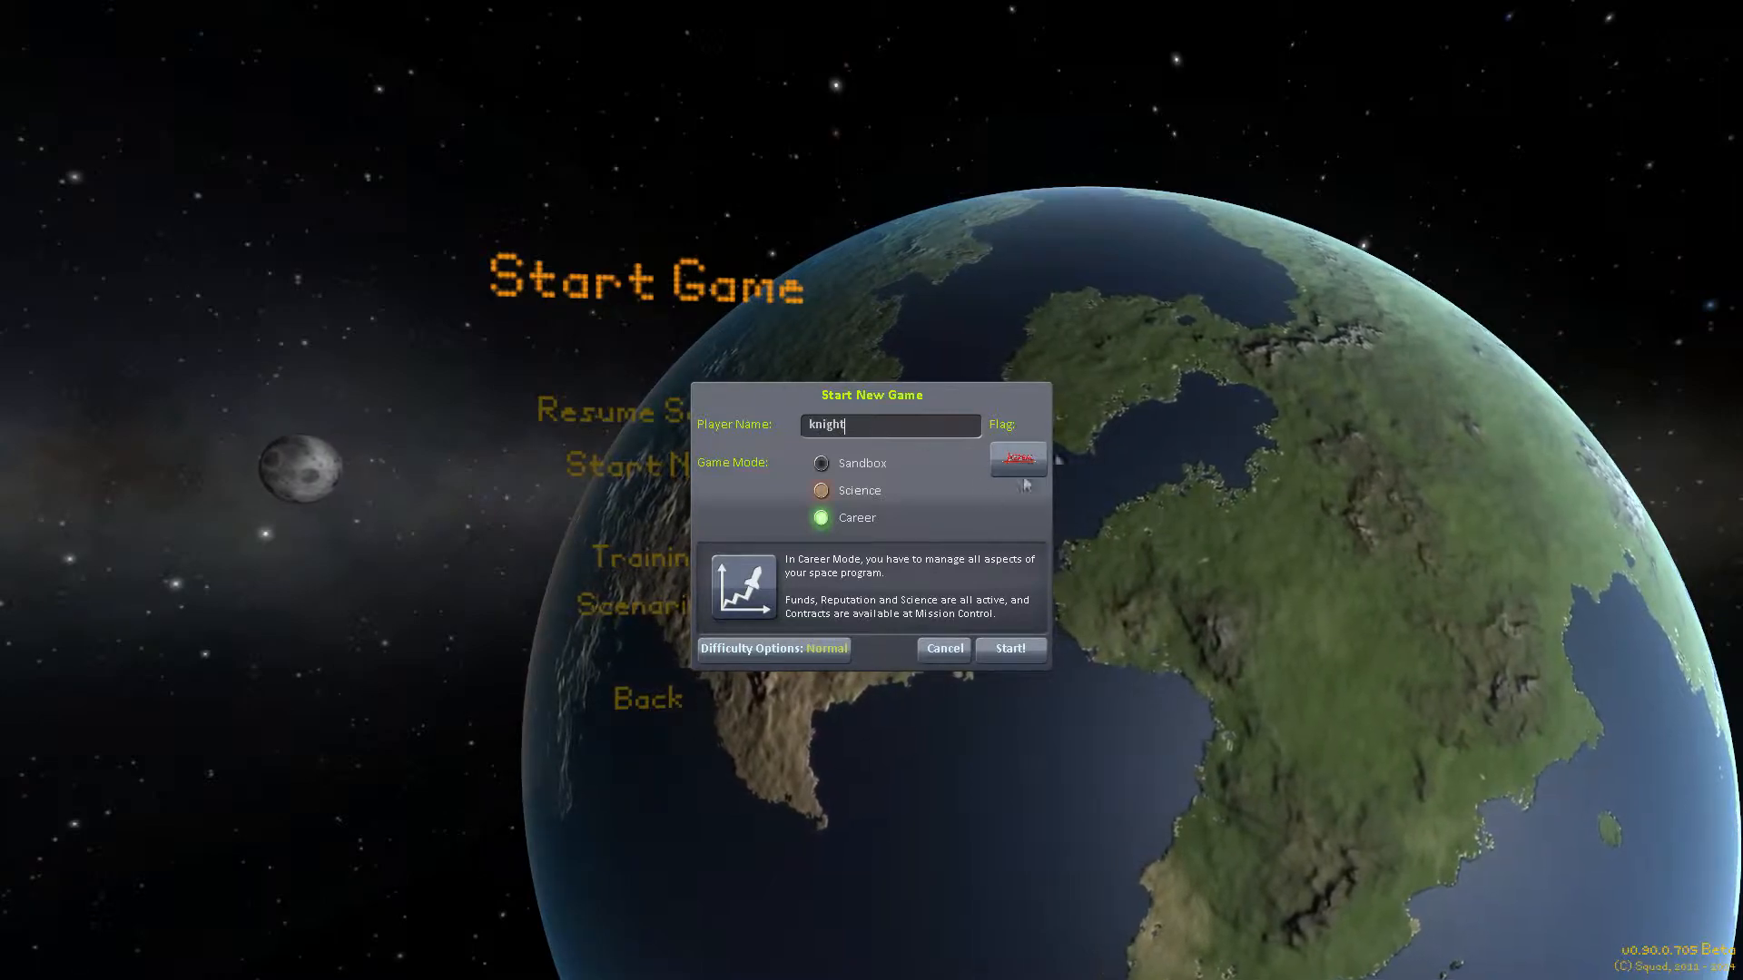
pyautogui.click(1015, 460)
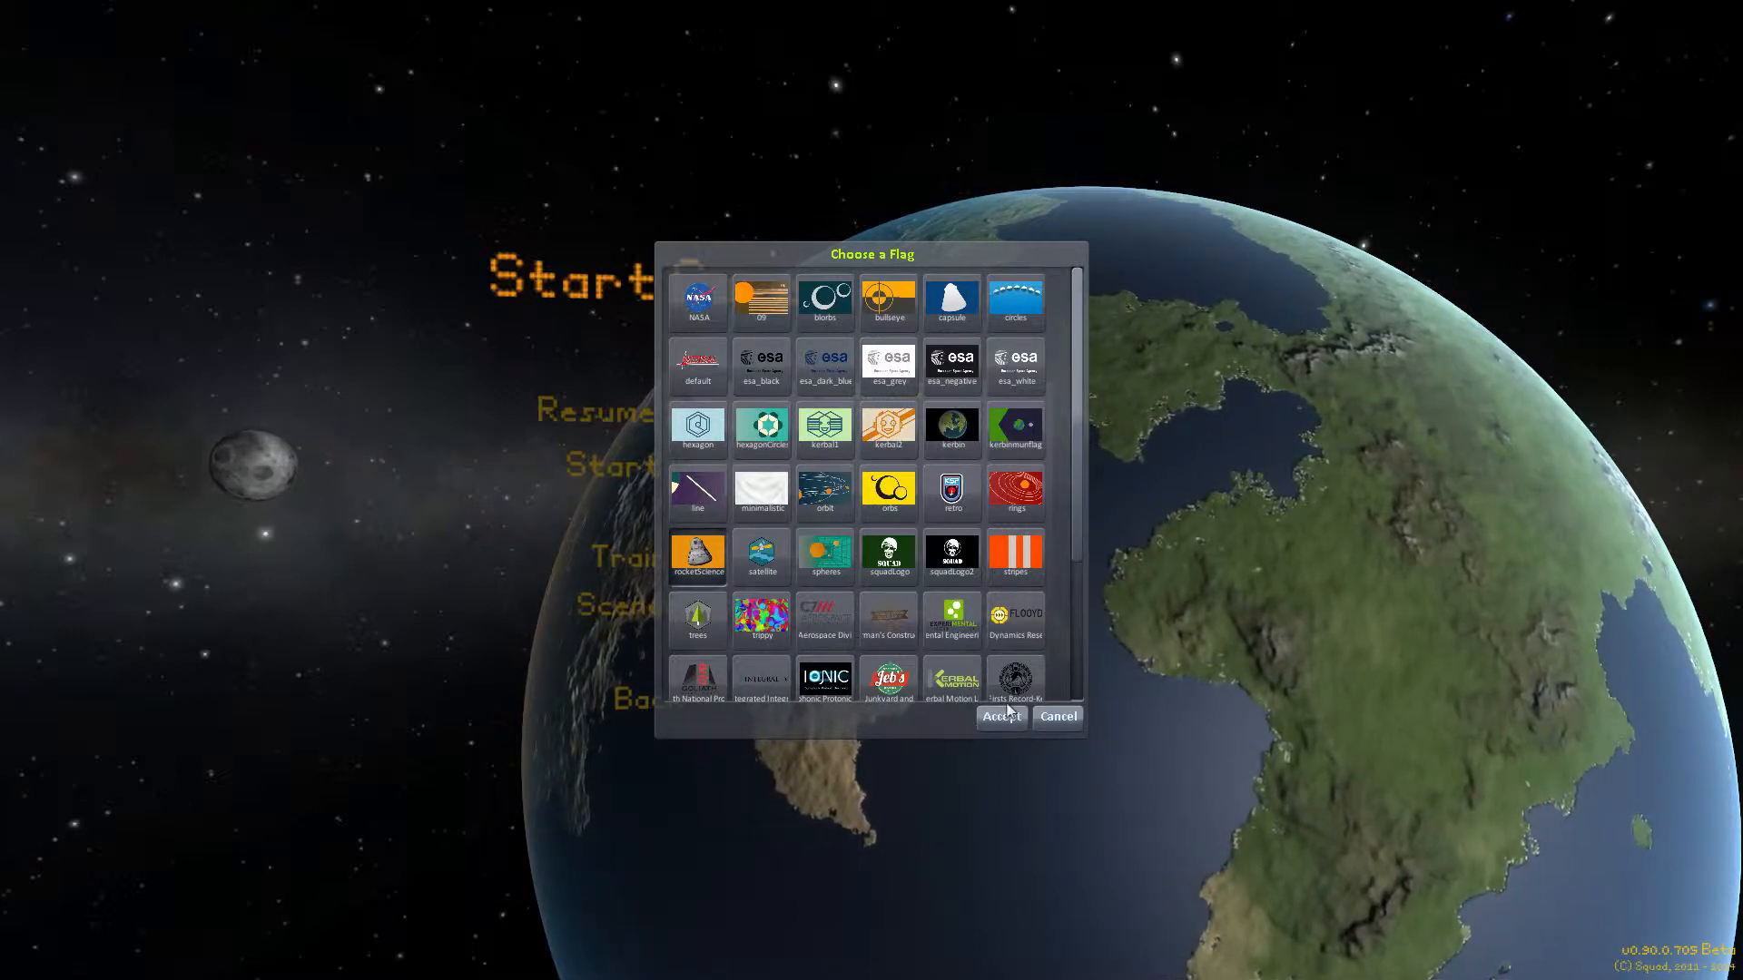
pyautogui.click(999, 717)
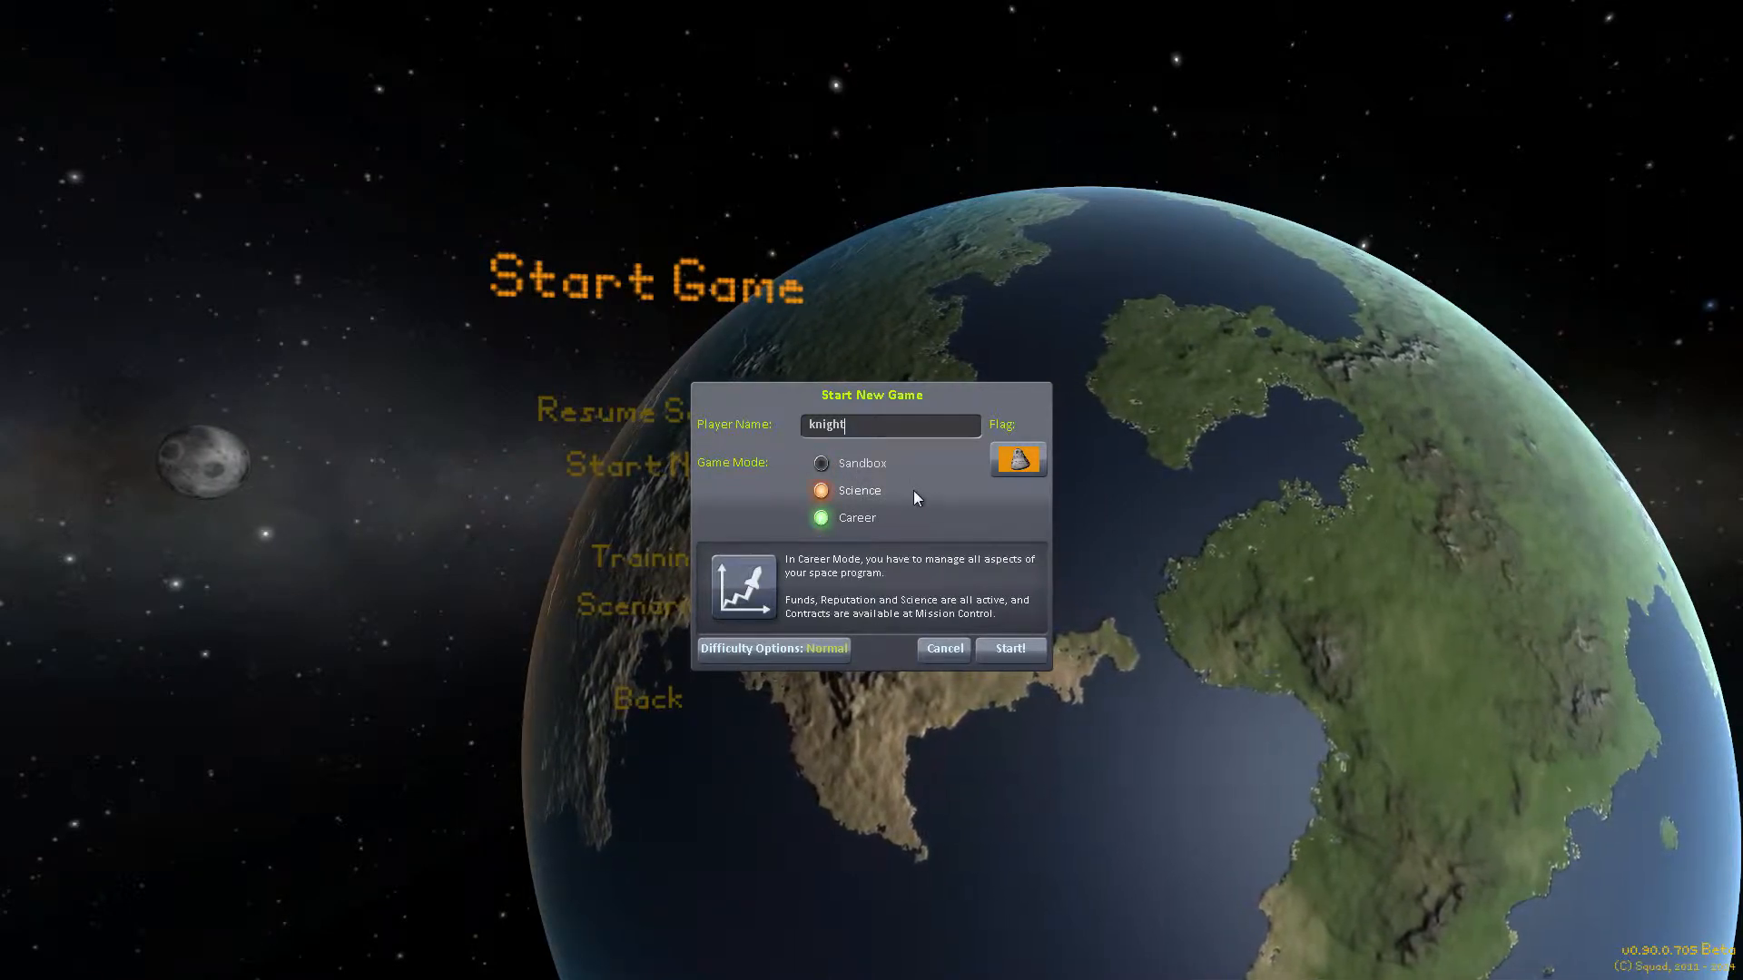
# Step: Preview the Sandbox and Science modes, then select Career mode
pyautogui.click(821, 464)
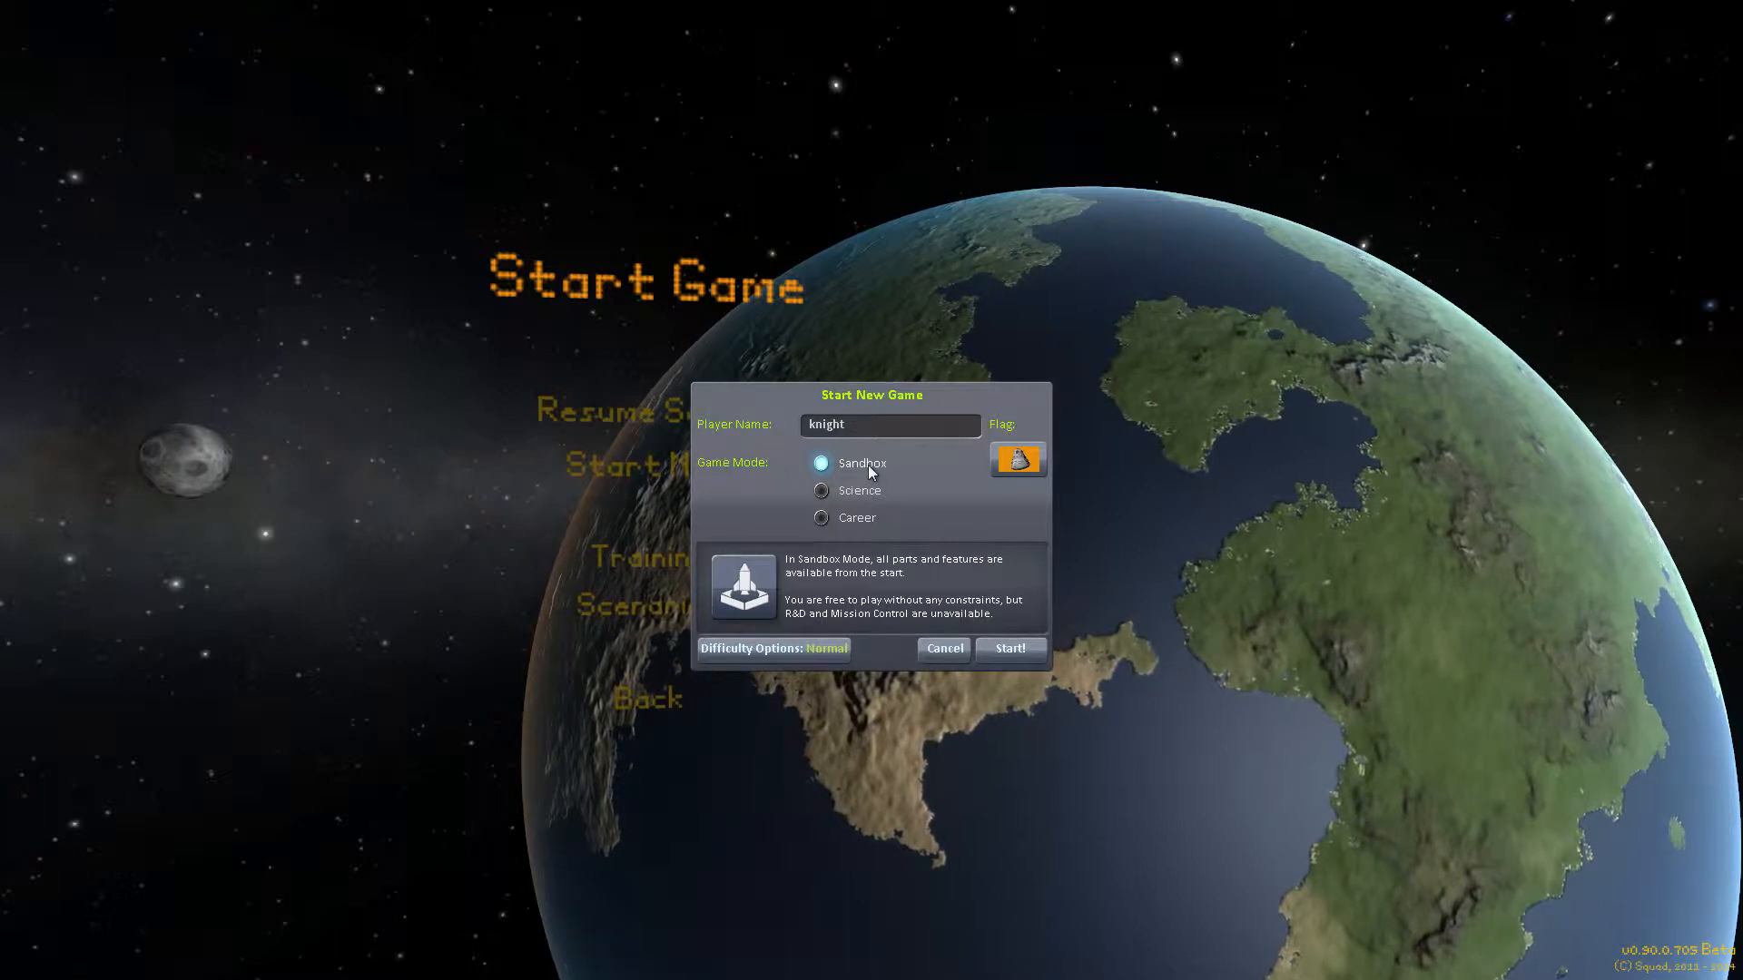
pyautogui.click(822, 491)
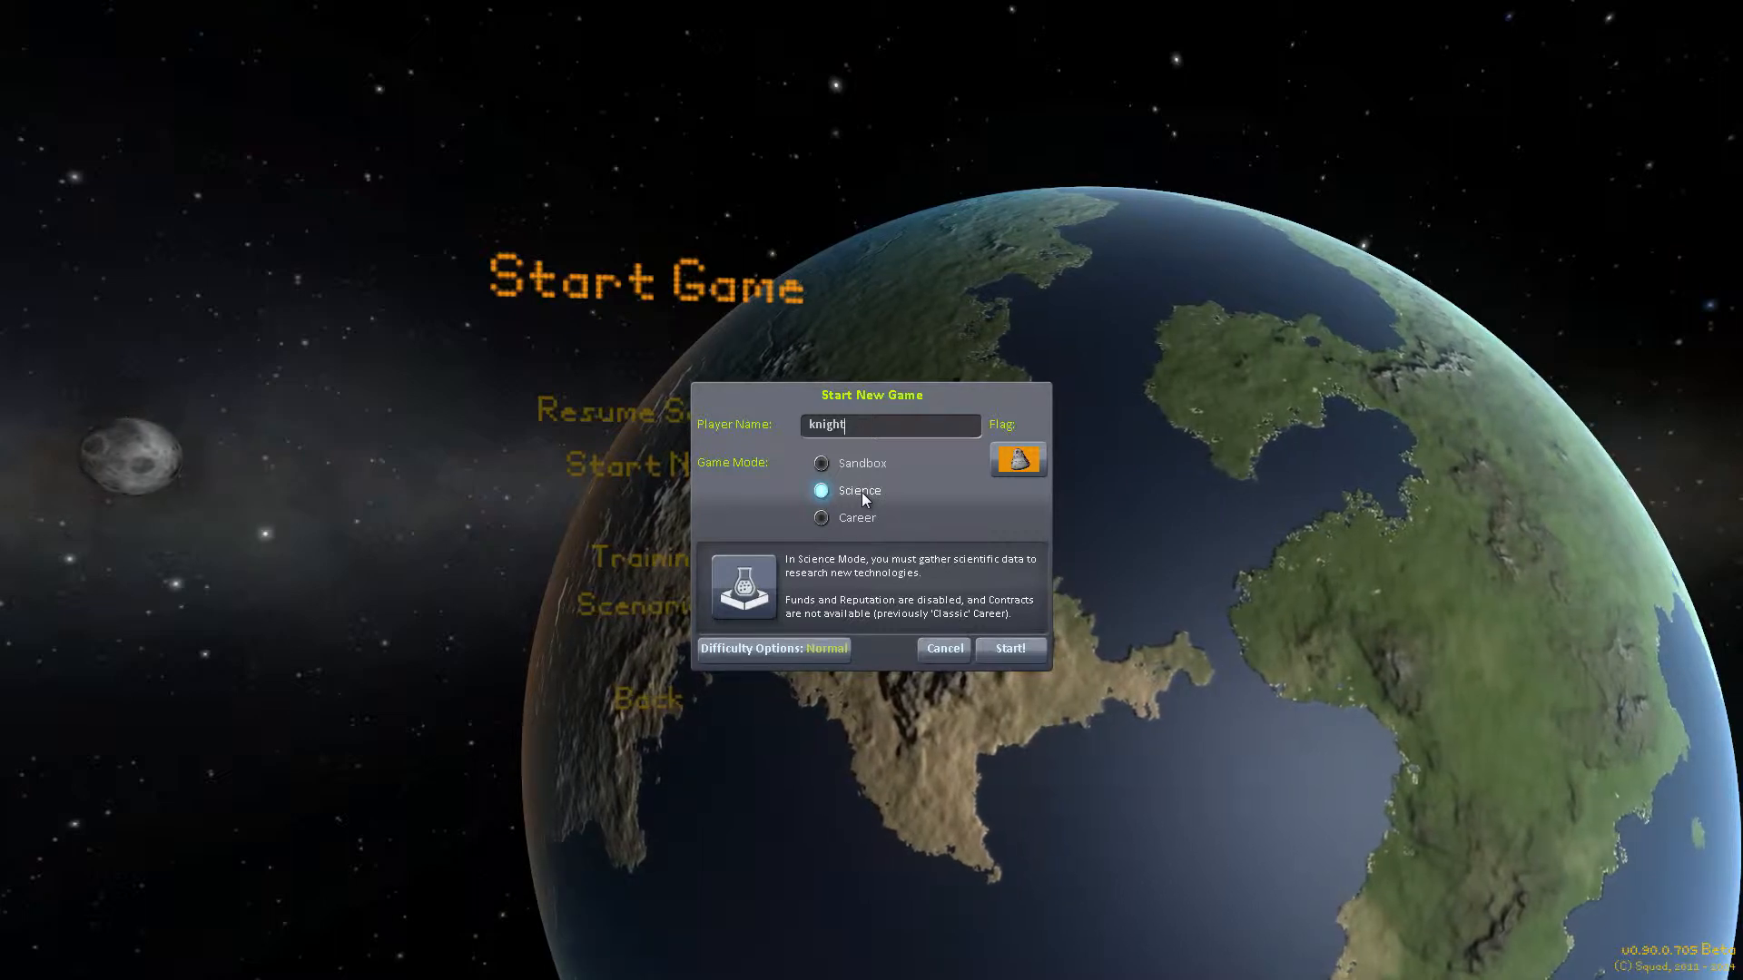
pyautogui.click(821, 517)
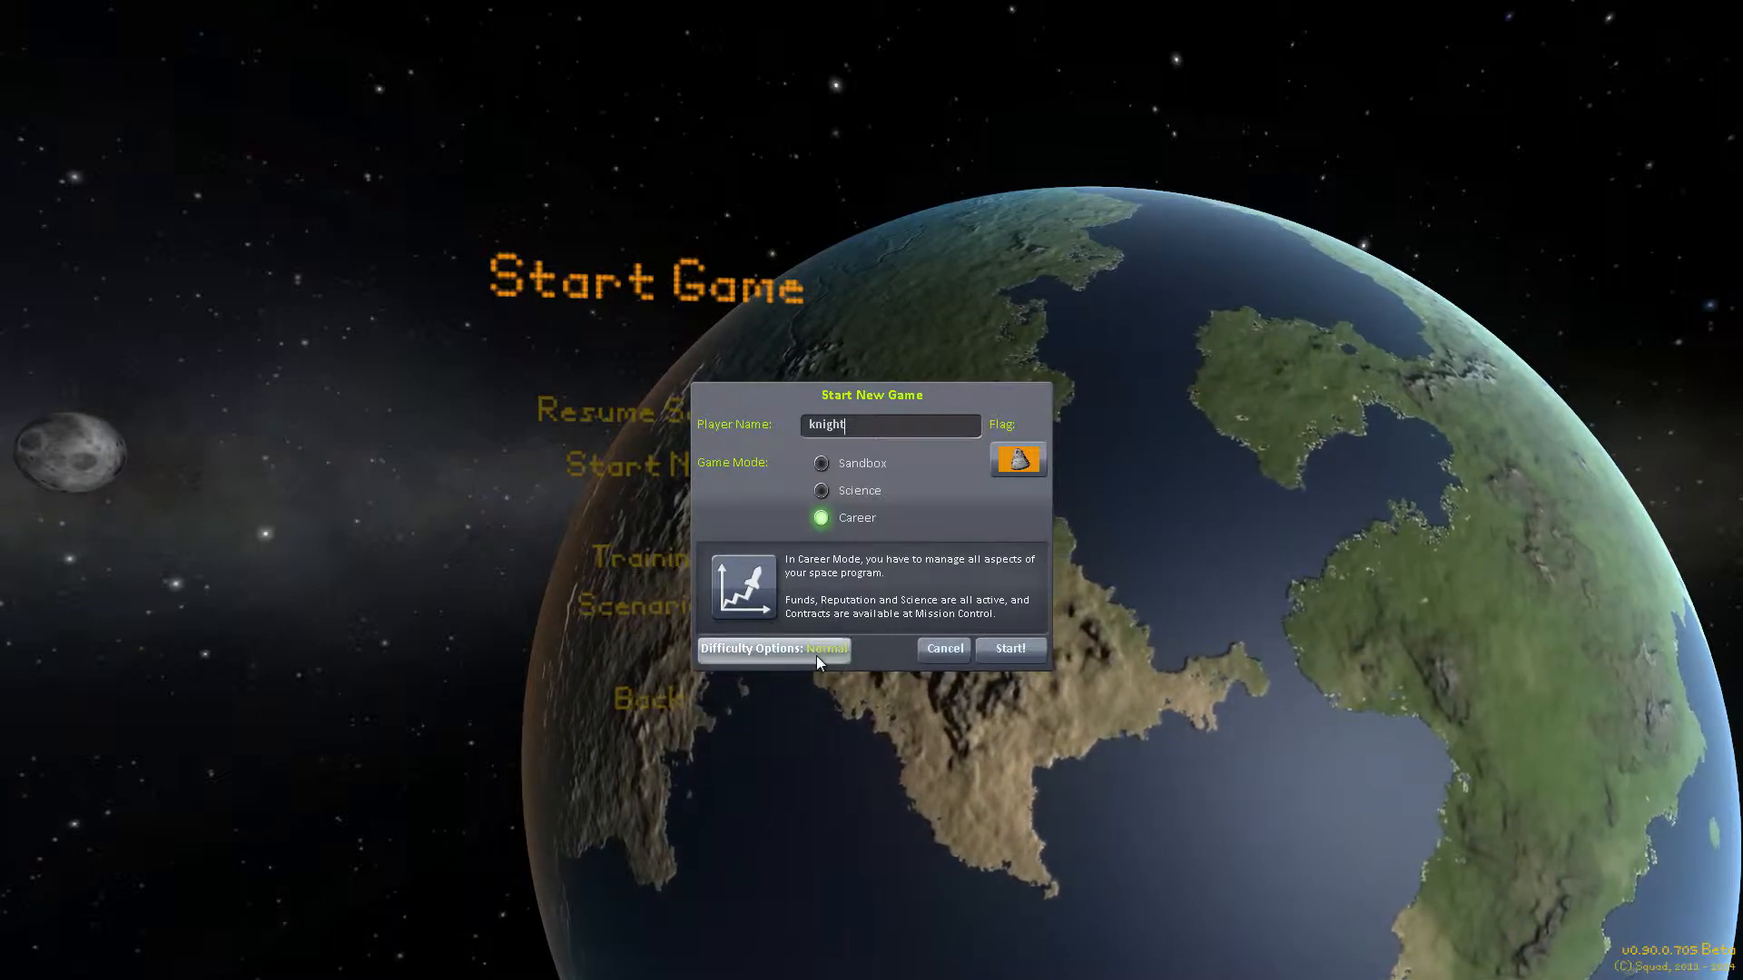
# Step: Apply the Easy difficulty preset in Difficulty Options
pyautogui.click(772, 649)
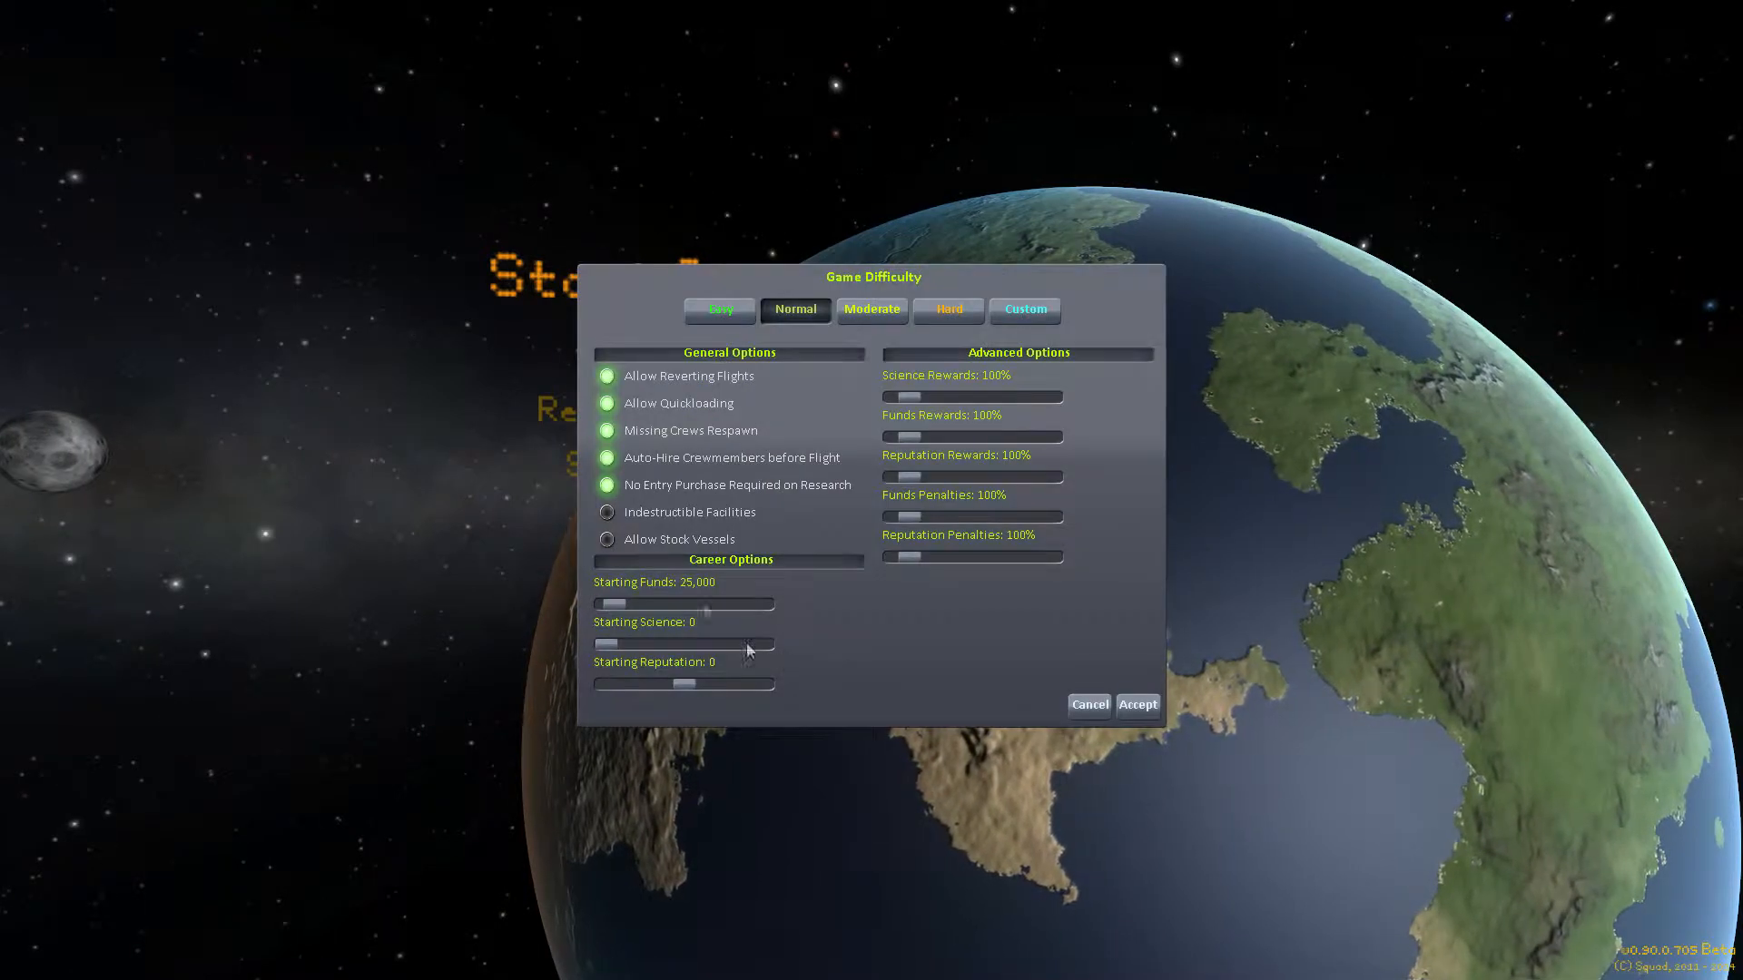
pyautogui.click(719, 311)
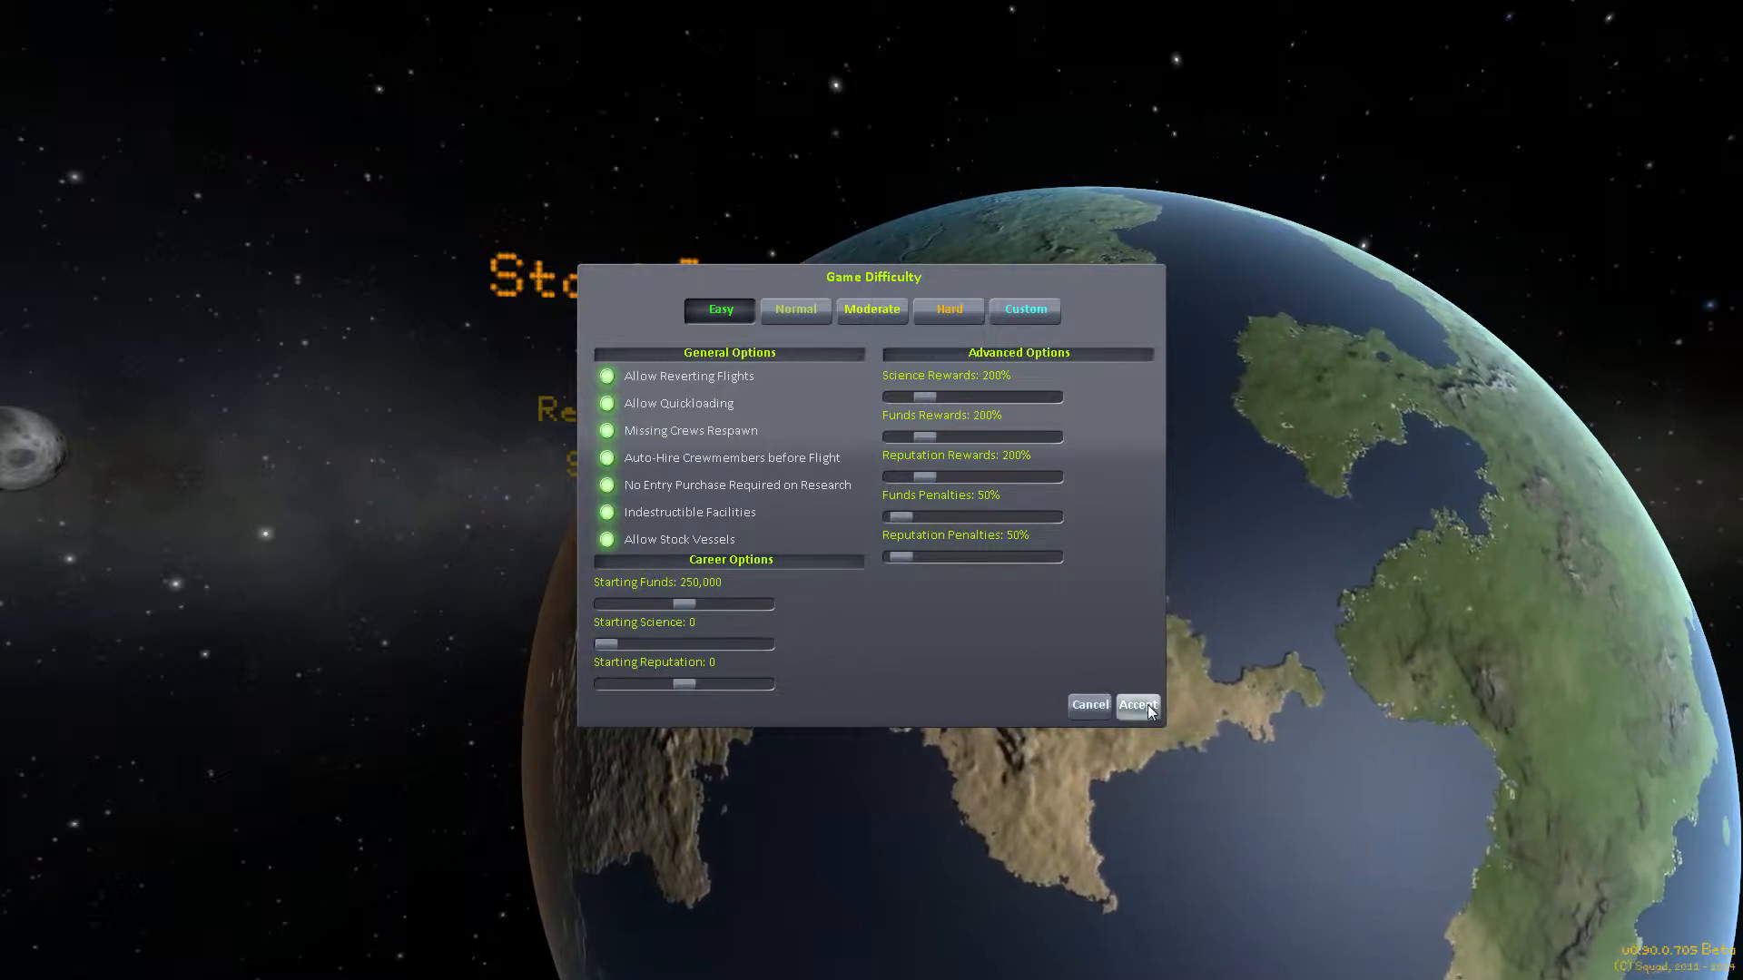
pyautogui.click(1135, 704)
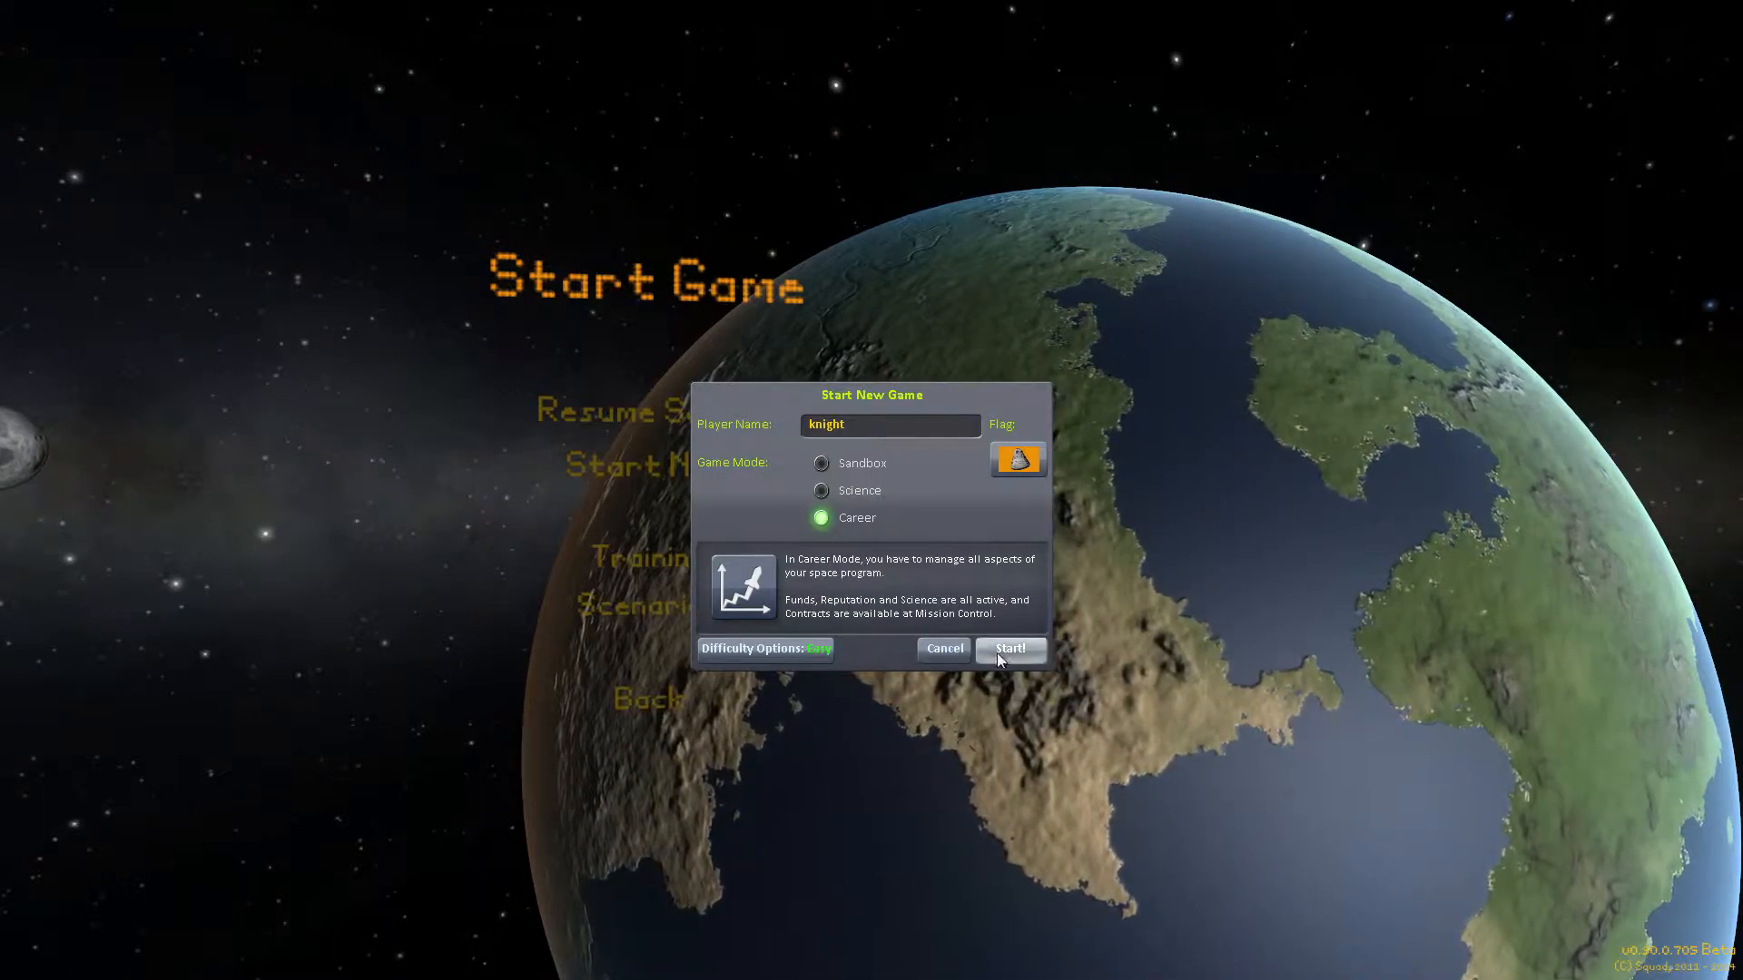
# Step: Start the Career game, declining to overwrite the existing save
pyautogui.click(1009, 649)
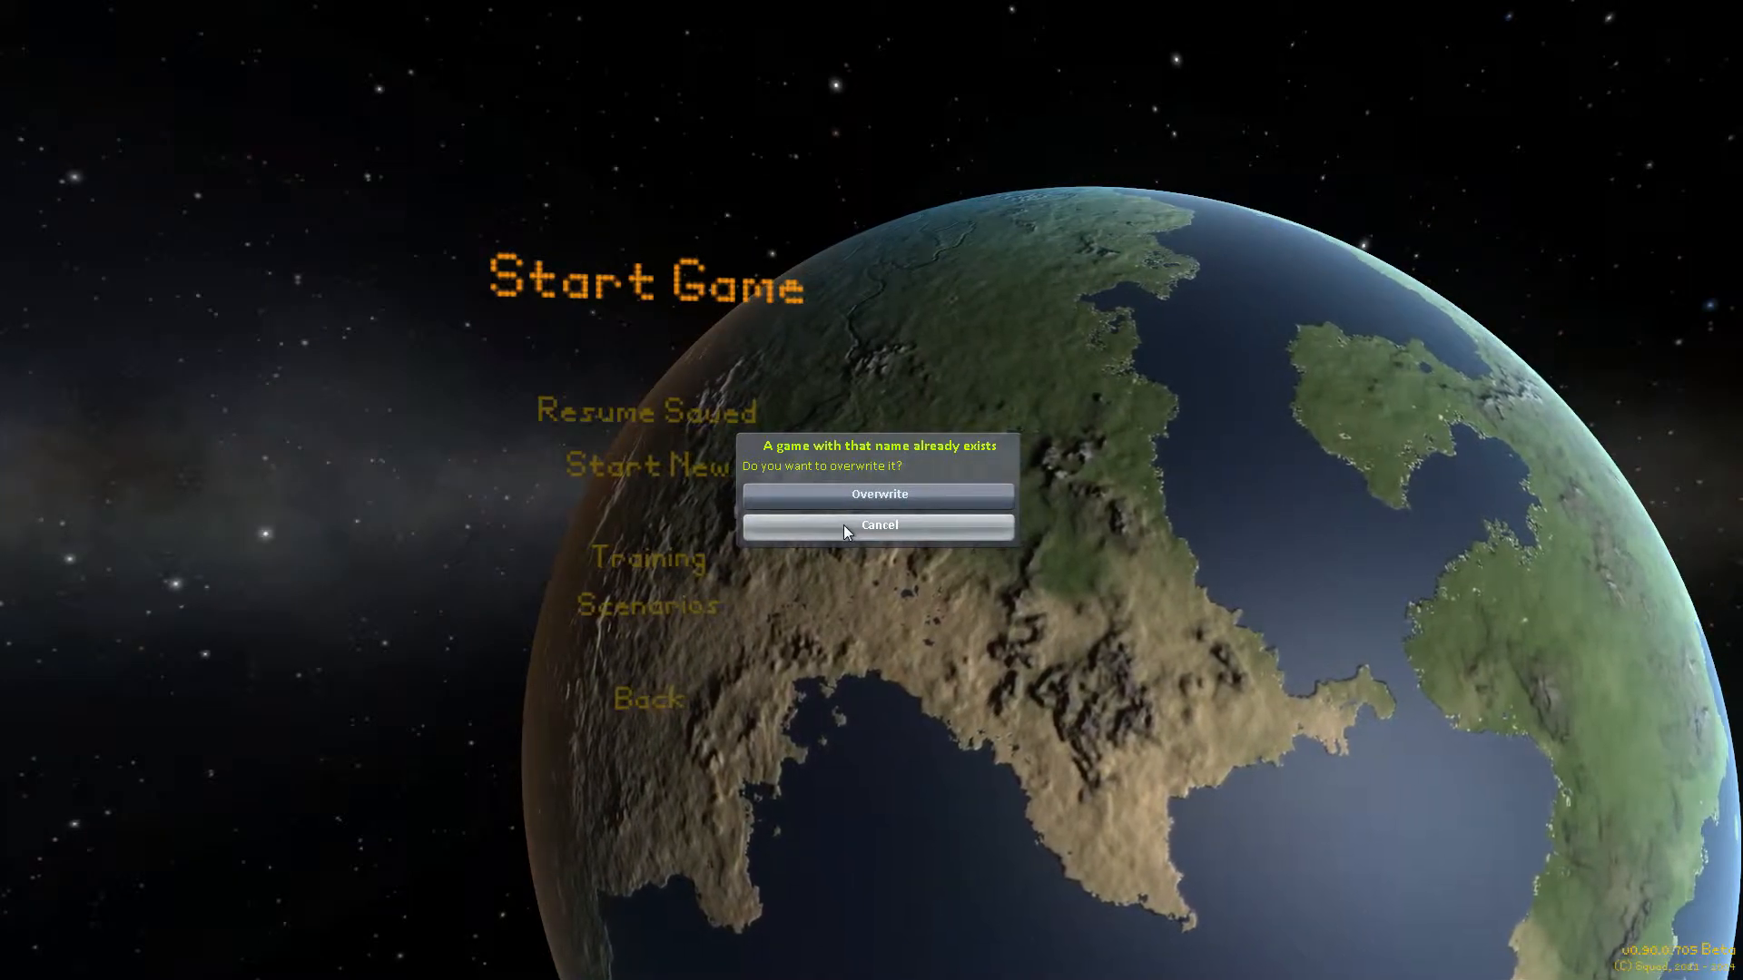
pyautogui.click(877, 525)
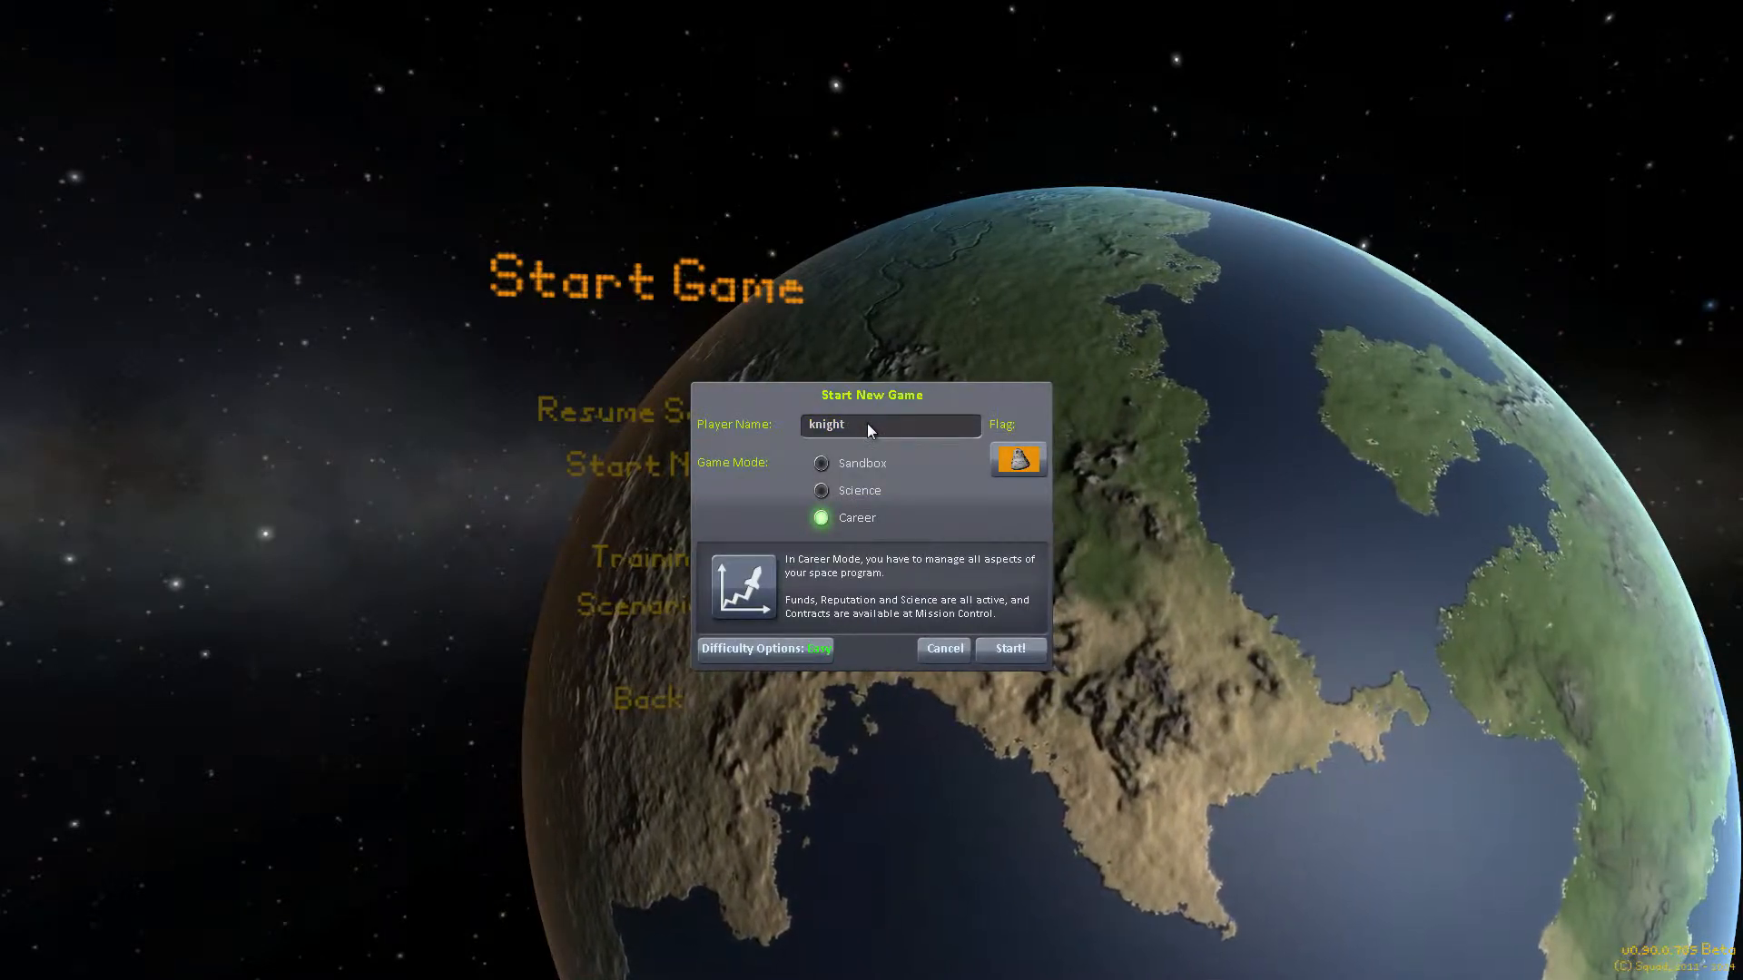
pyautogui.click(1007, 648)
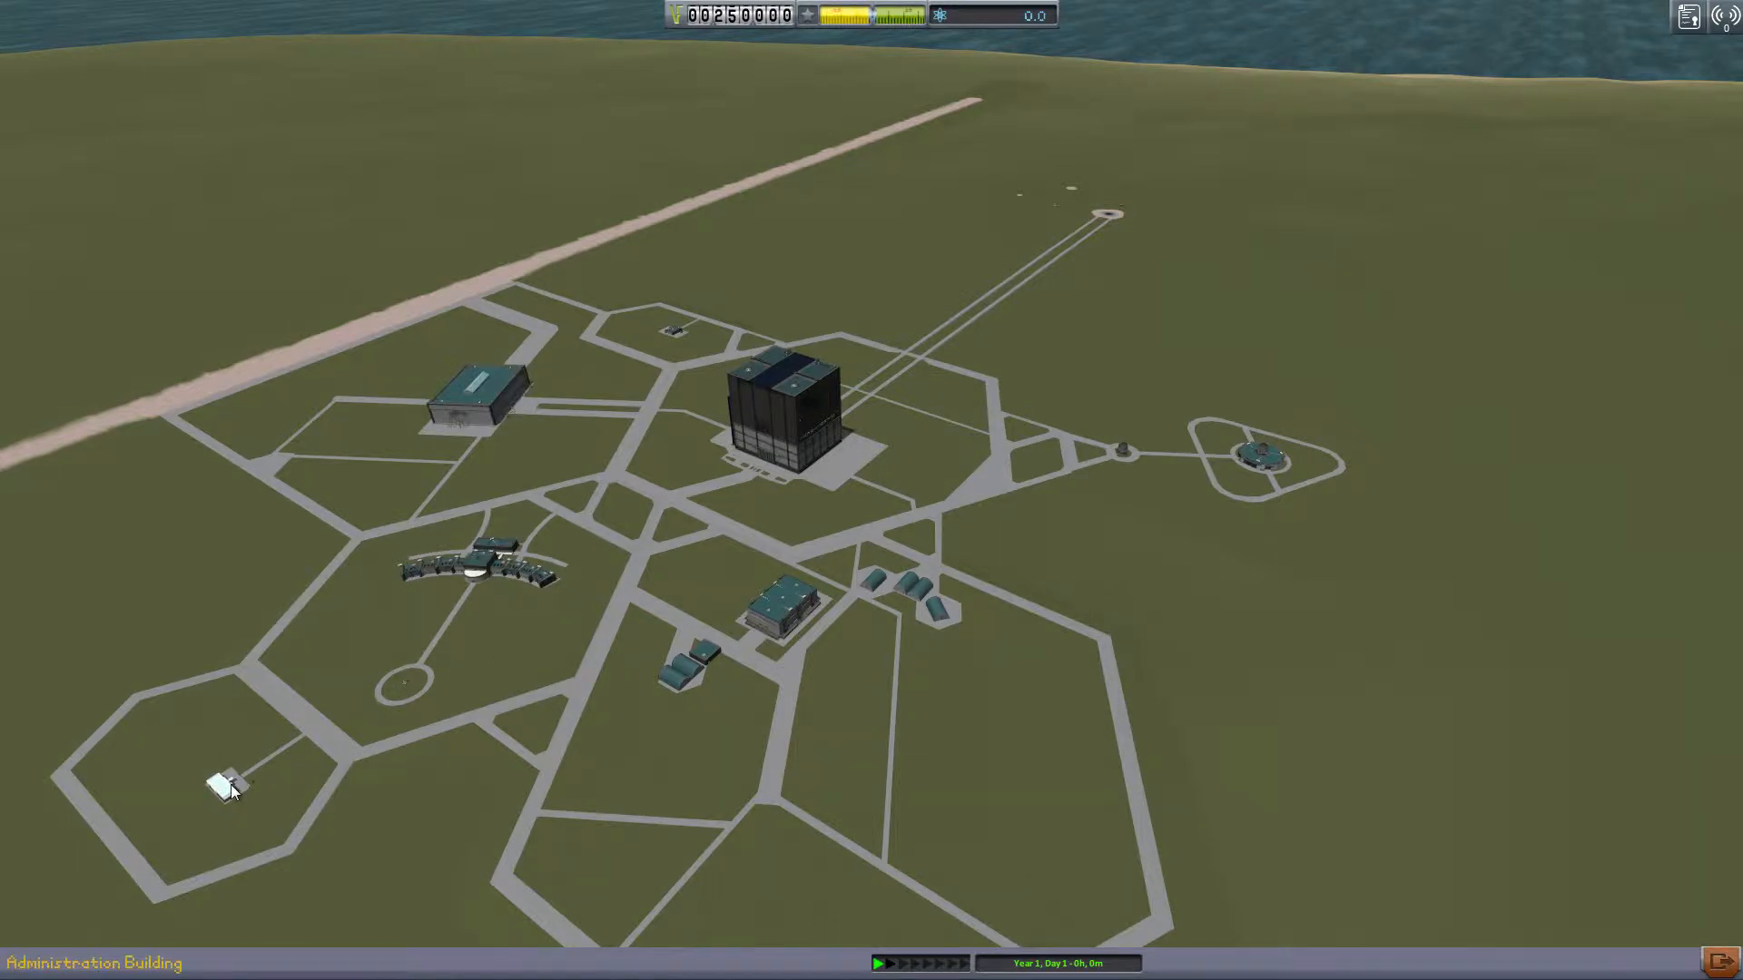
# Step: View details of the Administration Building, Spaceplane Hangar, and Research and Development
pyautogui.click(222, 778)
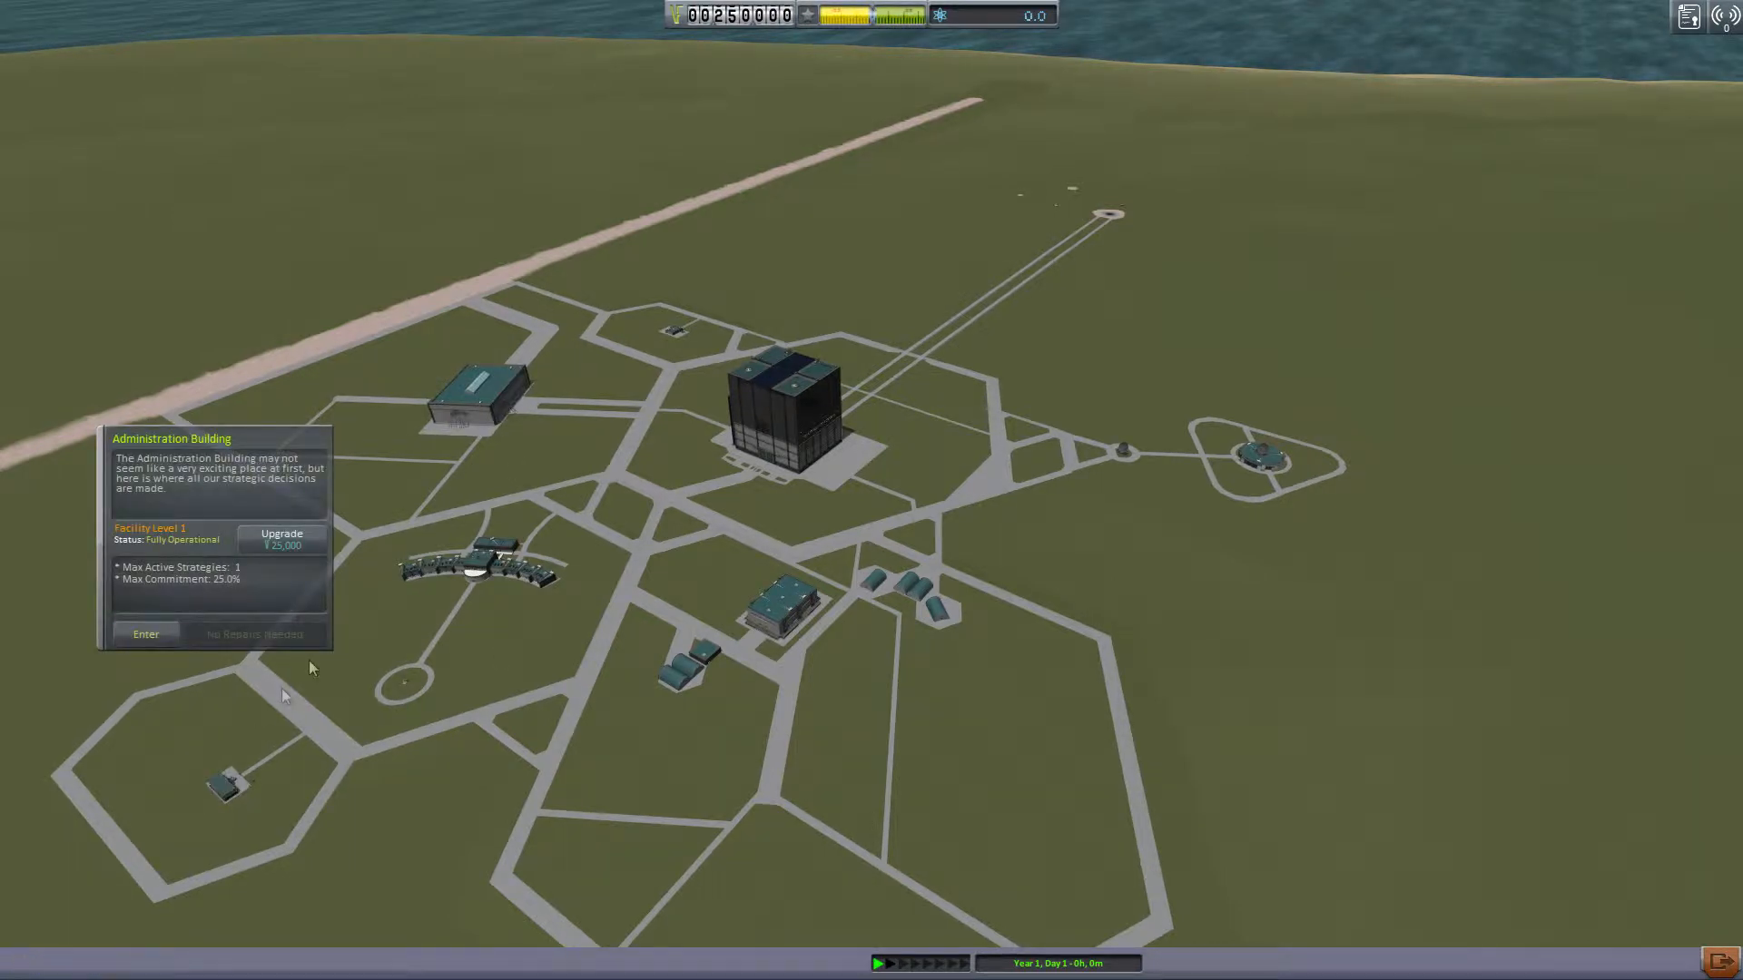
pyautogui.click(480, 561)
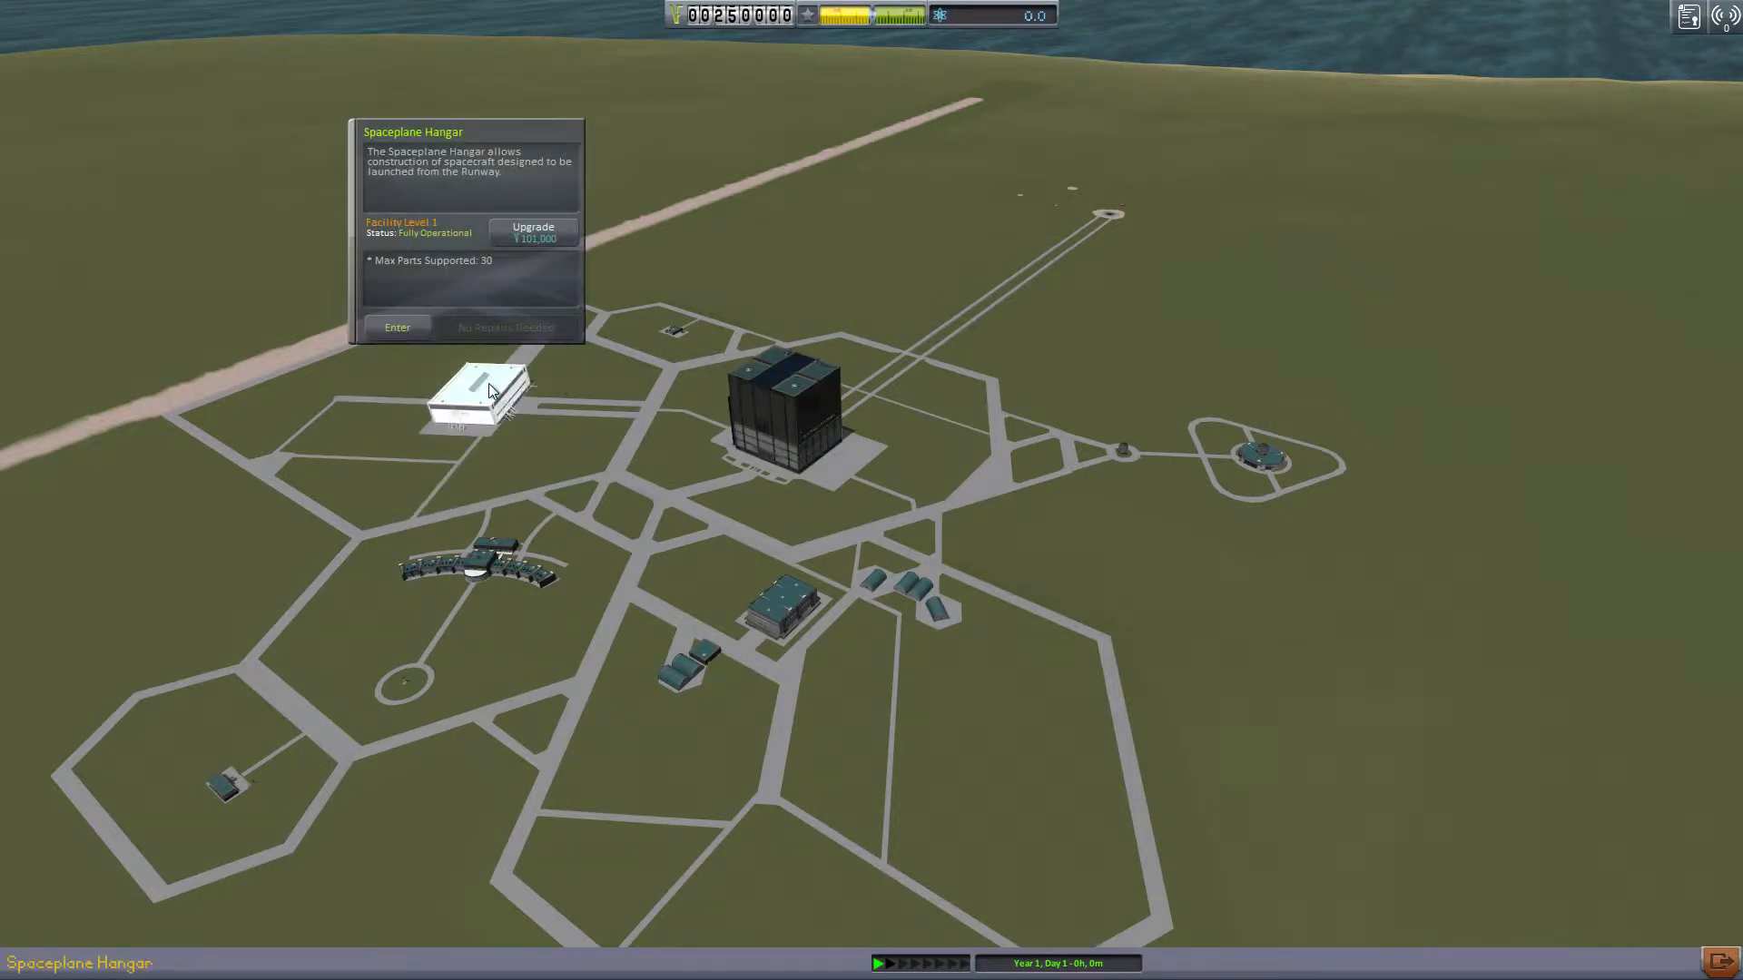
pyautogui.click(783, 417)
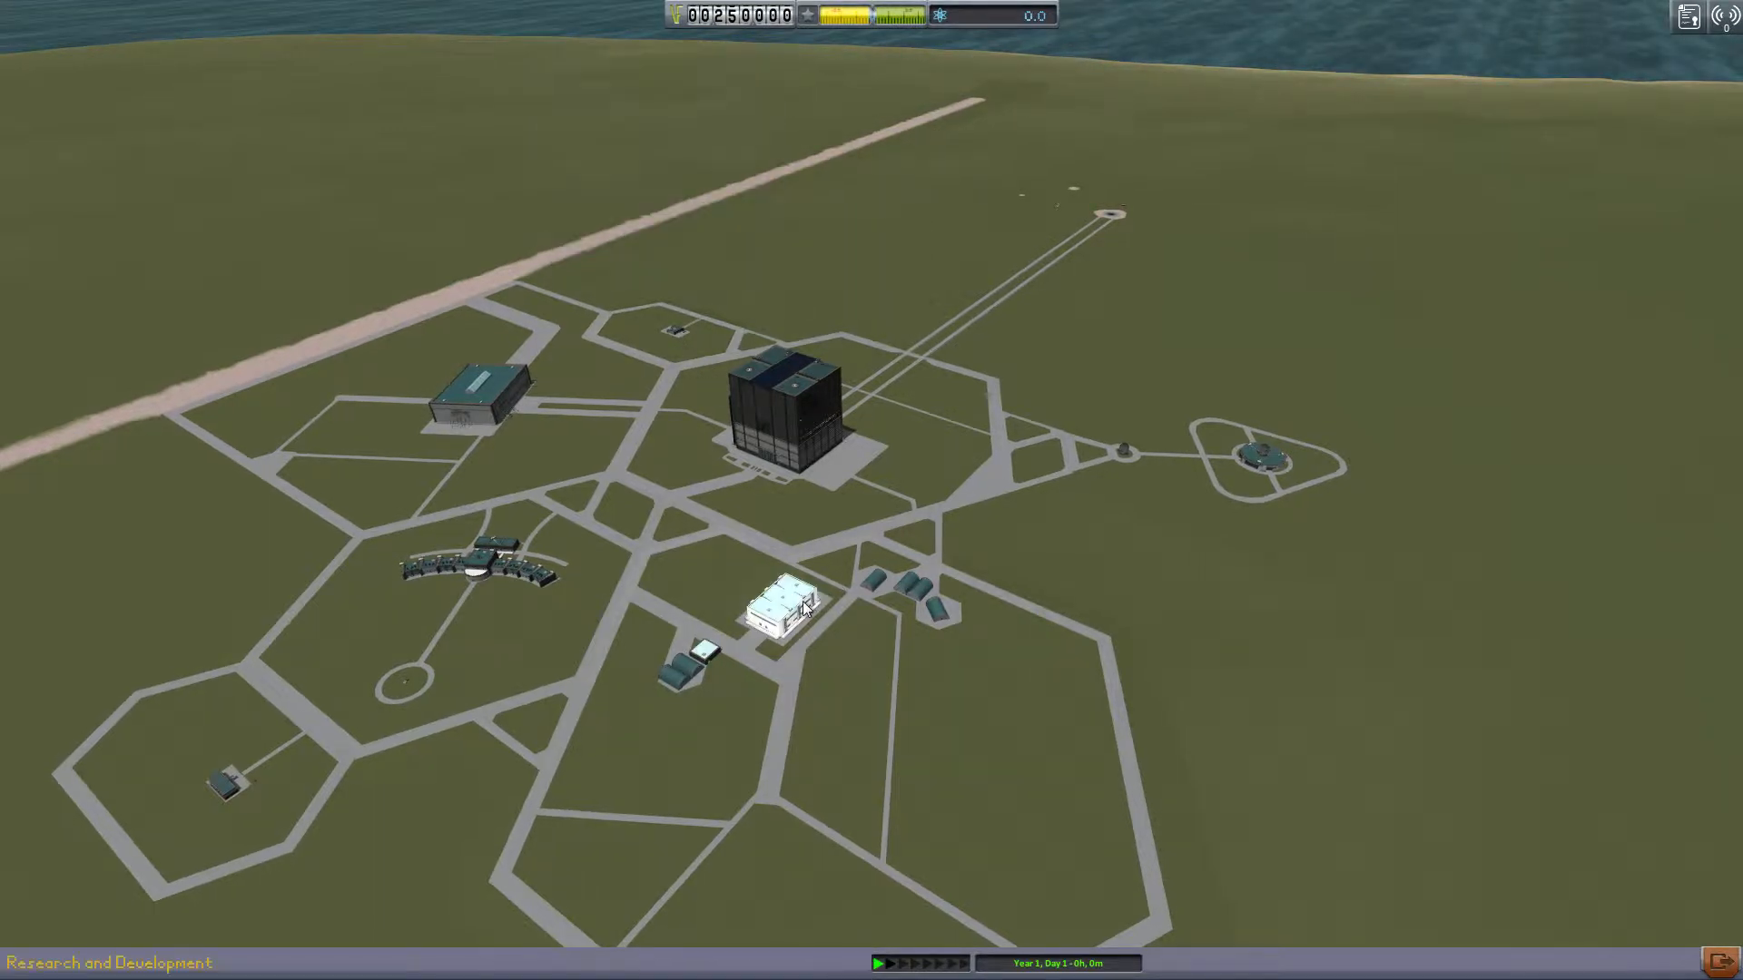
pyautogui.click(781, 400)
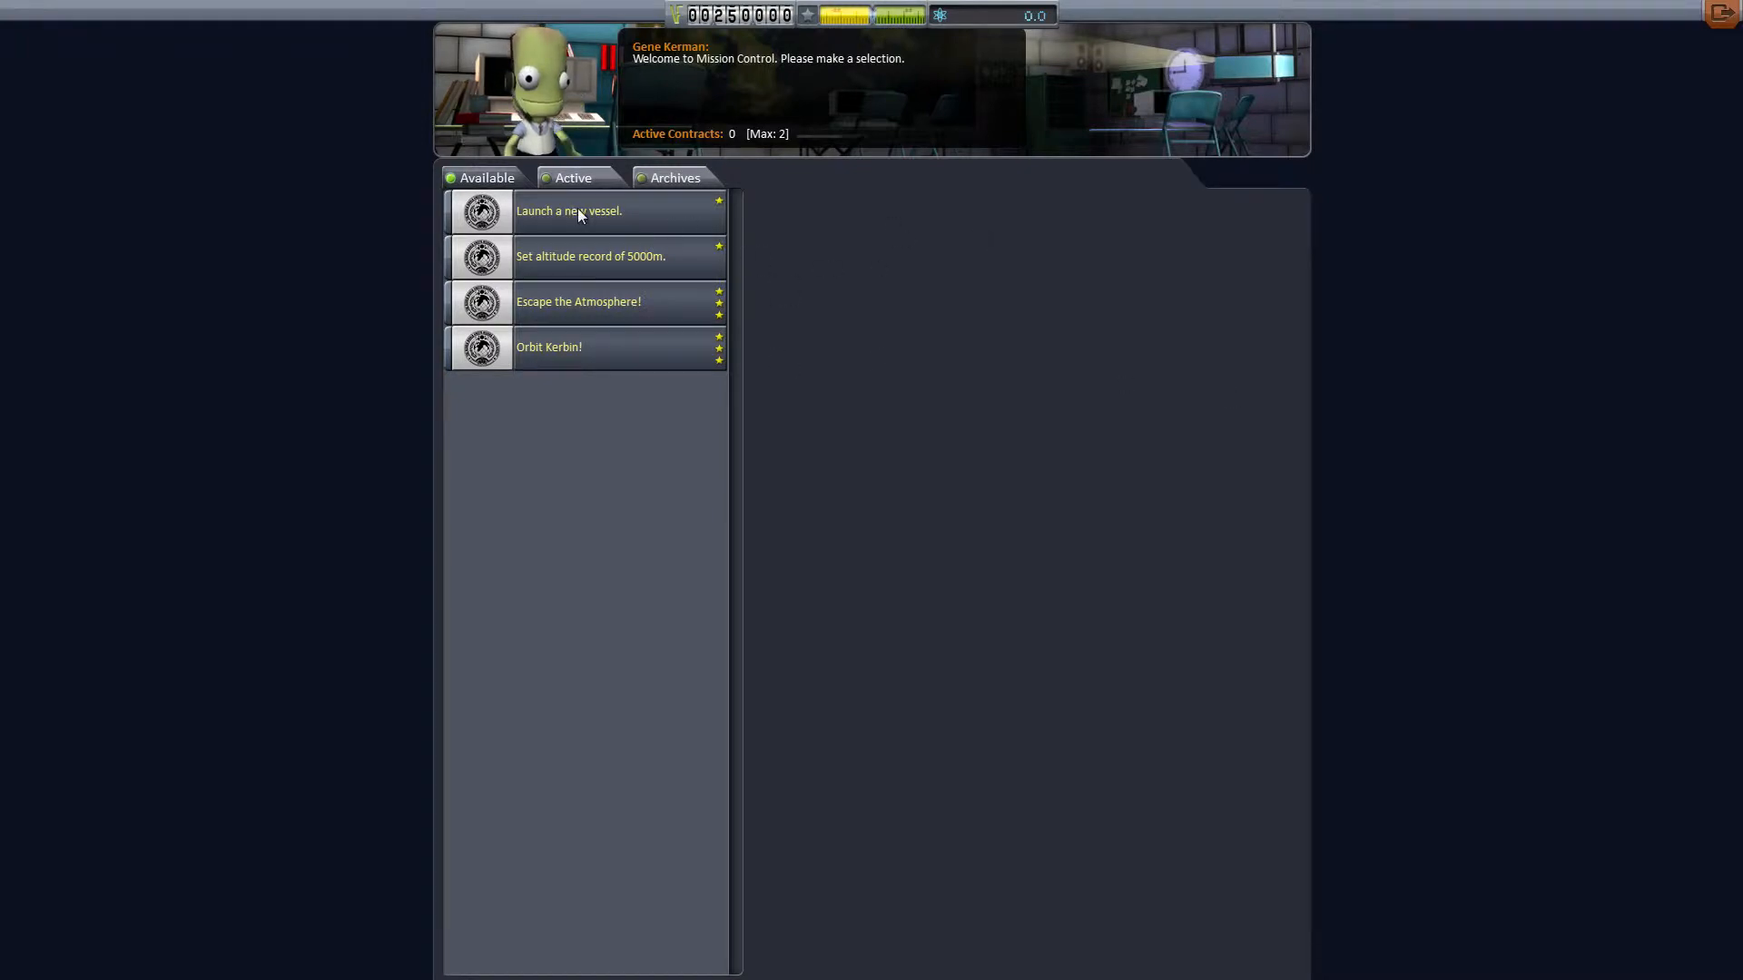
# Step: Review and accept the 'Launch a new vessel.' and 5000 m altitude record contracts
pyautogui.click(568, 212)
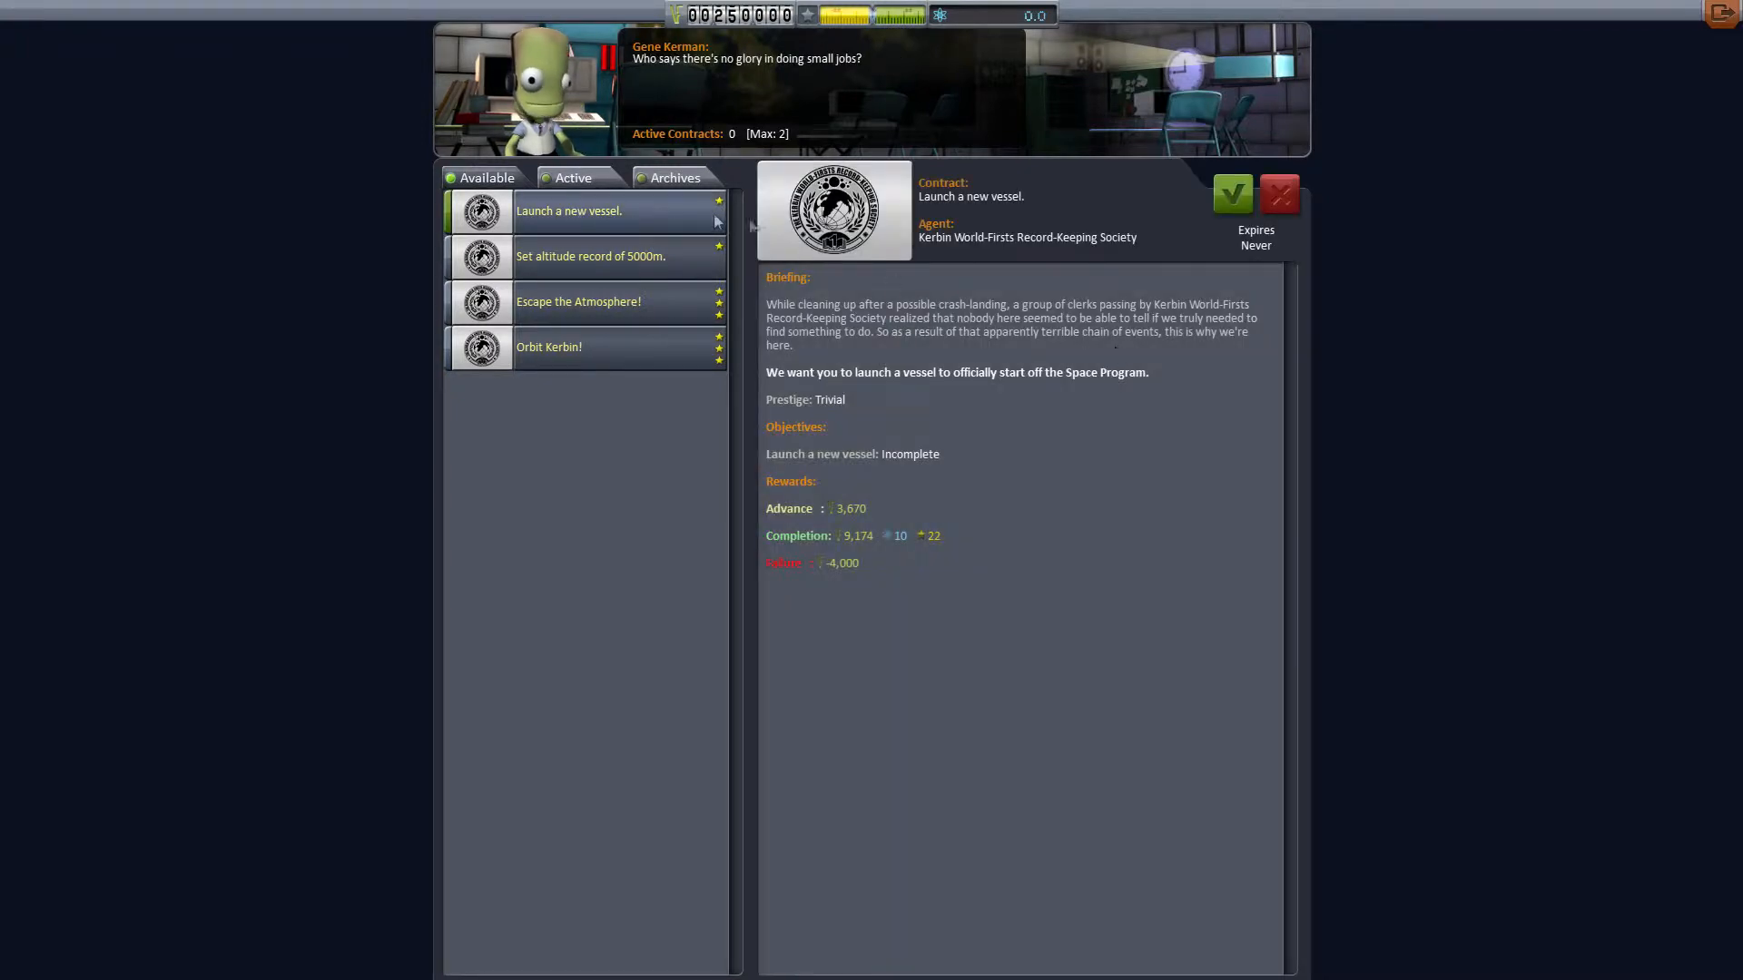
pyautogui.click(1232, 193)
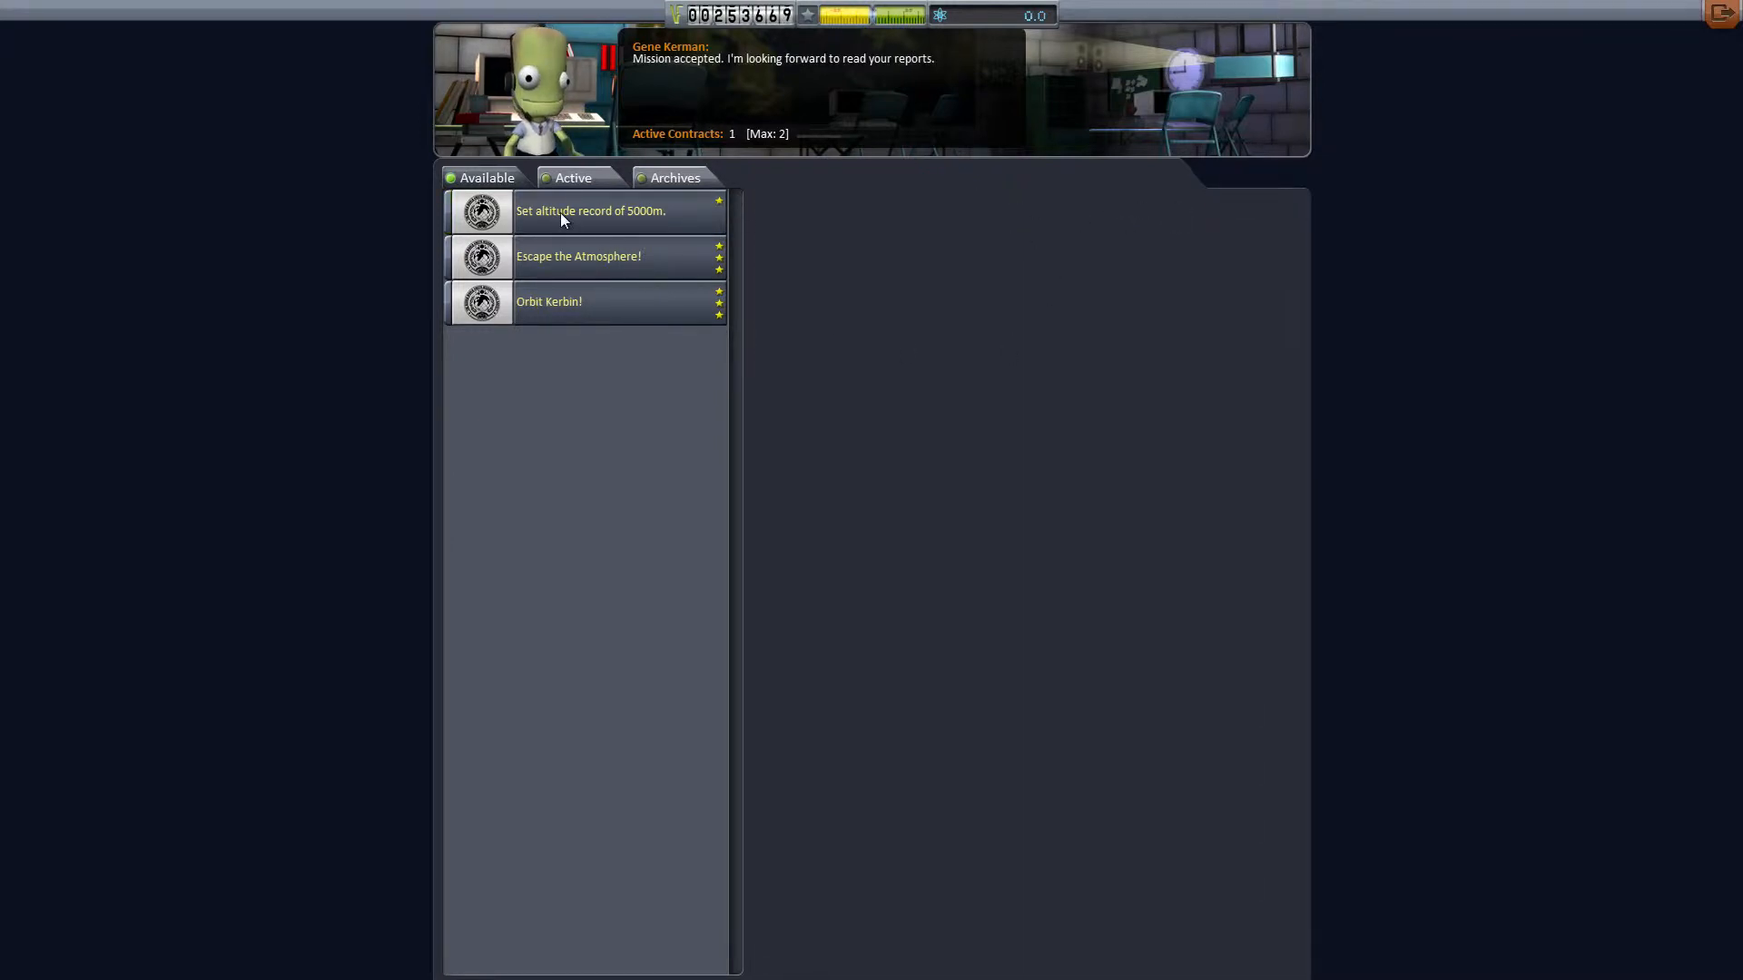
pyautogui.click(589, 210)
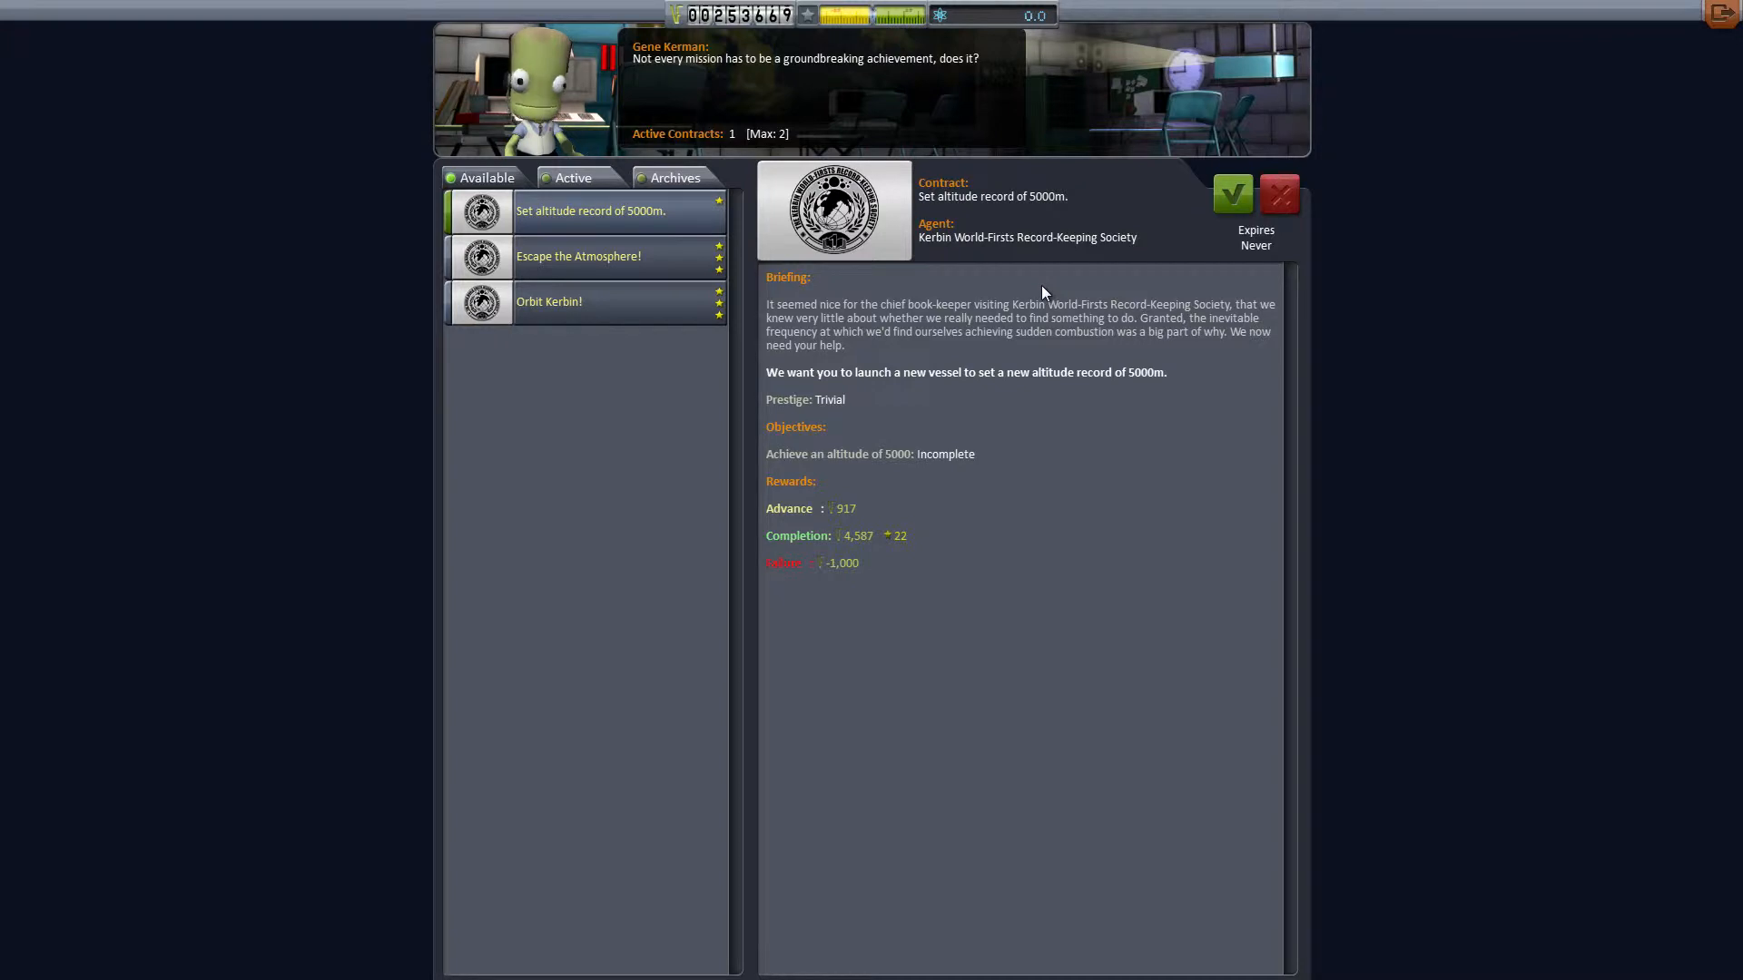
pyautogui.click(1232, 193)
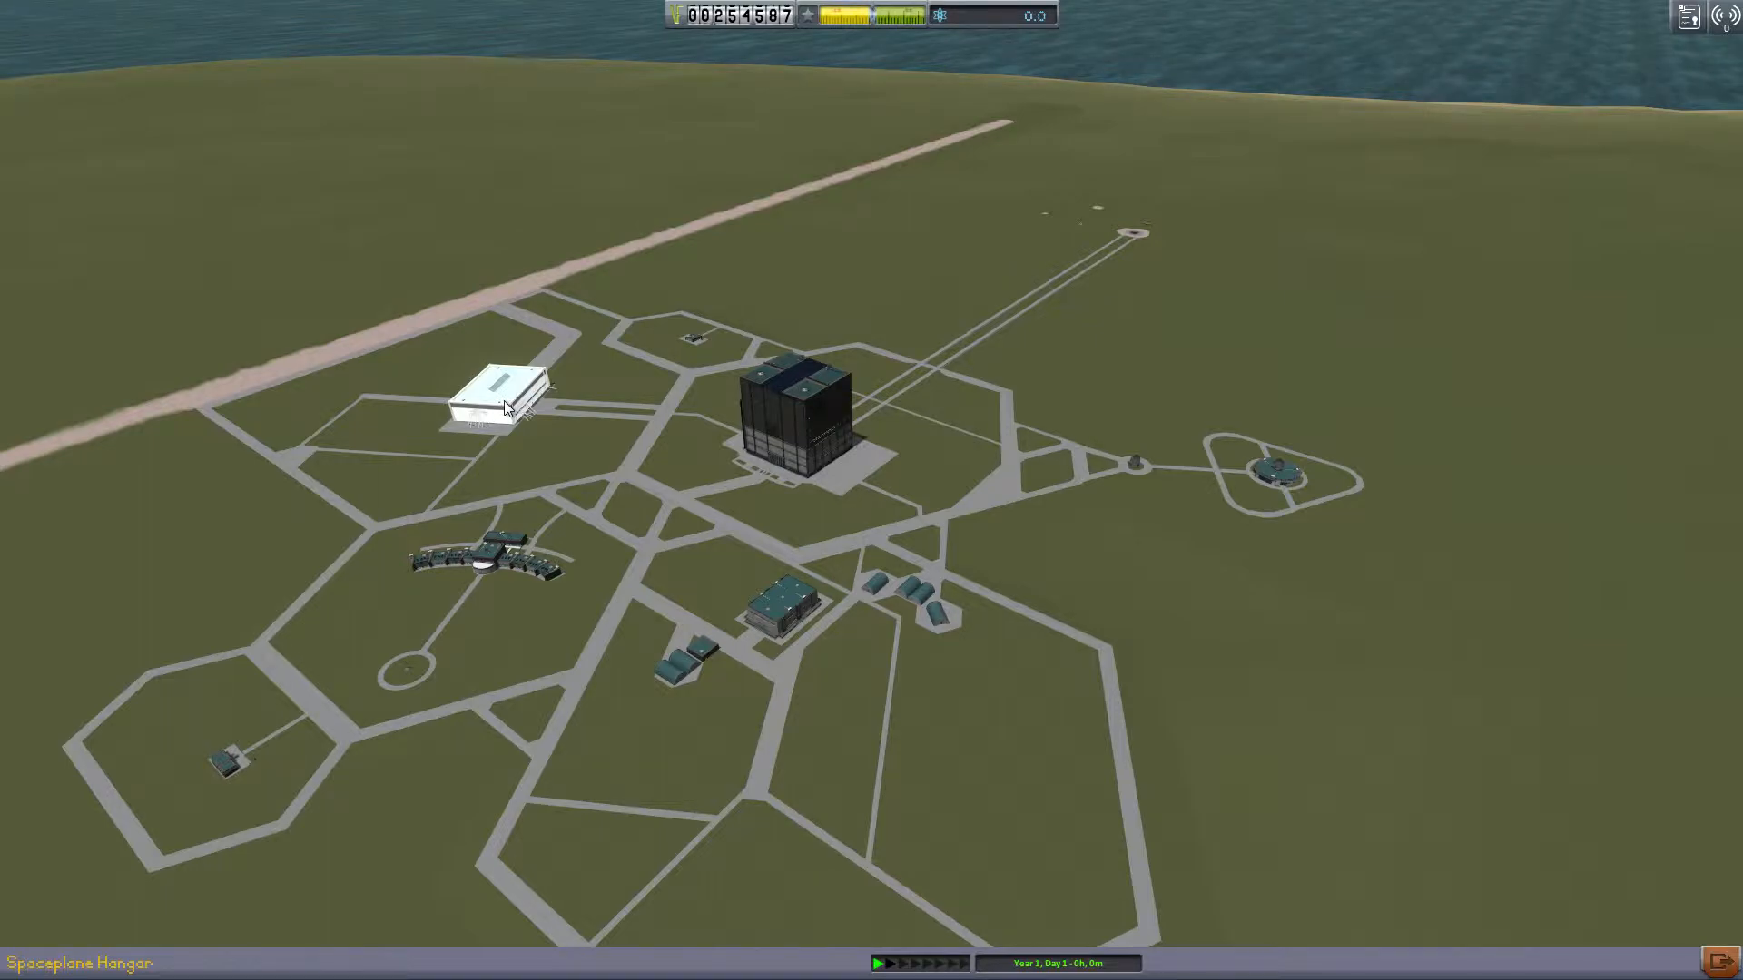
# Step: Enter the Spaceplane Hangar, place the Command Pod Mk1, and browse another parts category
pyautogui.click(495, 389)
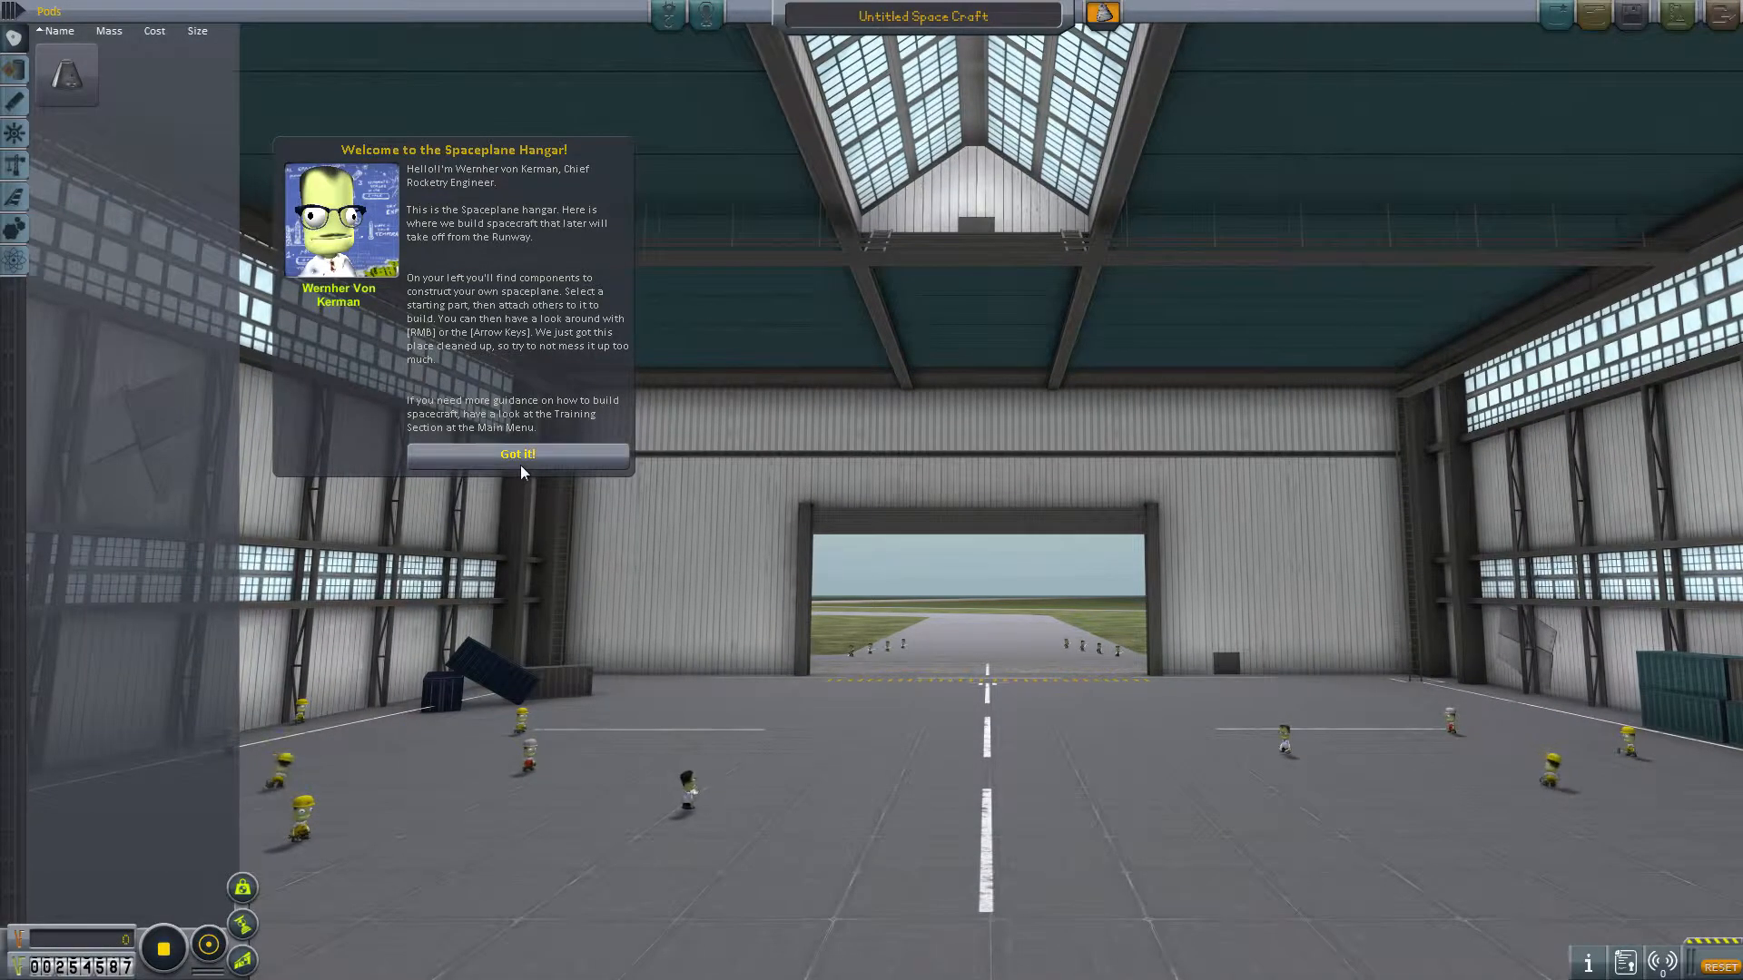
pyautogui.click(517, 454)
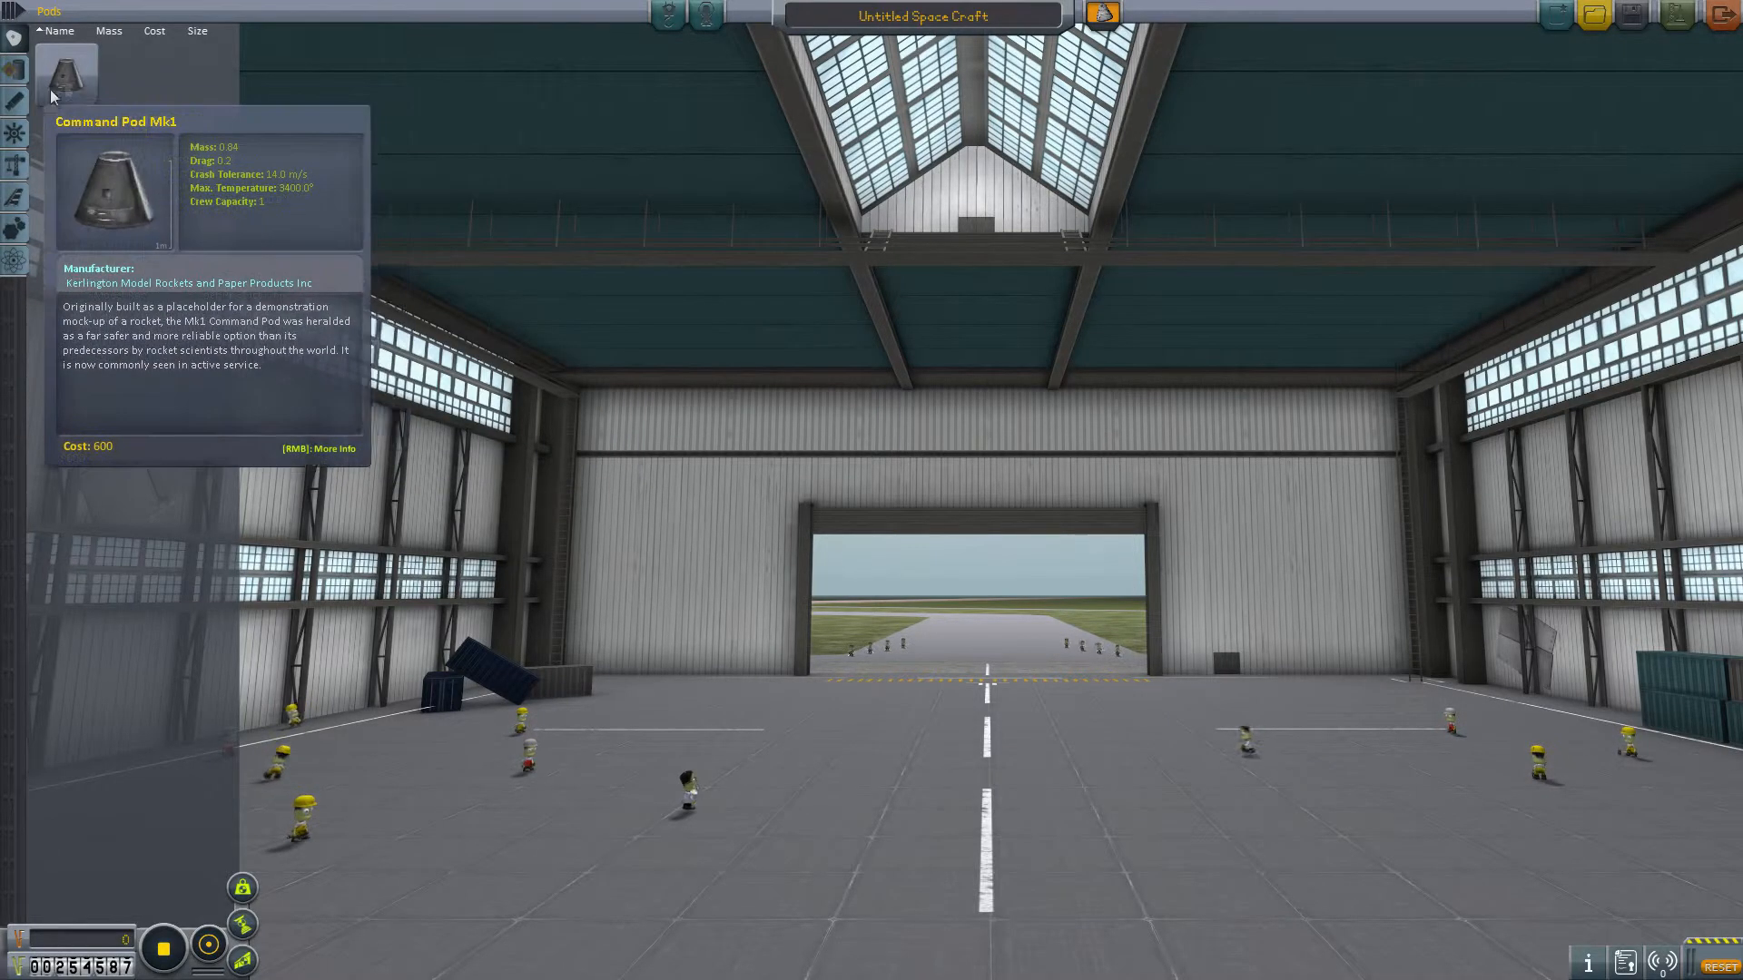
pyautogui.click(65, 72)
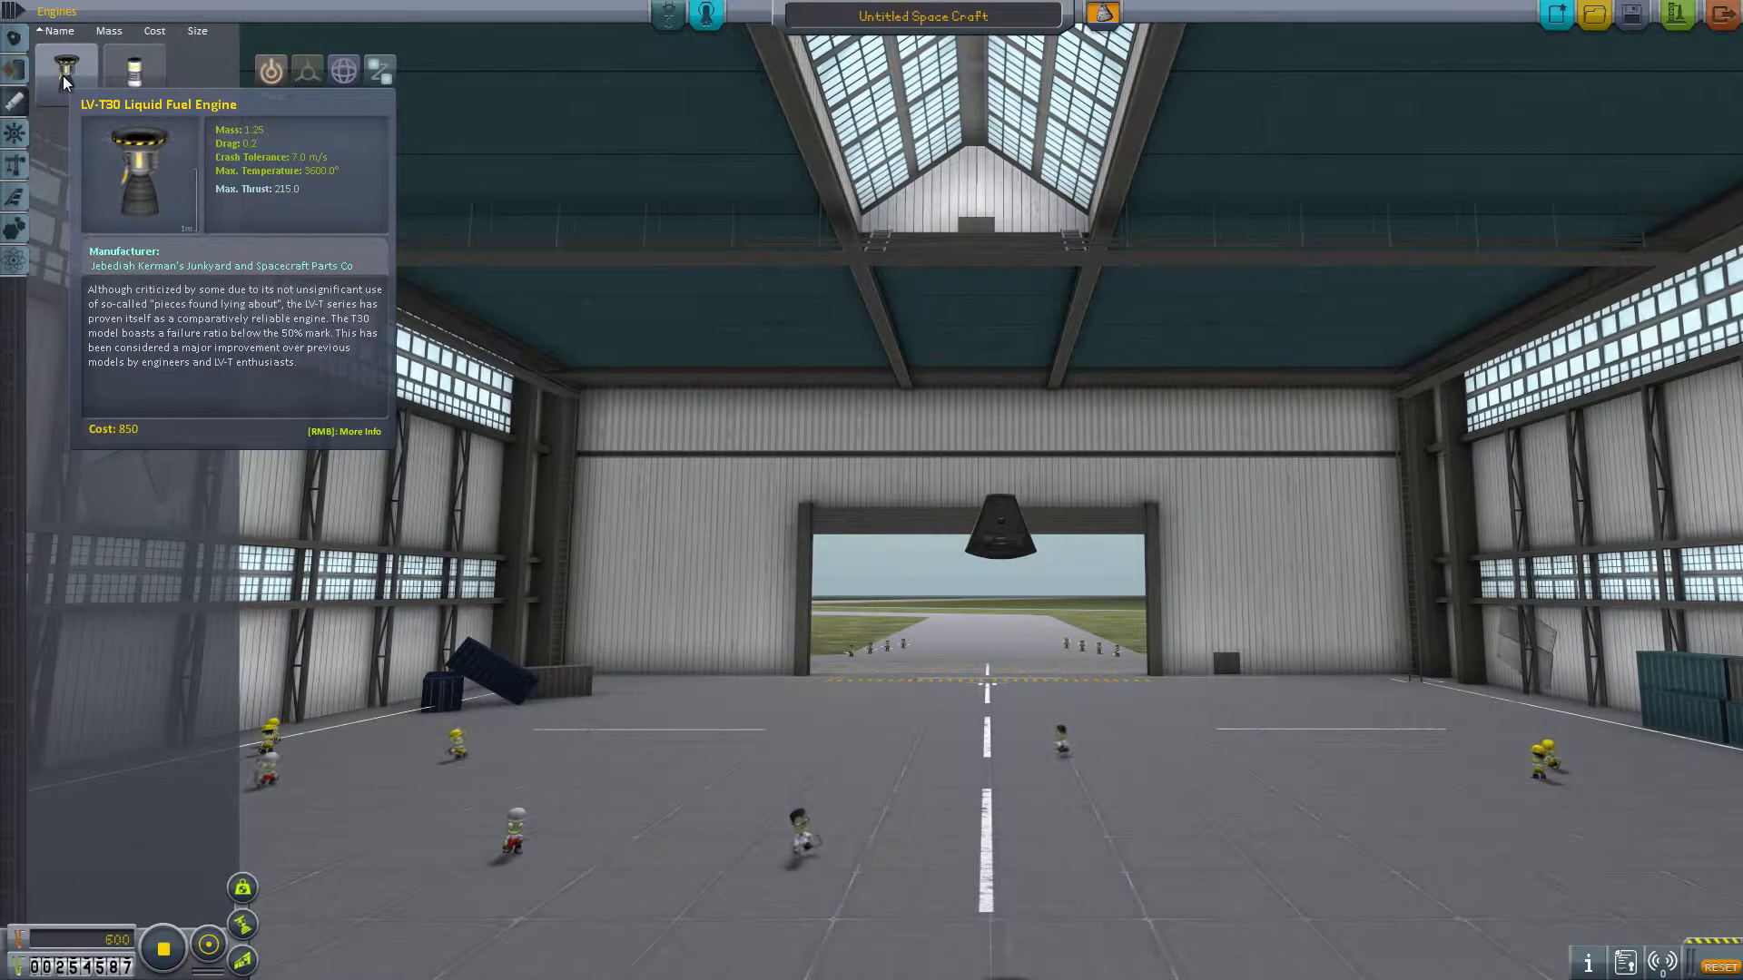
pyautogui.moveTo(134, 74)
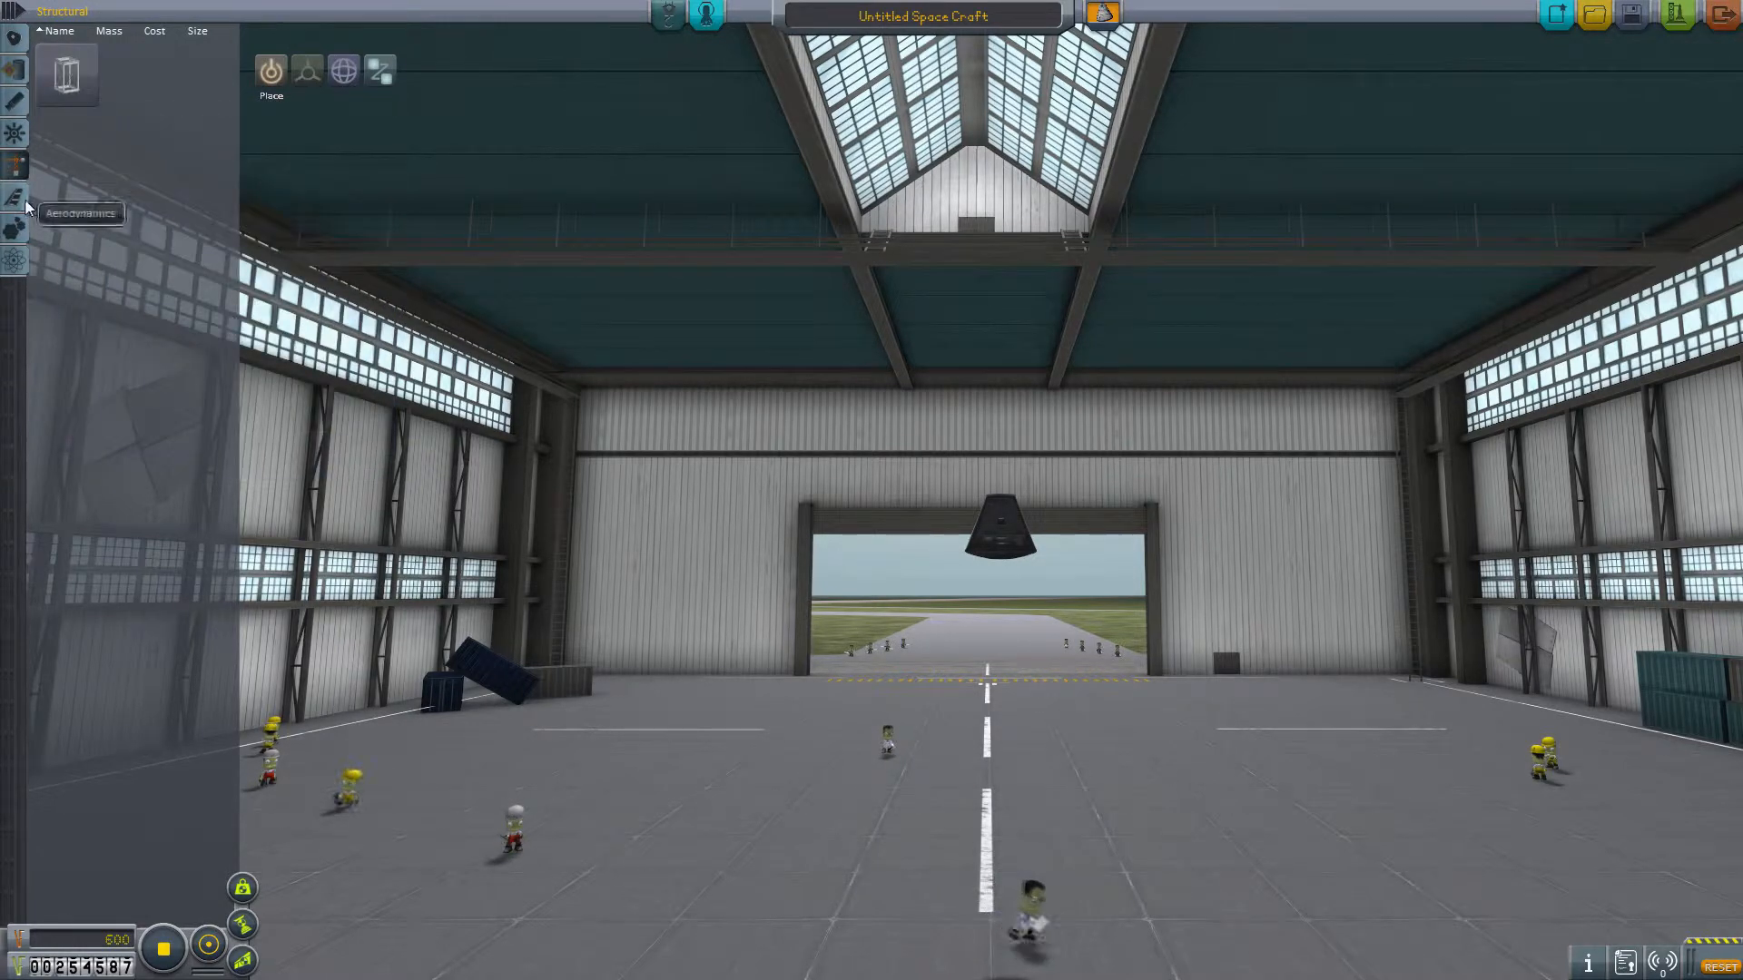
pyautogui.click(15, 229)
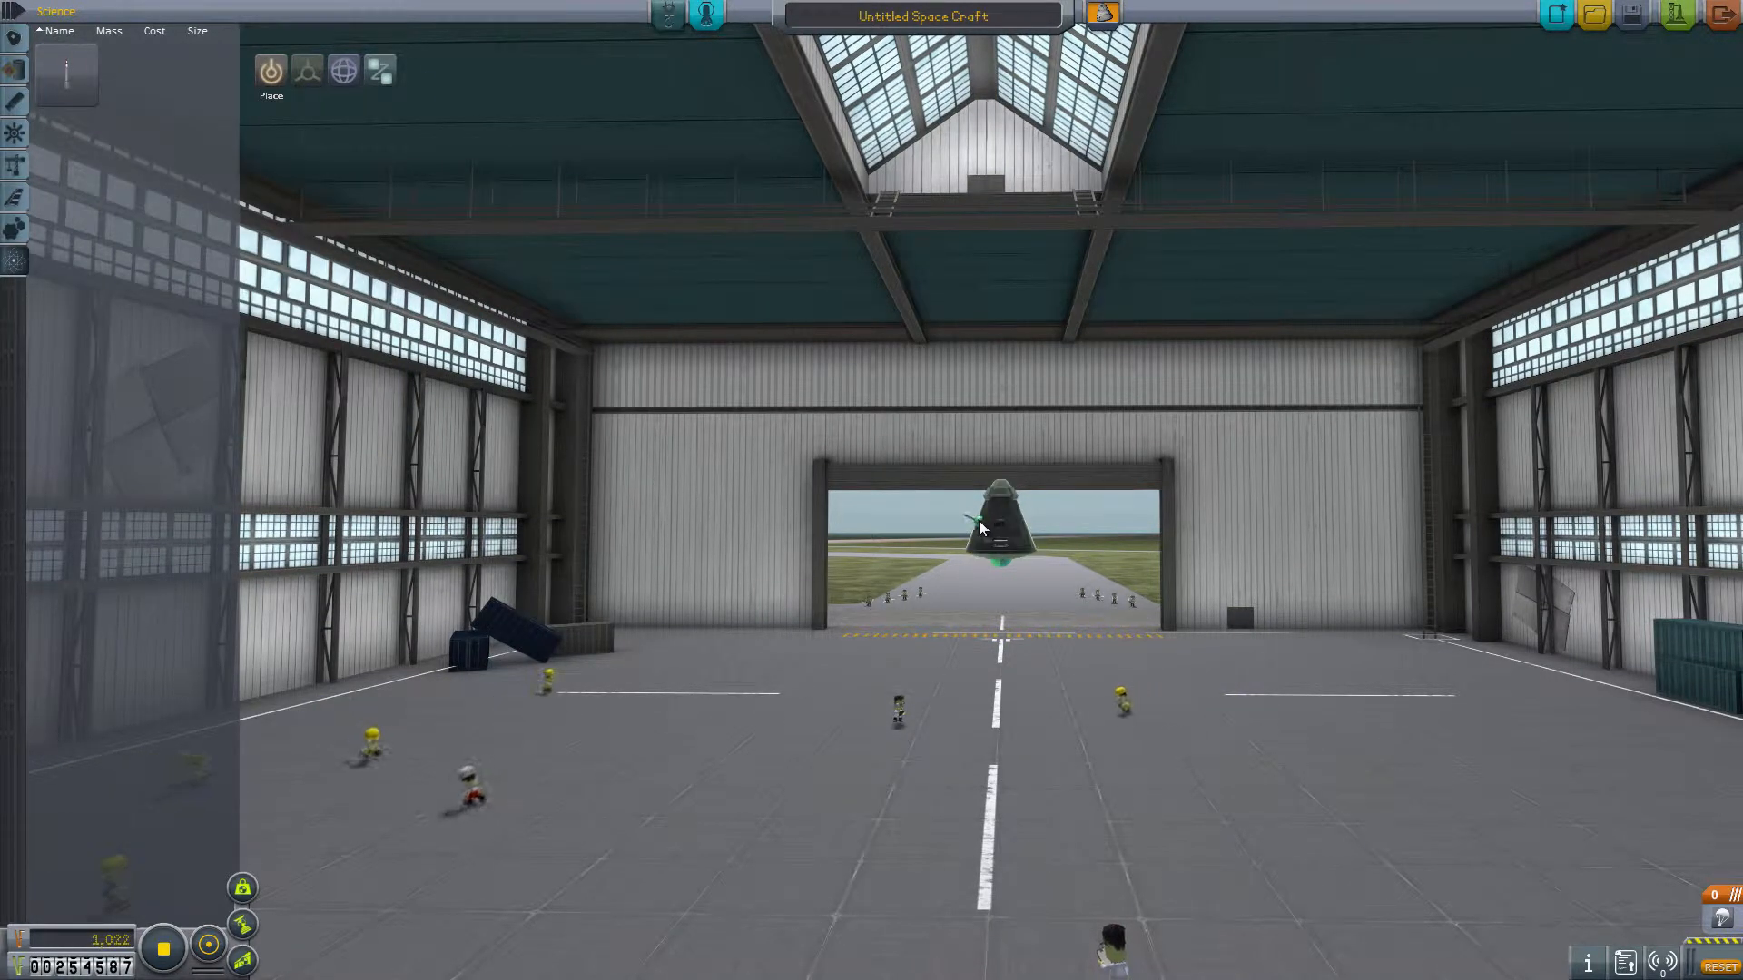
pyautogui.moveTo(15, 229)
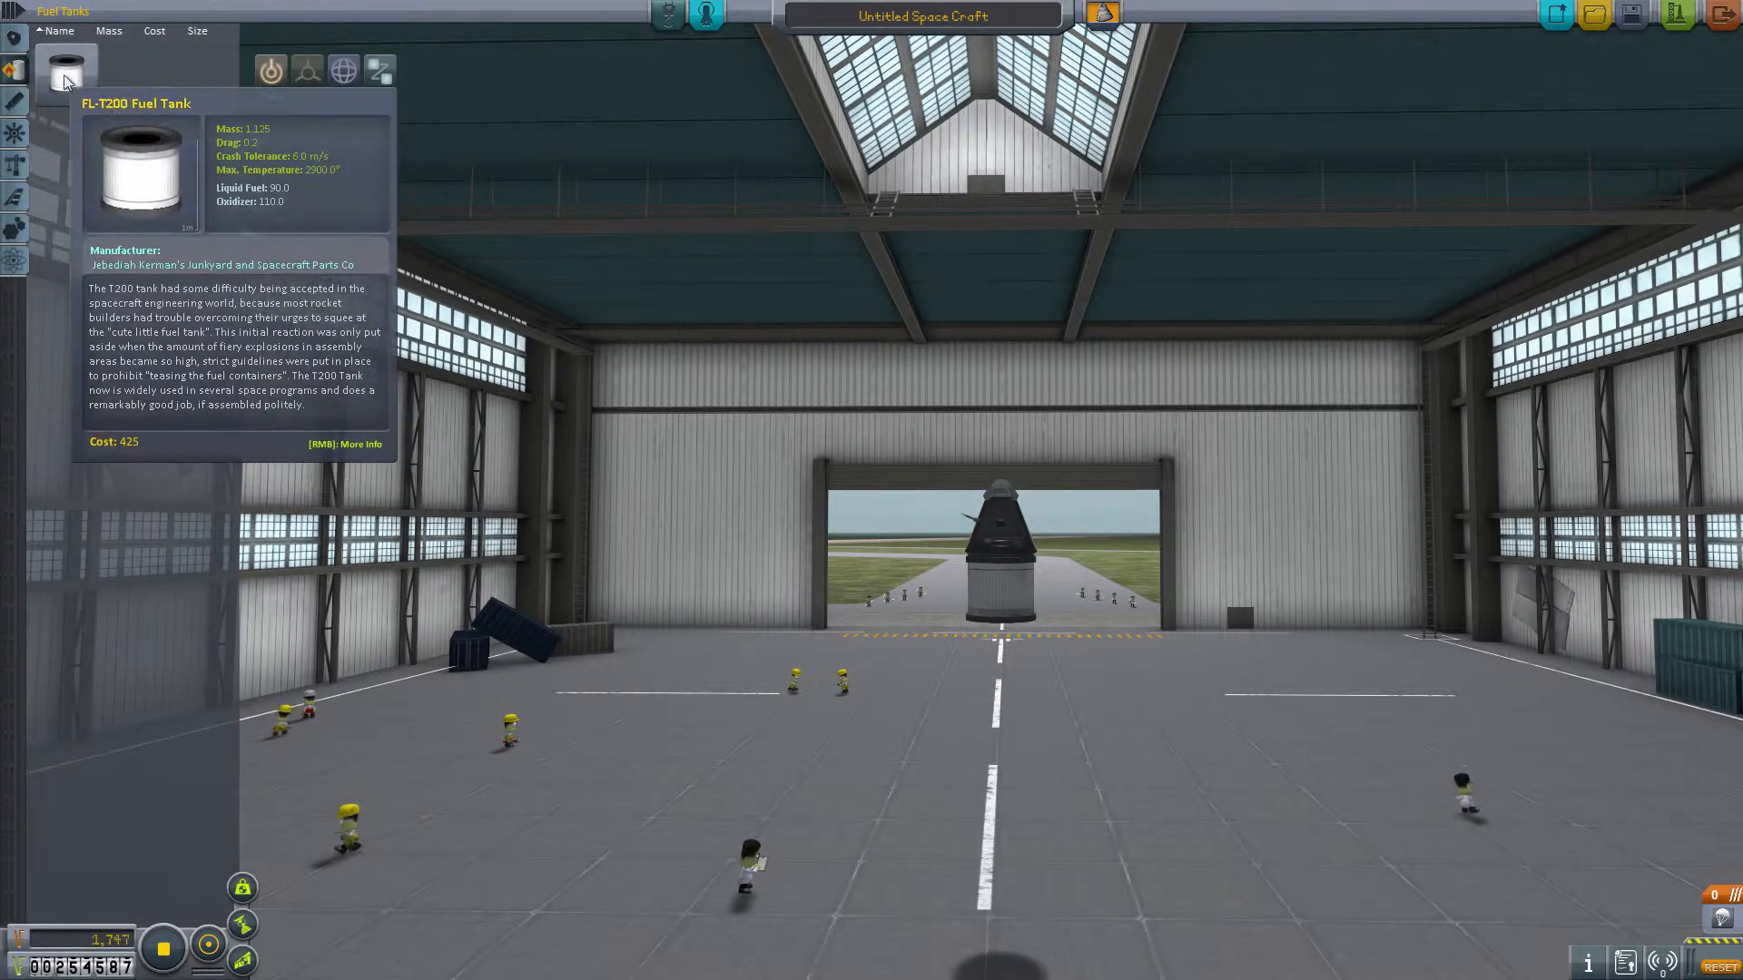
# Step: Pick up a second FL-T200 fuel tank for the stack
pyautogui.click(65, 66)
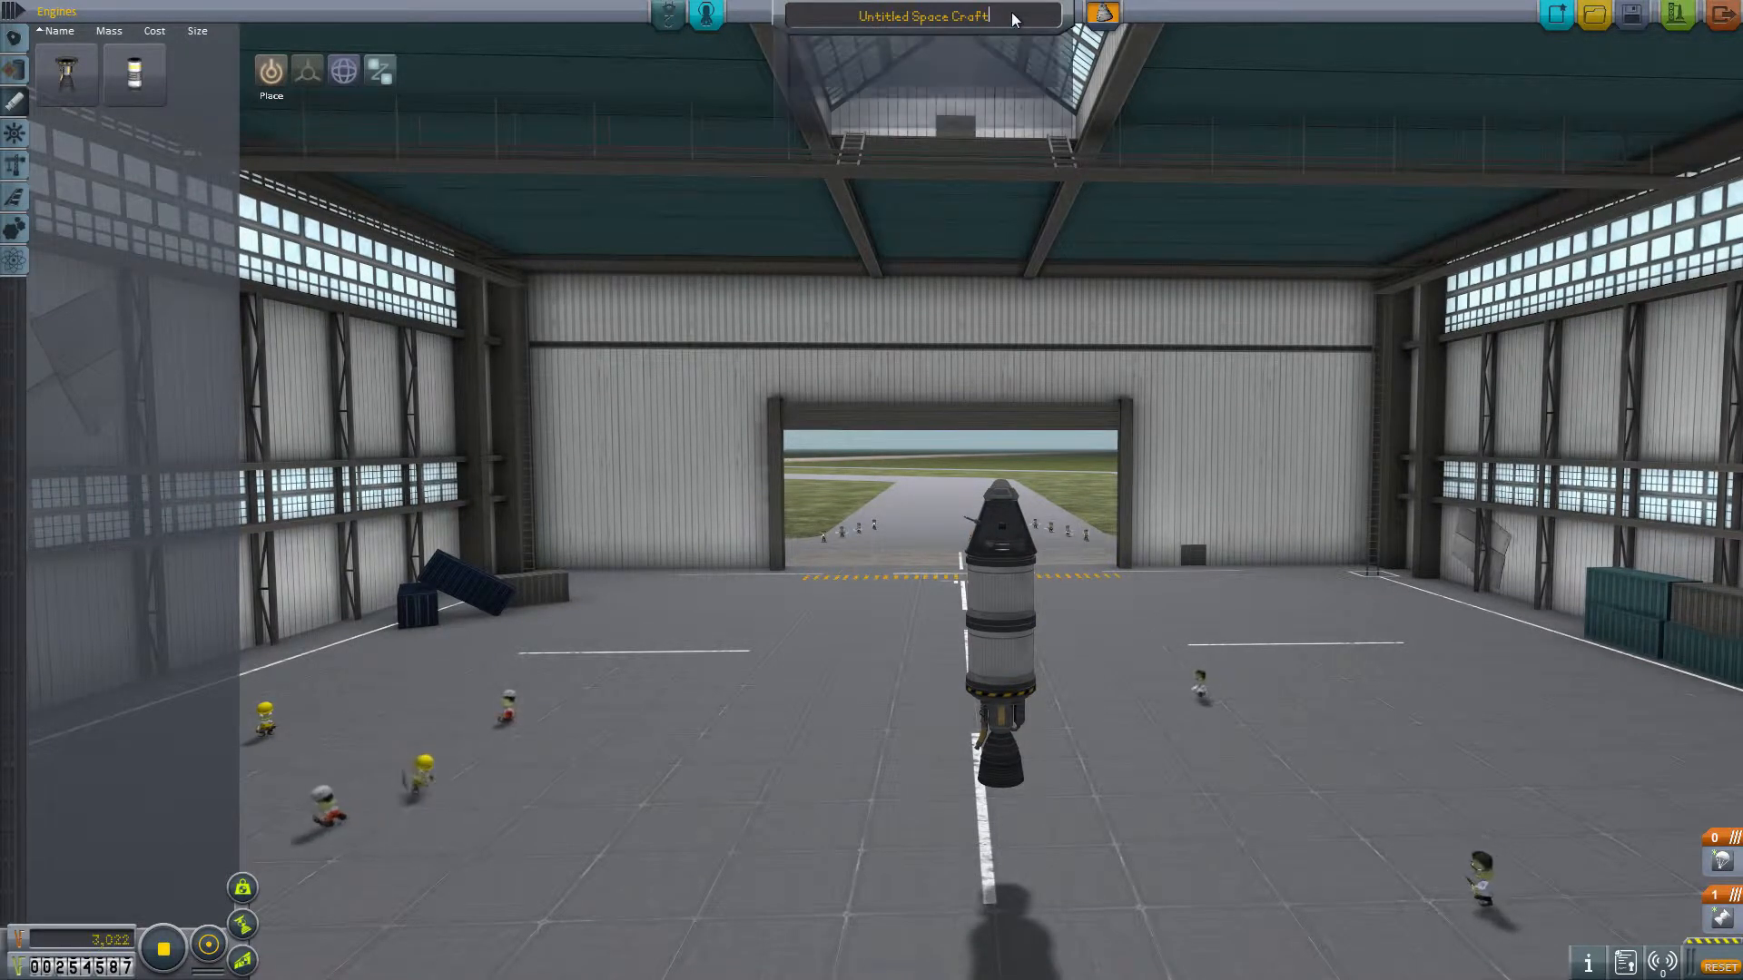
# Step: Replace 'Untitled Space Craft' with 'Space 1' in the craft name field
pyautogui.press('backspace')
pyautogui.write('S')
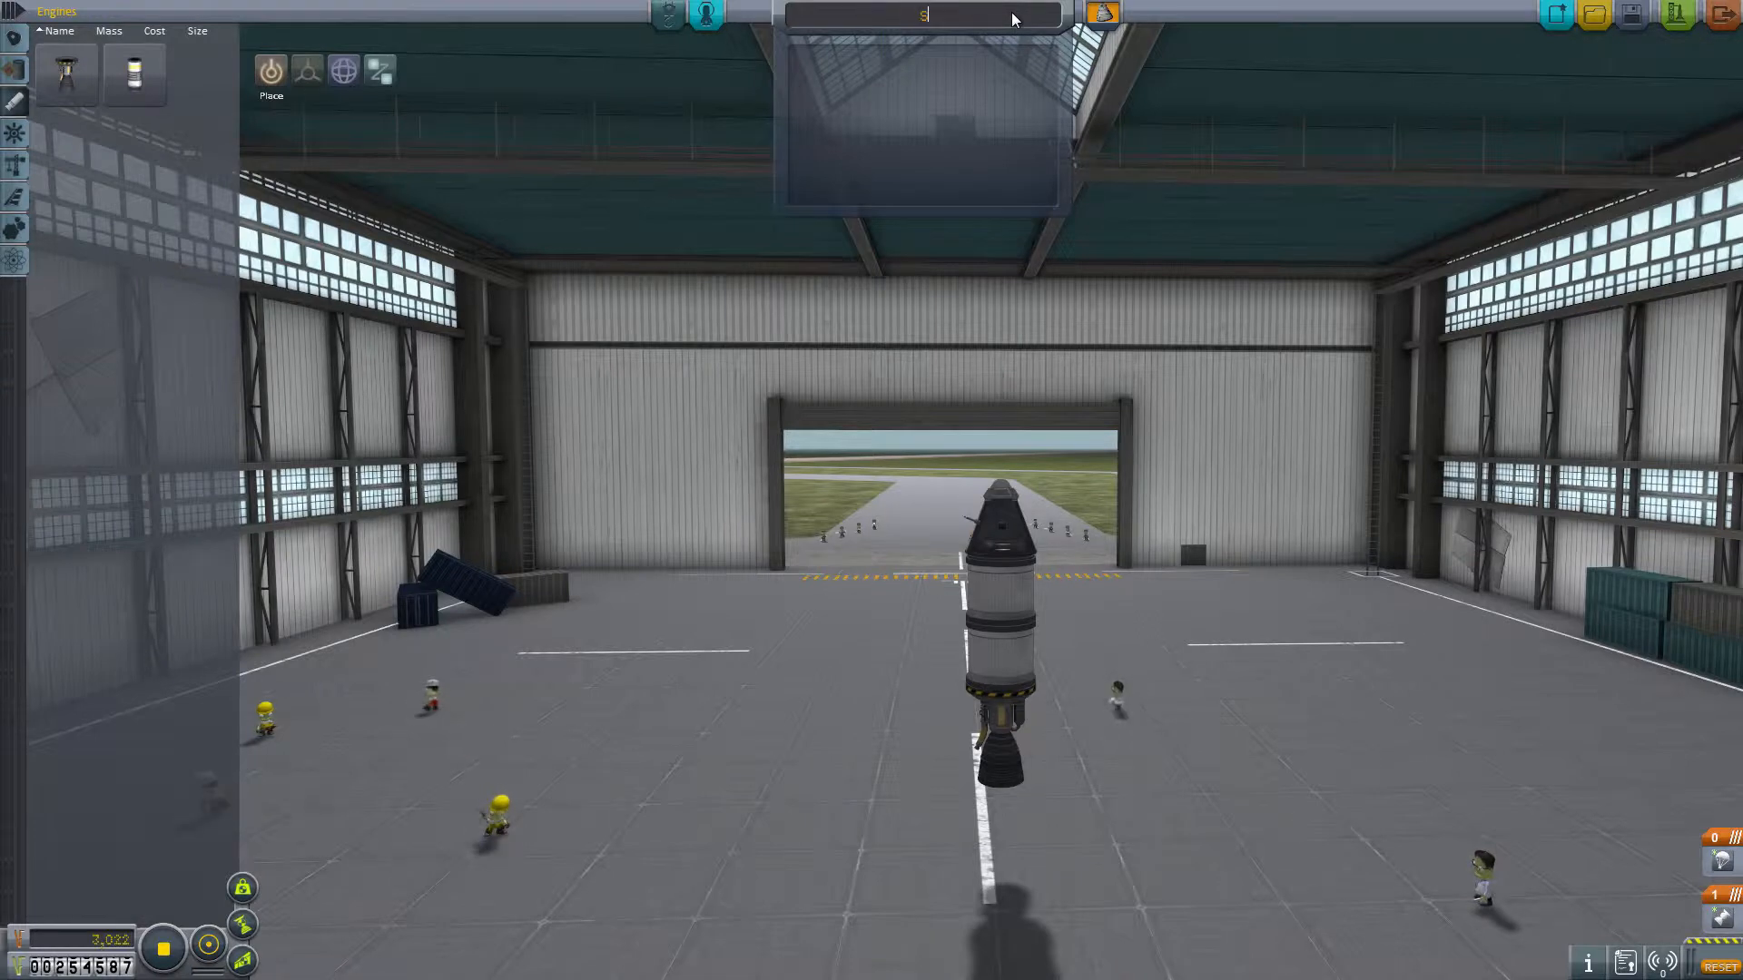
pyautogui.write('pace')
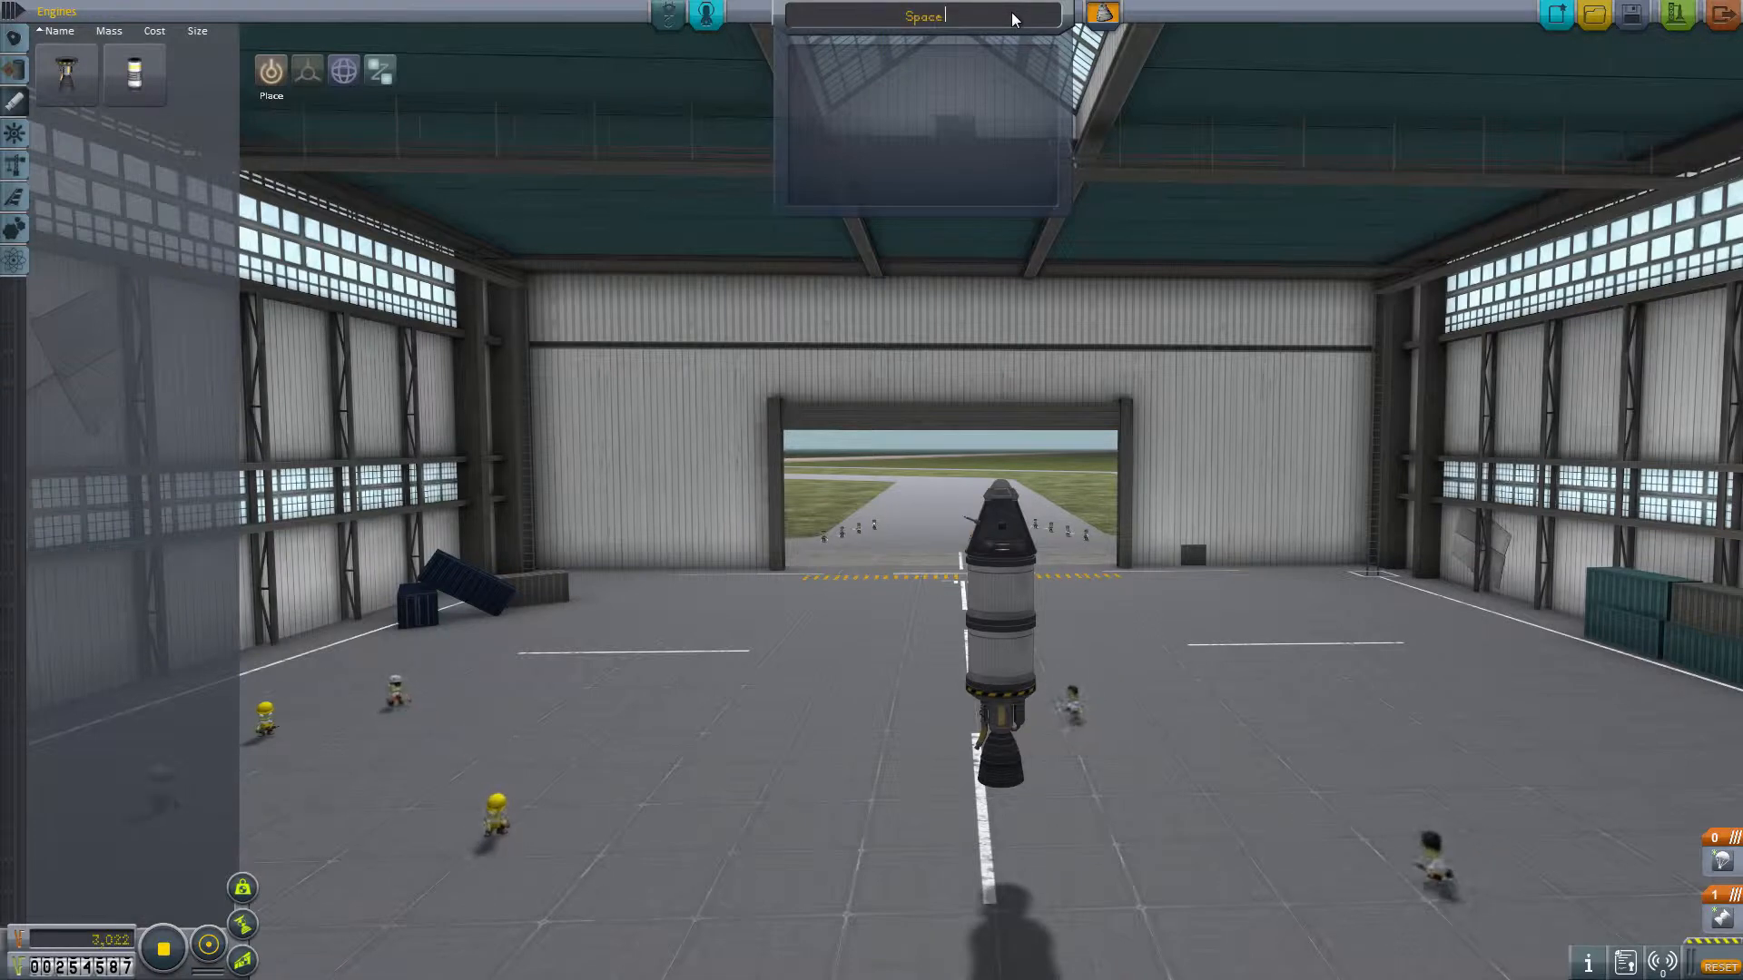
pyautogui.write('1')
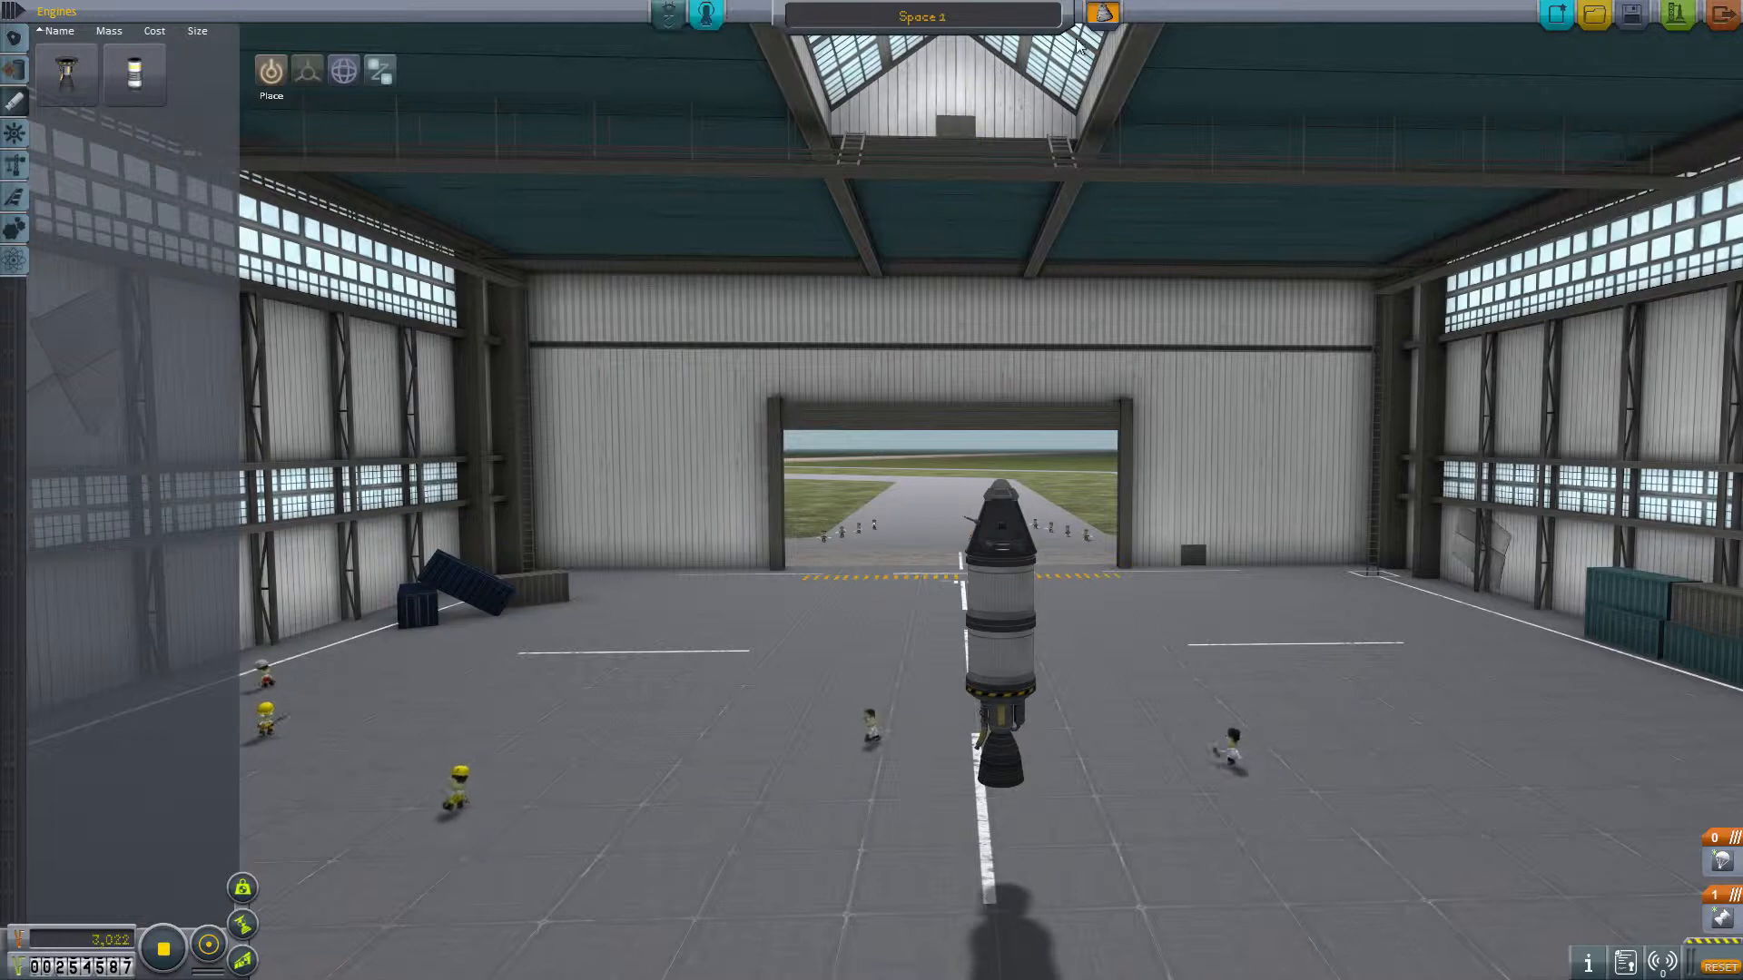
pyautogui.click(1100, 14)
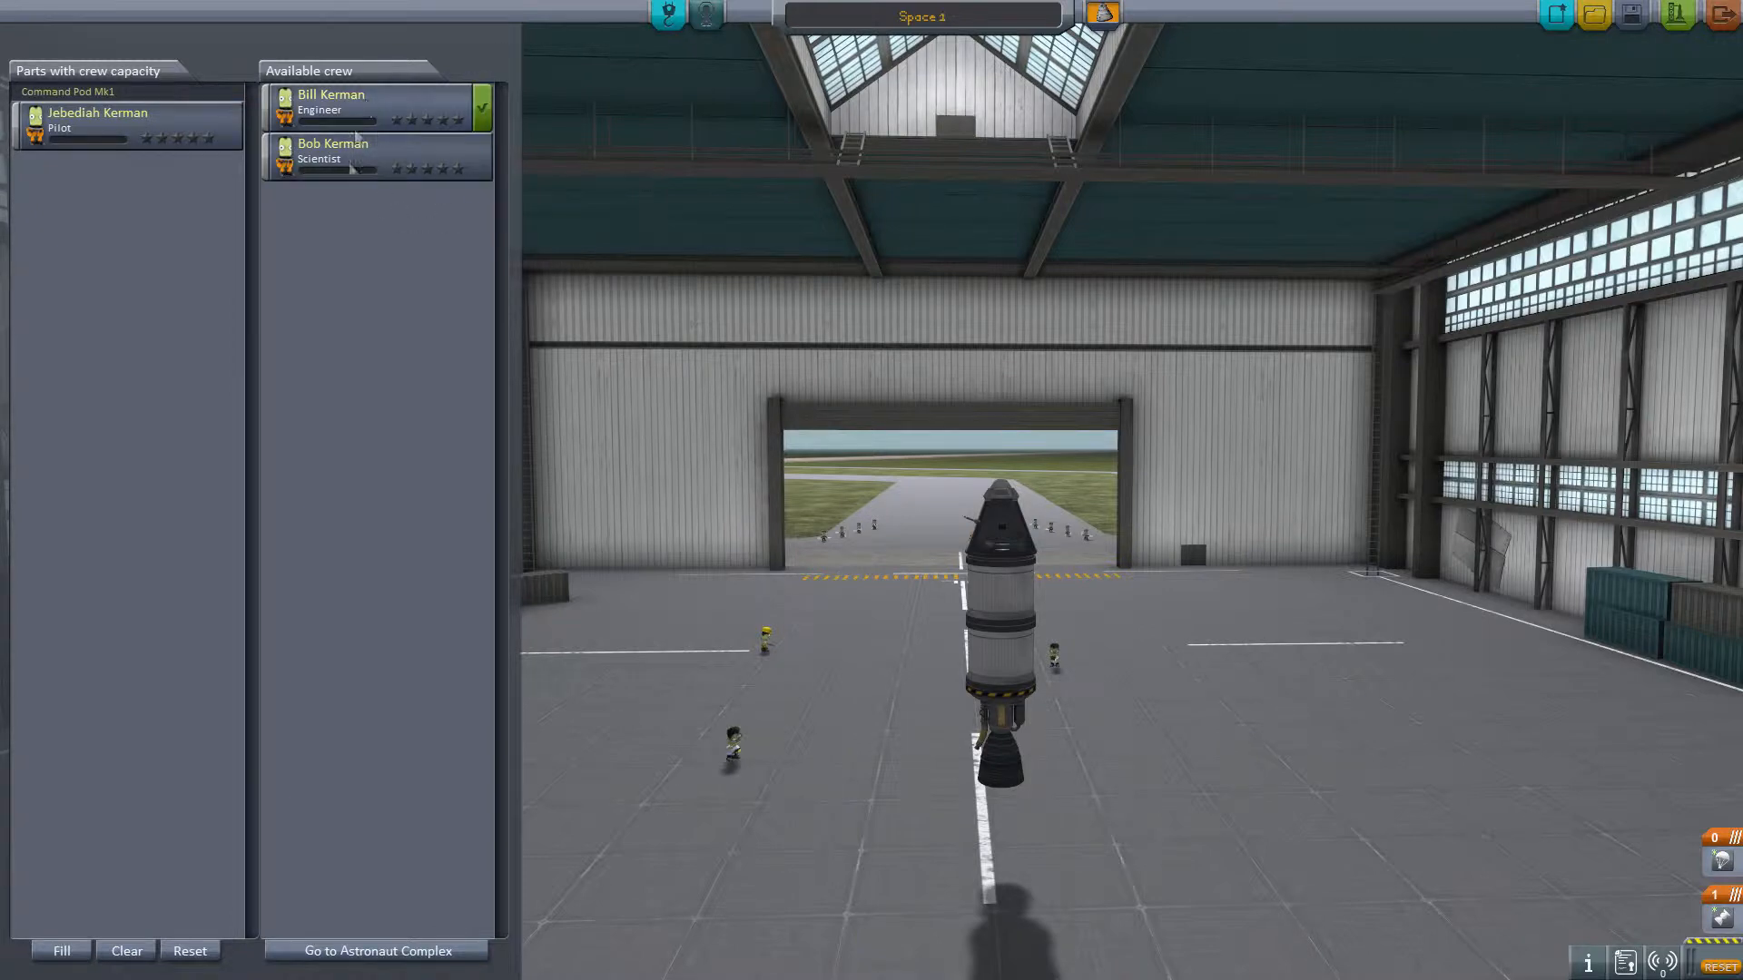
pyautogui.click(376, 155)
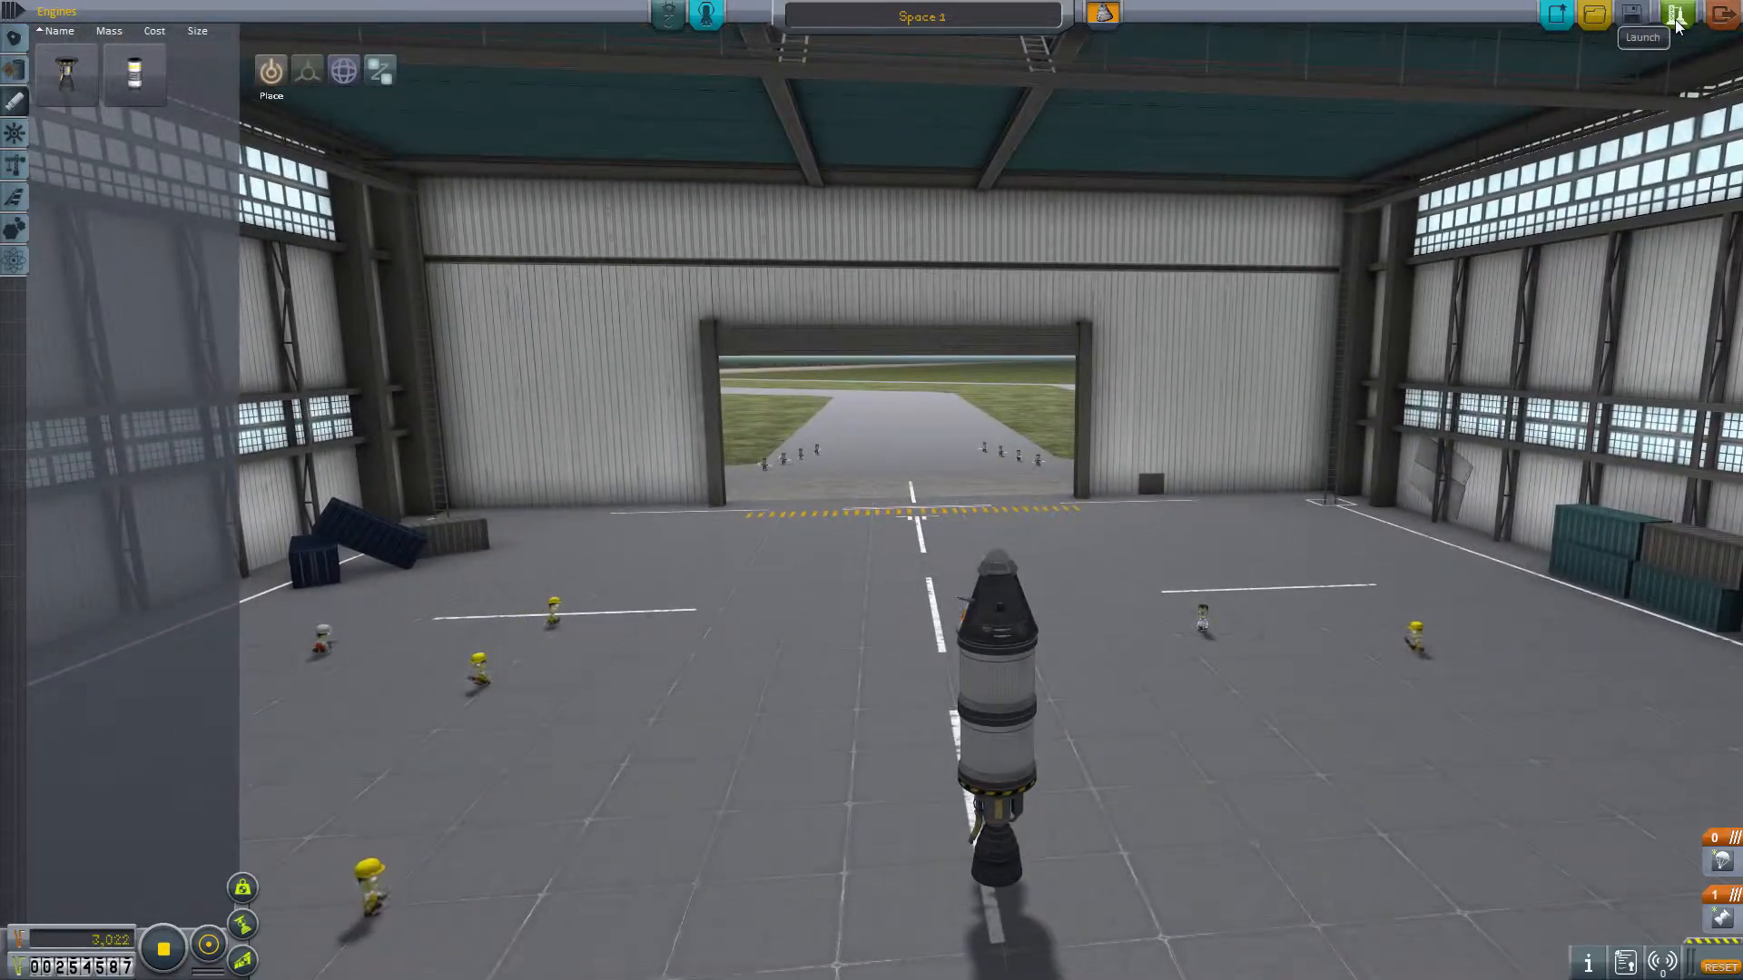
# Step: Launch Space 1 and stage the engine to lift off
pyautogui.click(1683, 13)
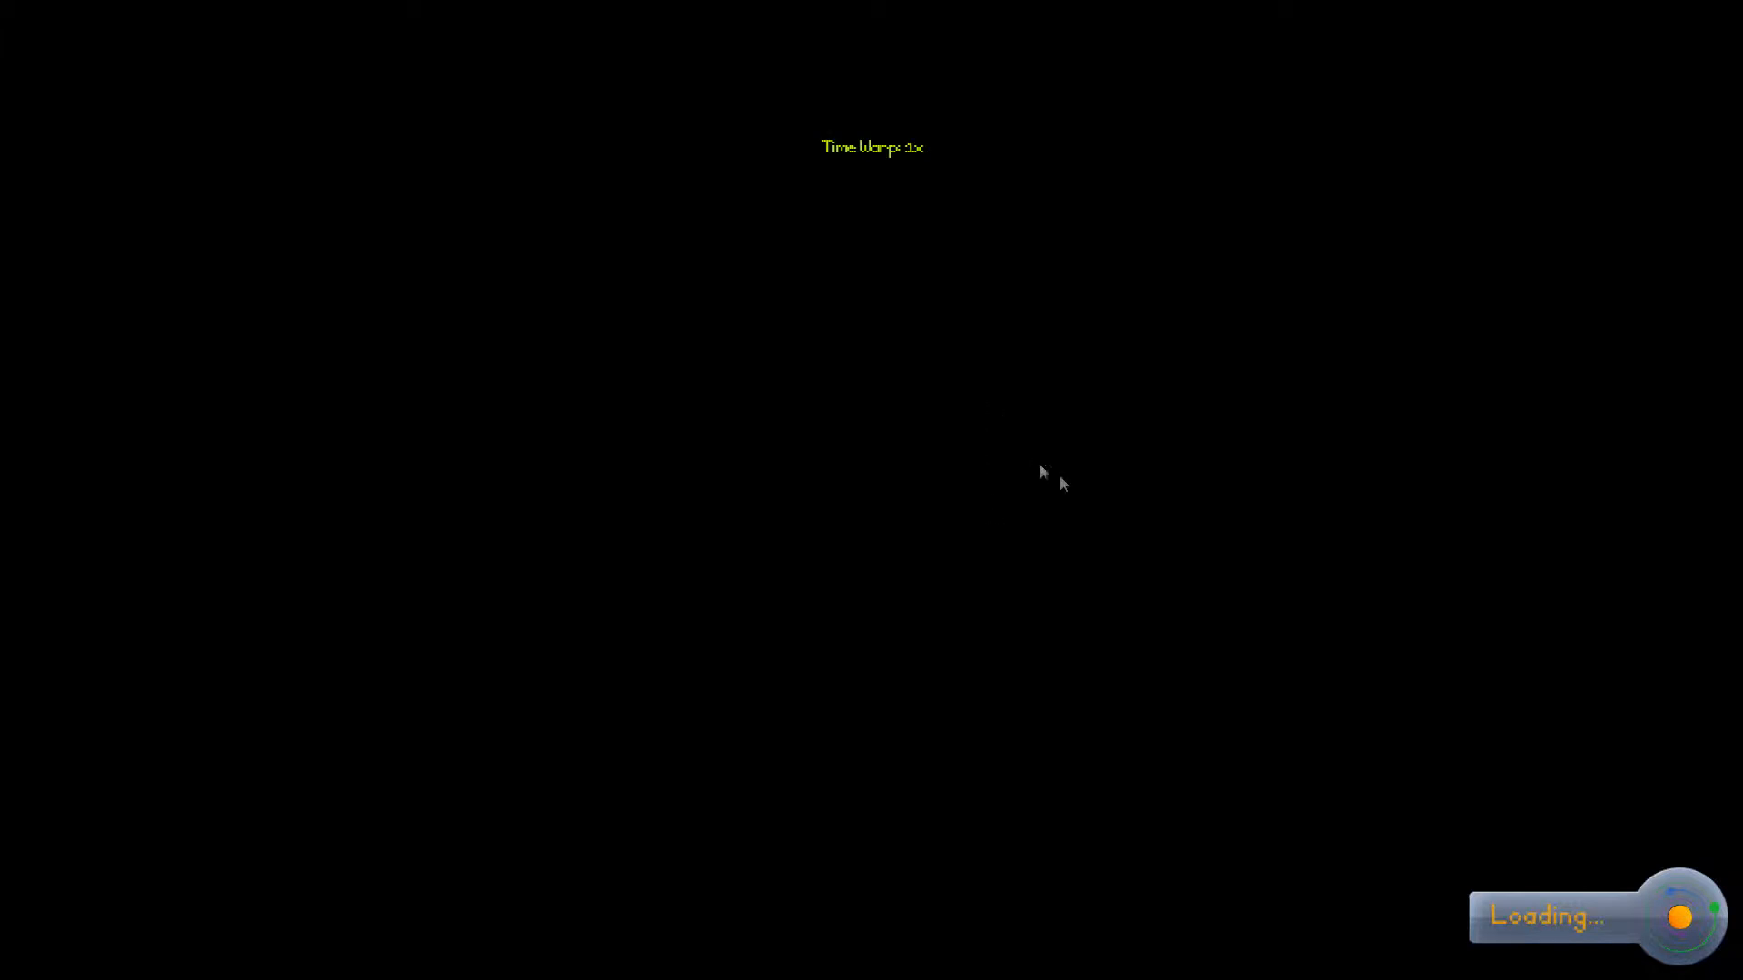
pyautogui.moveTo(881, 456)
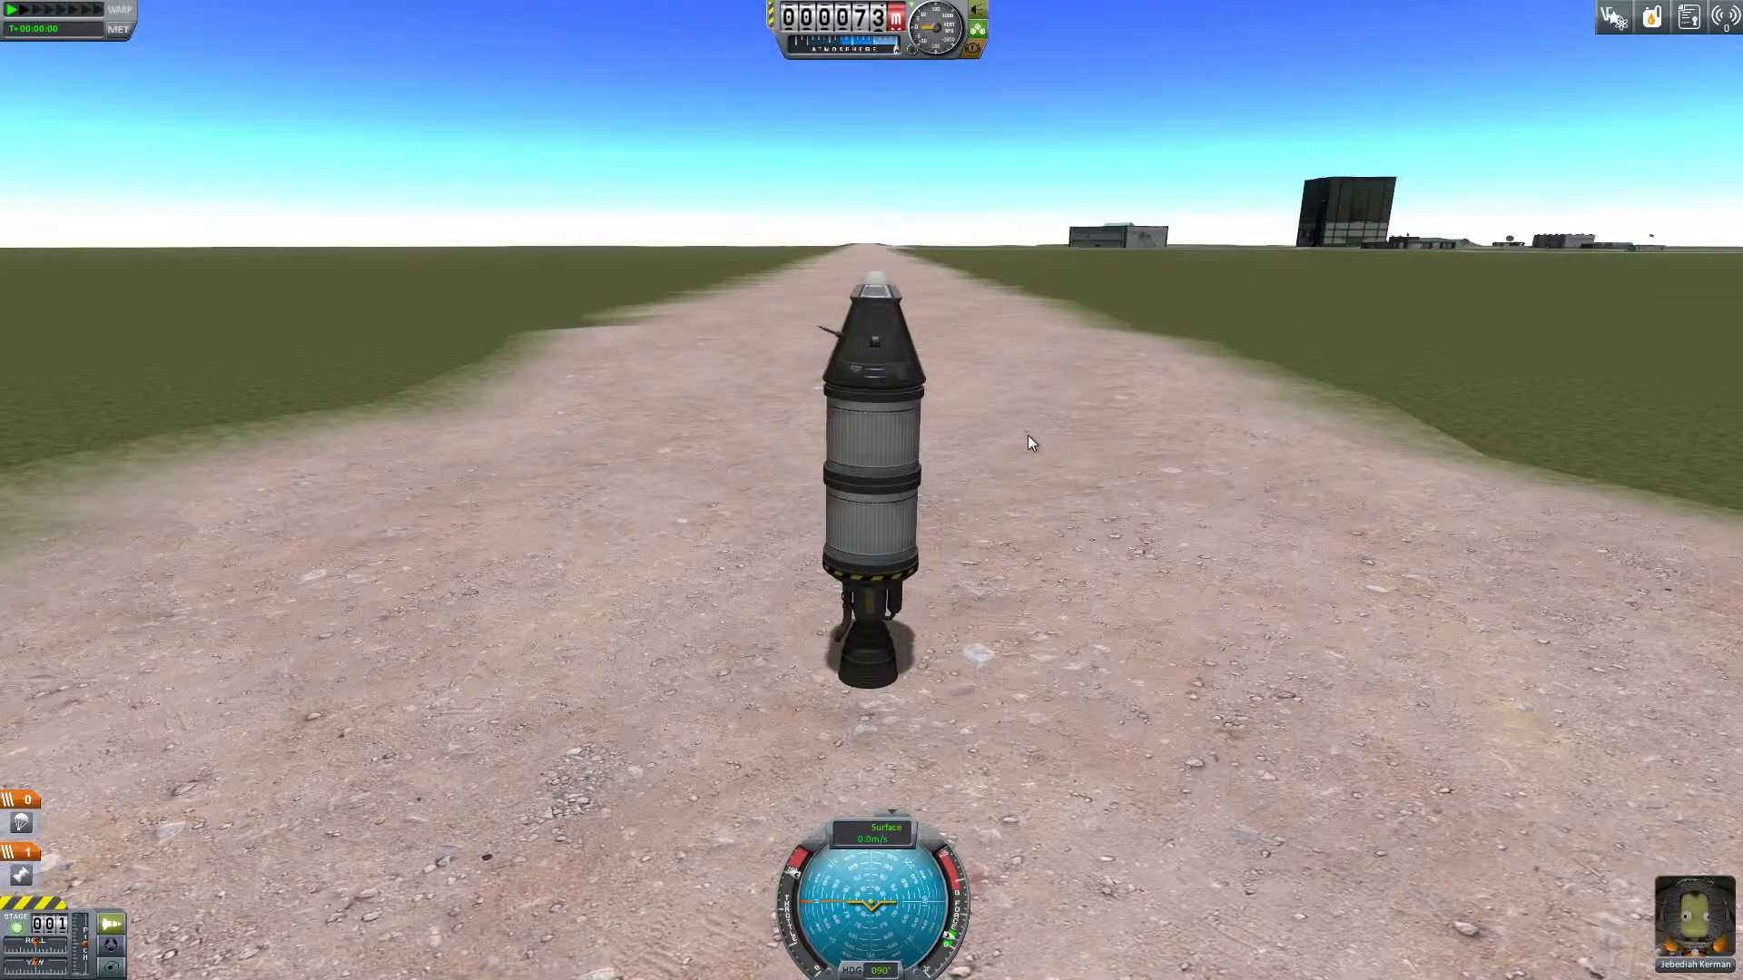
pyautogui.moveTo(1135, 386)
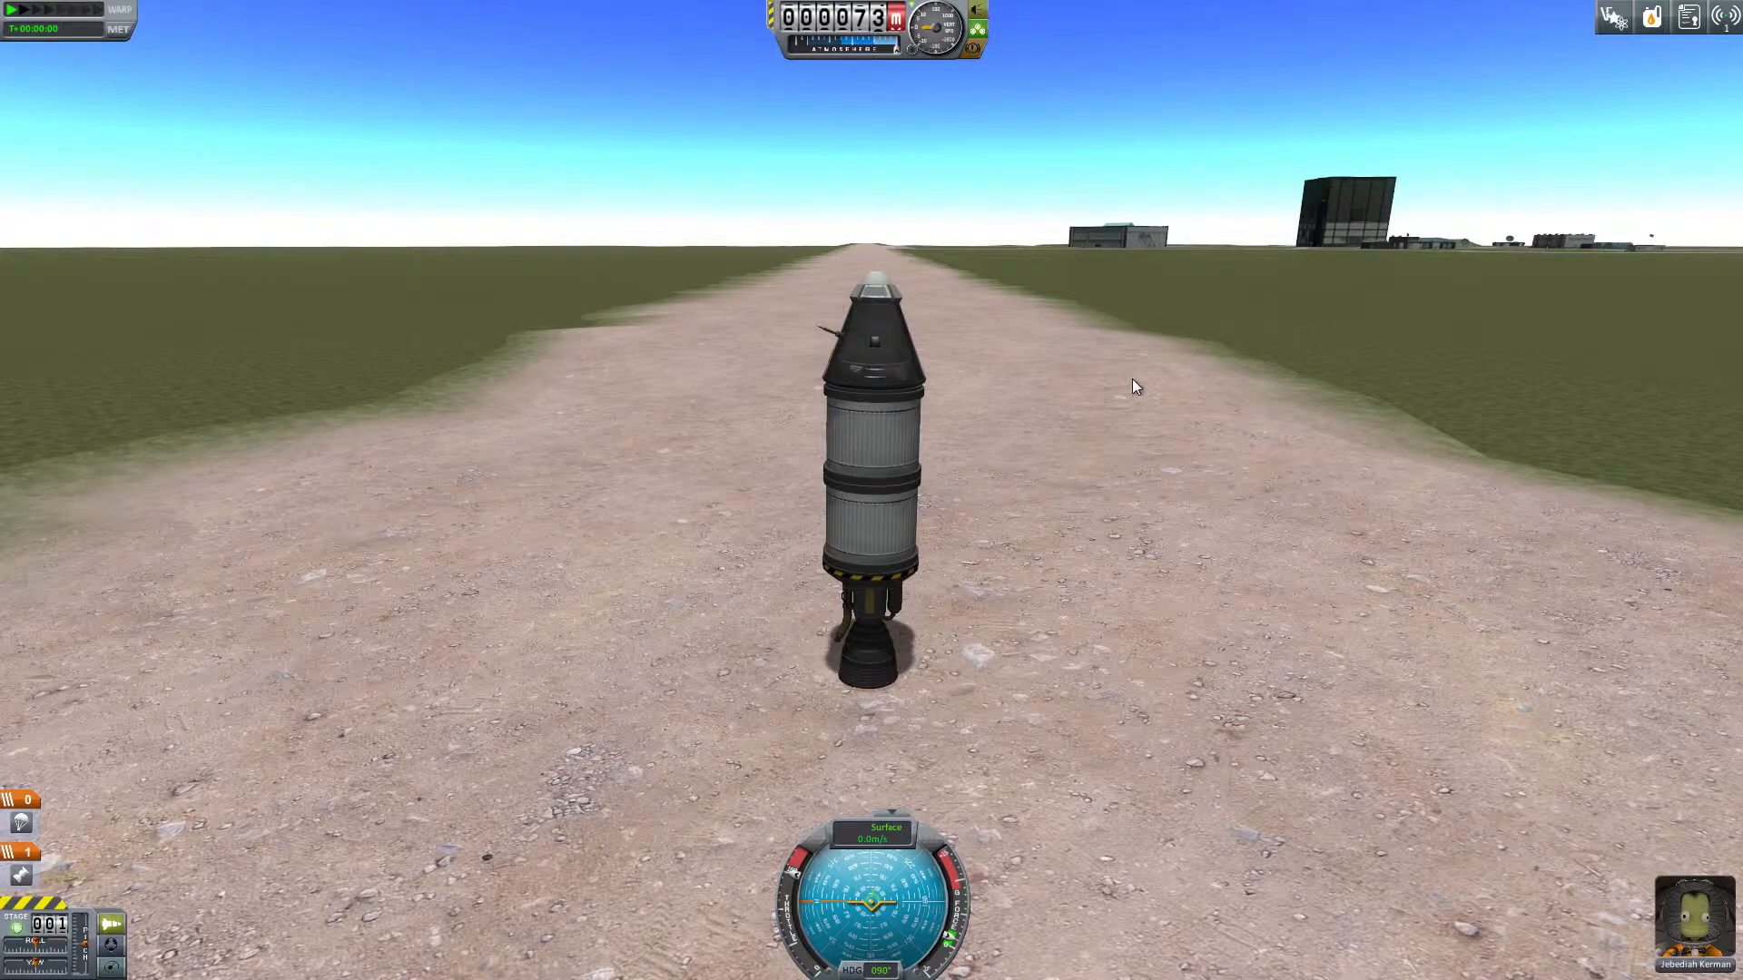
pyautogui.press('space')
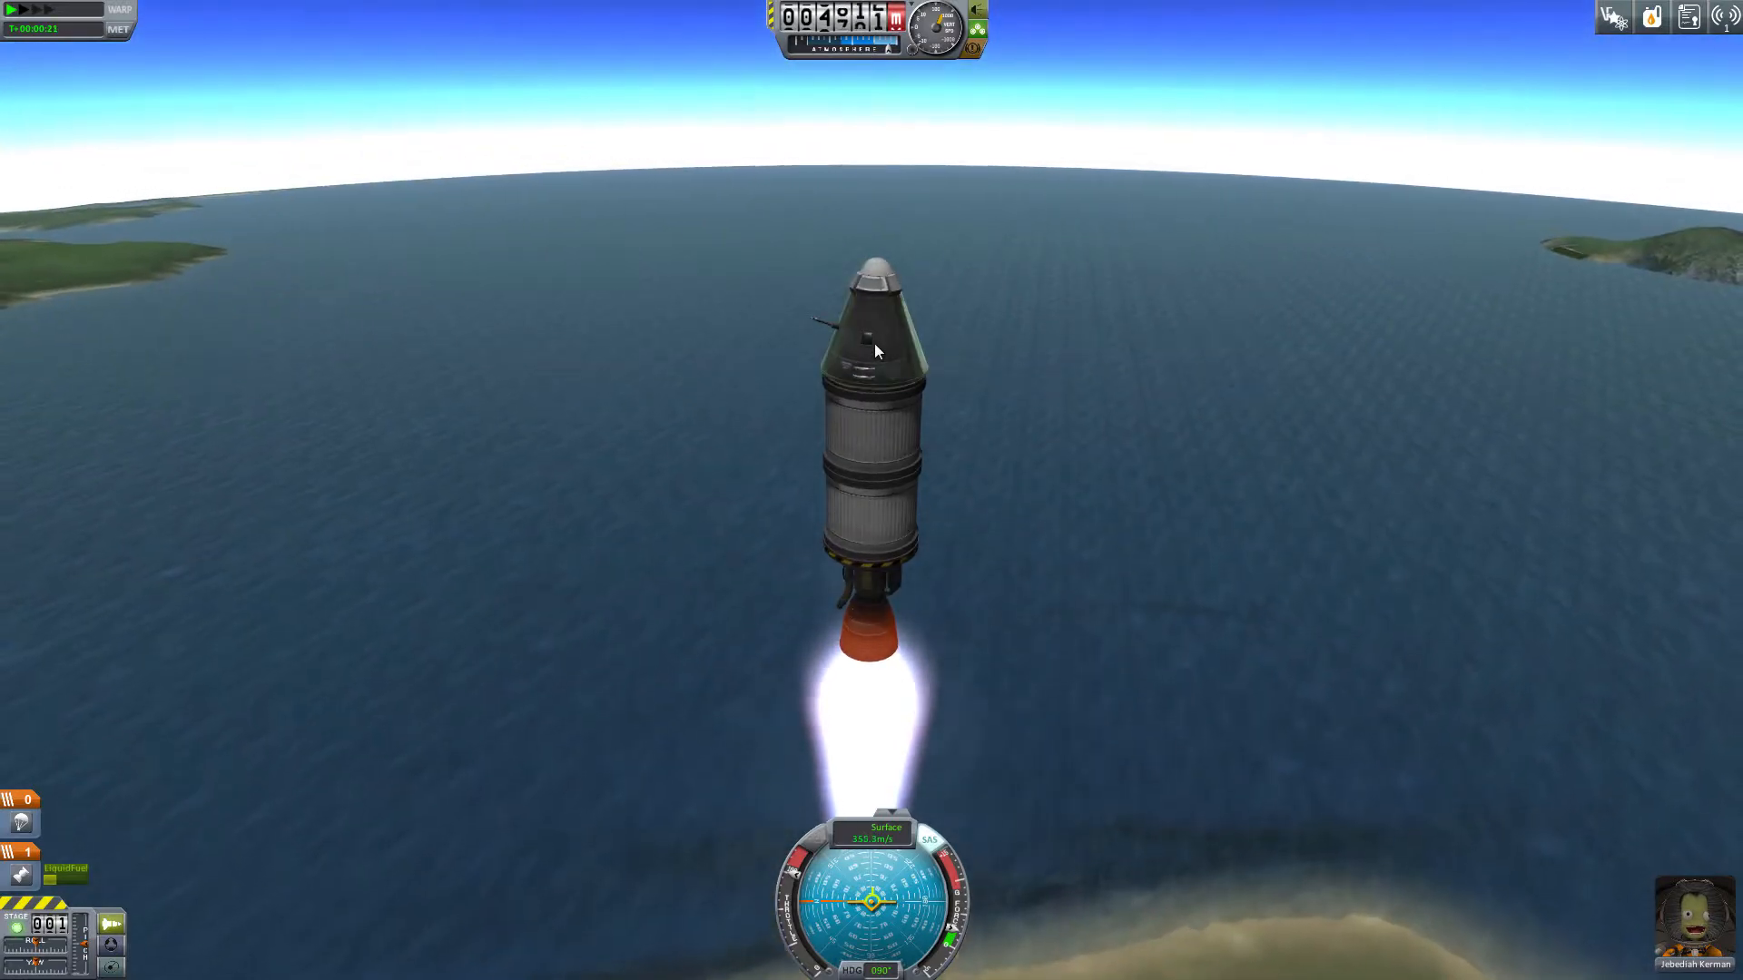
# Step: Take a Crew Report from the Mk1 command pod and transmit the data
pyautogui.rightClick(867, 333)
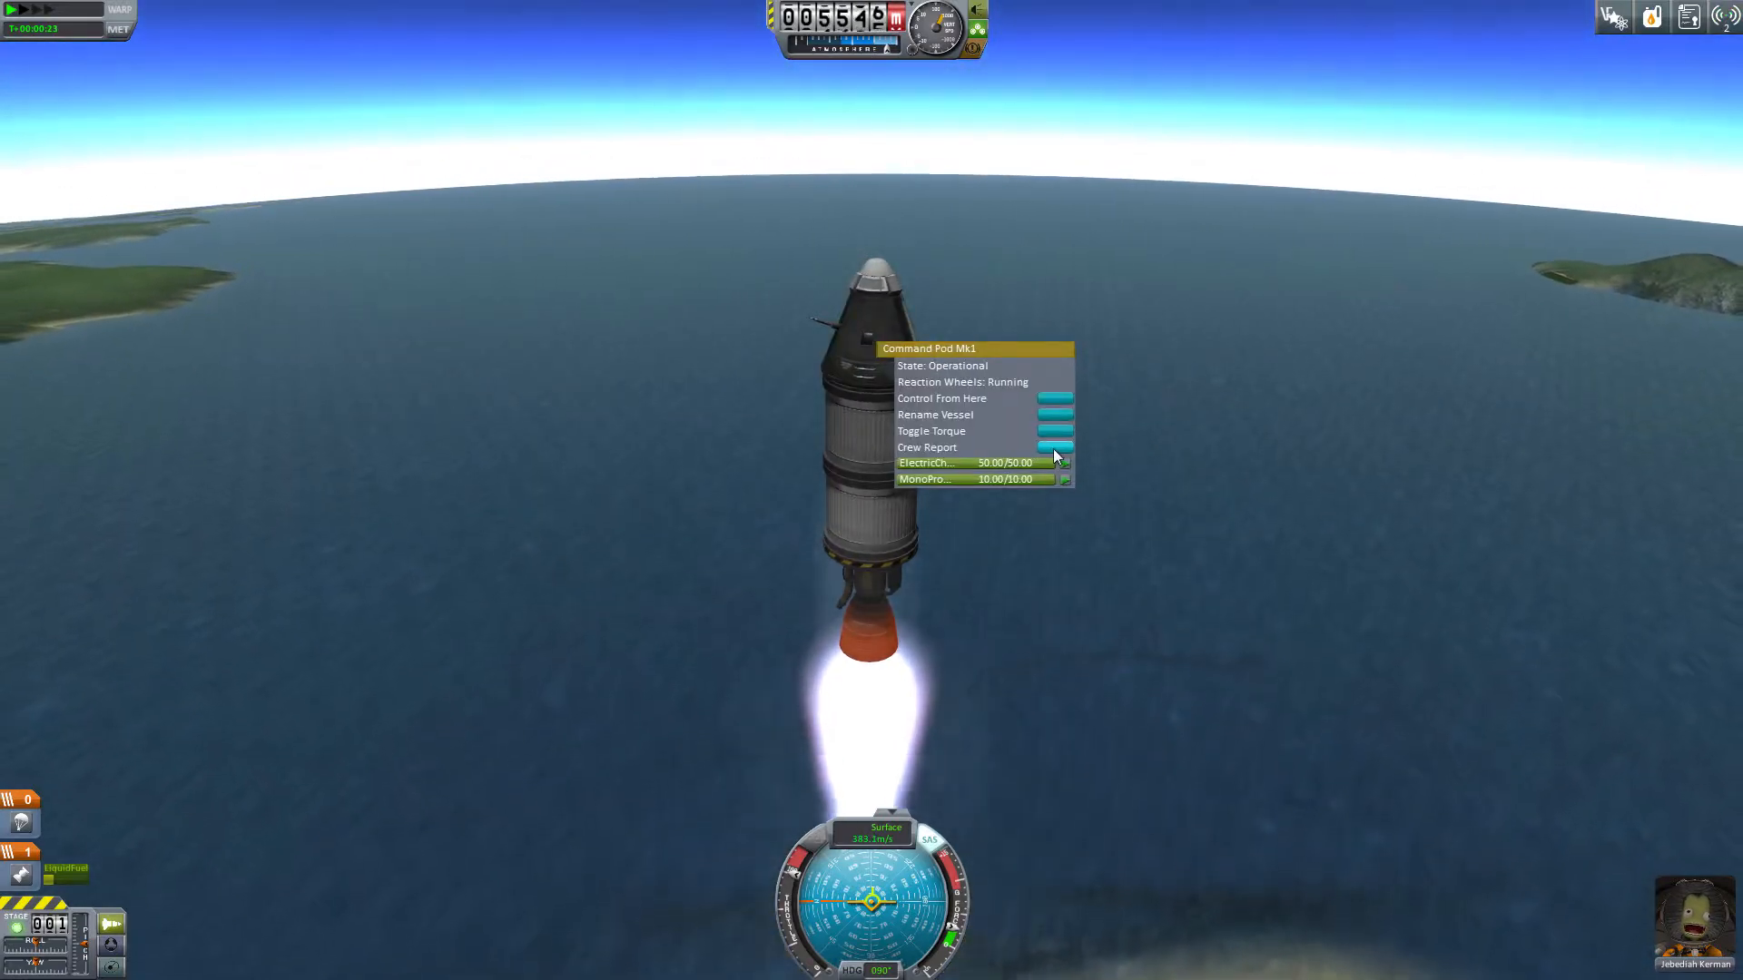
pyautogui.click(926, 447)
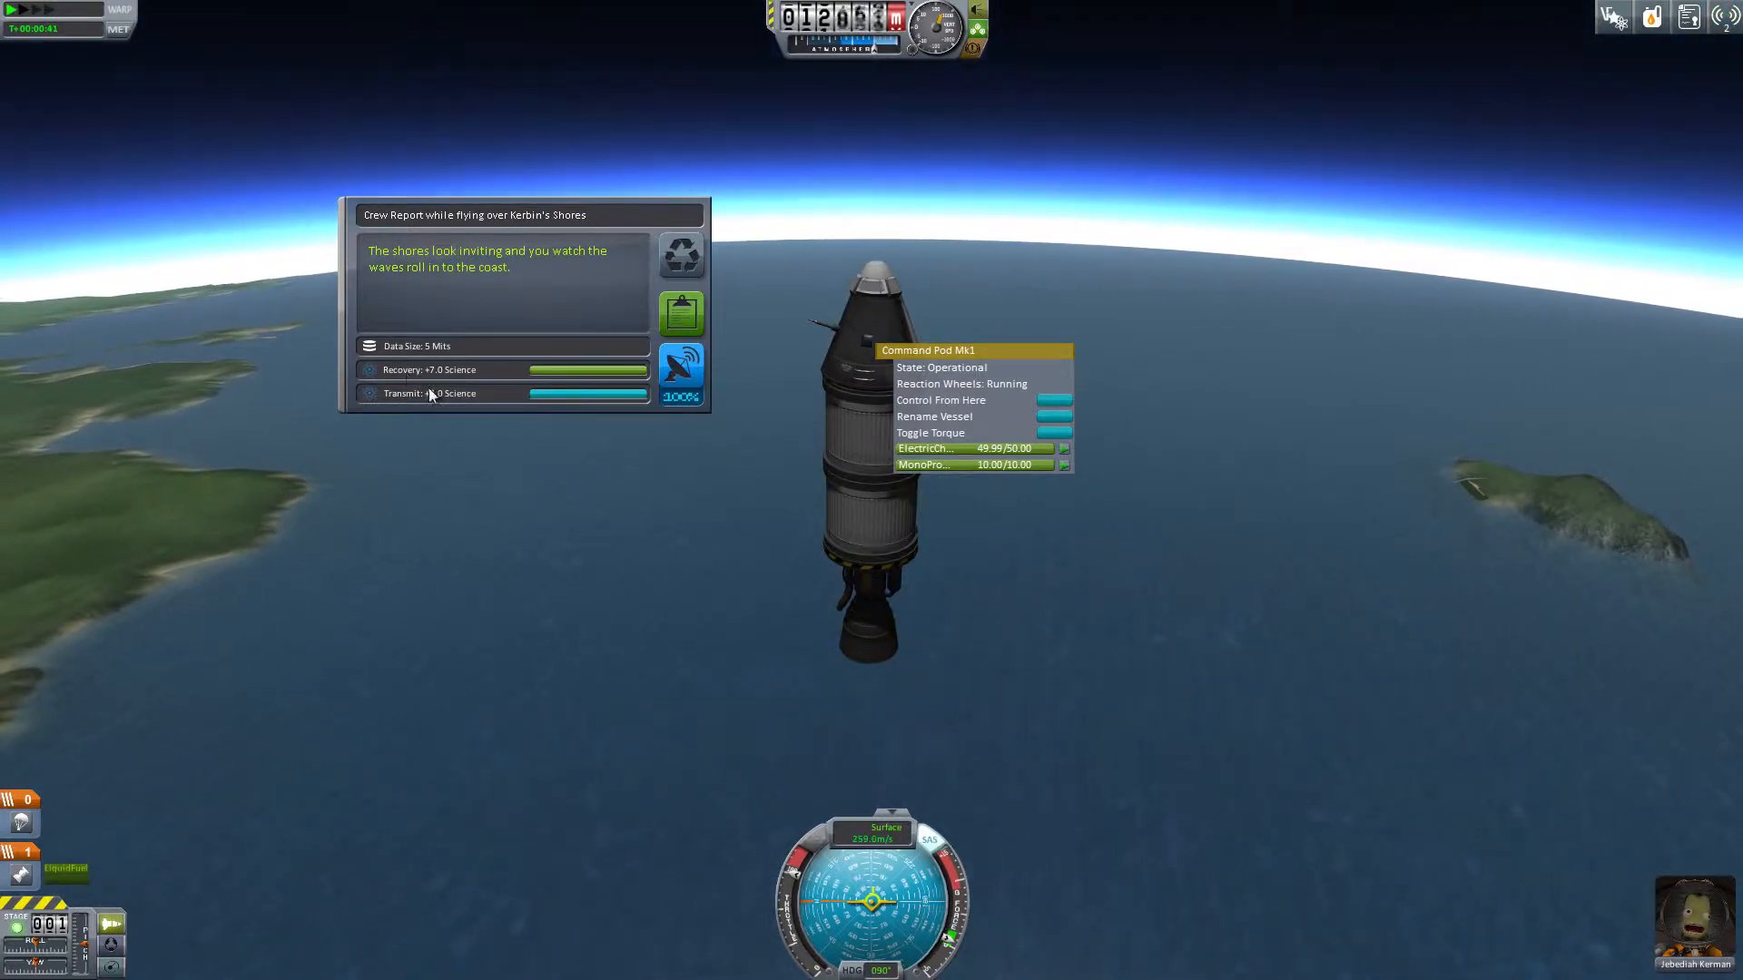
pyautogui.click(680, 371)
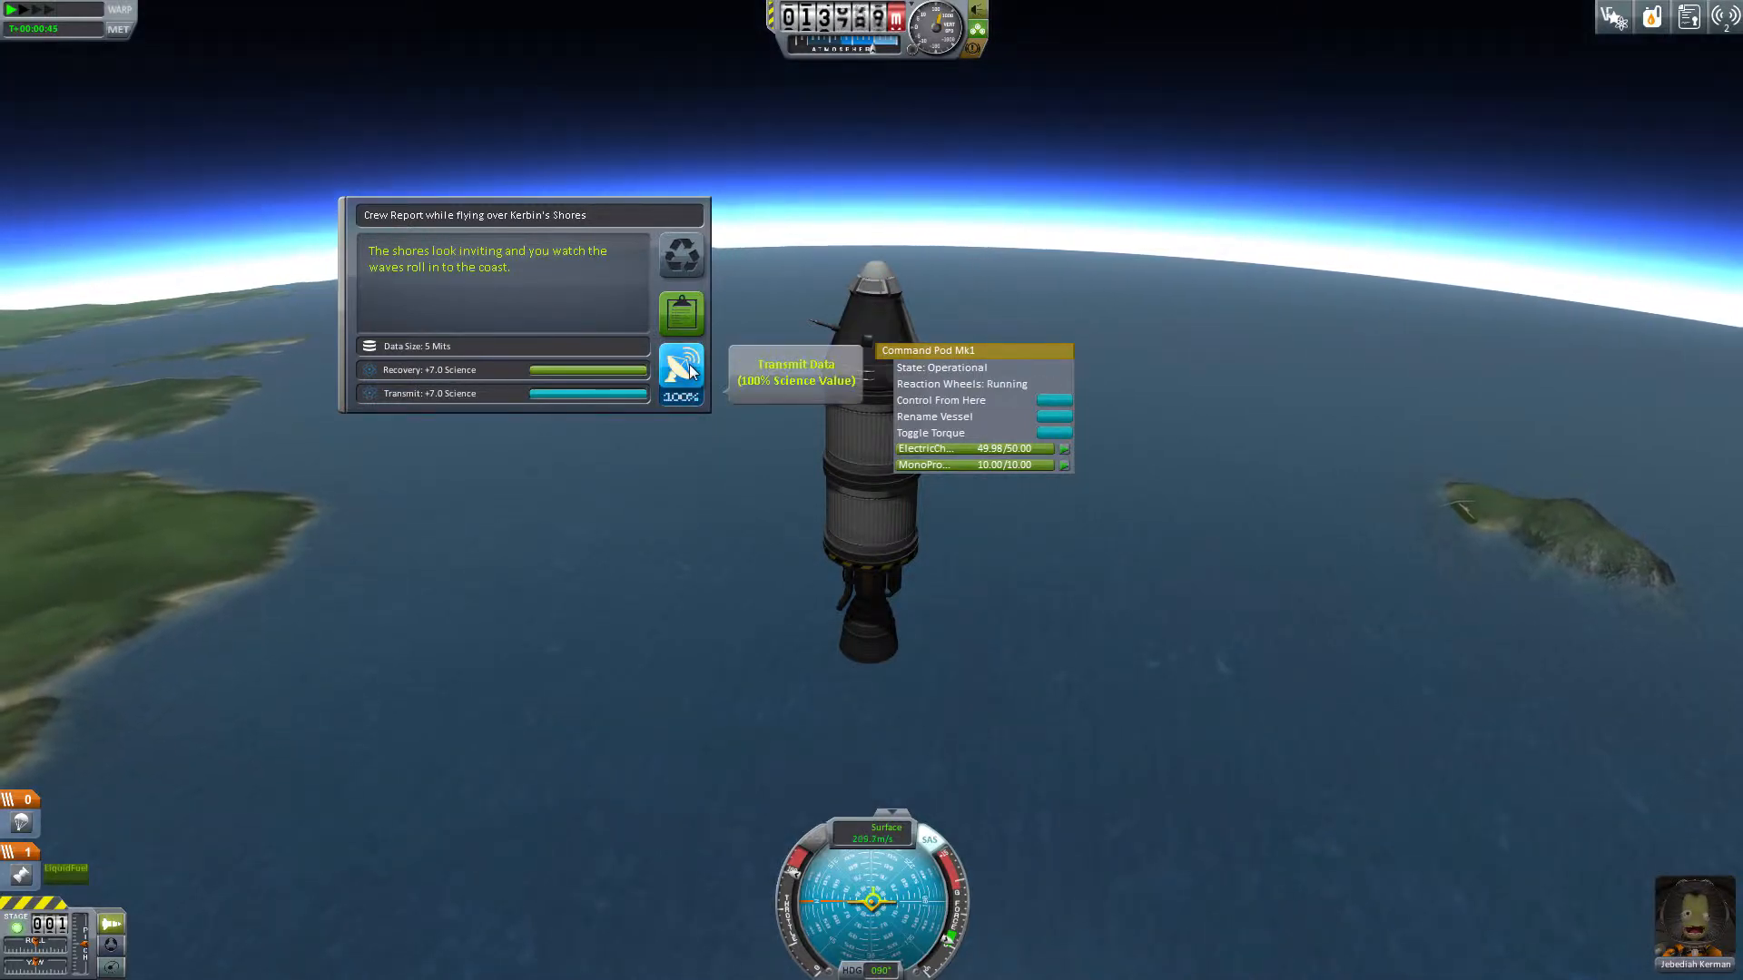
pyautogui.click(682, 370)
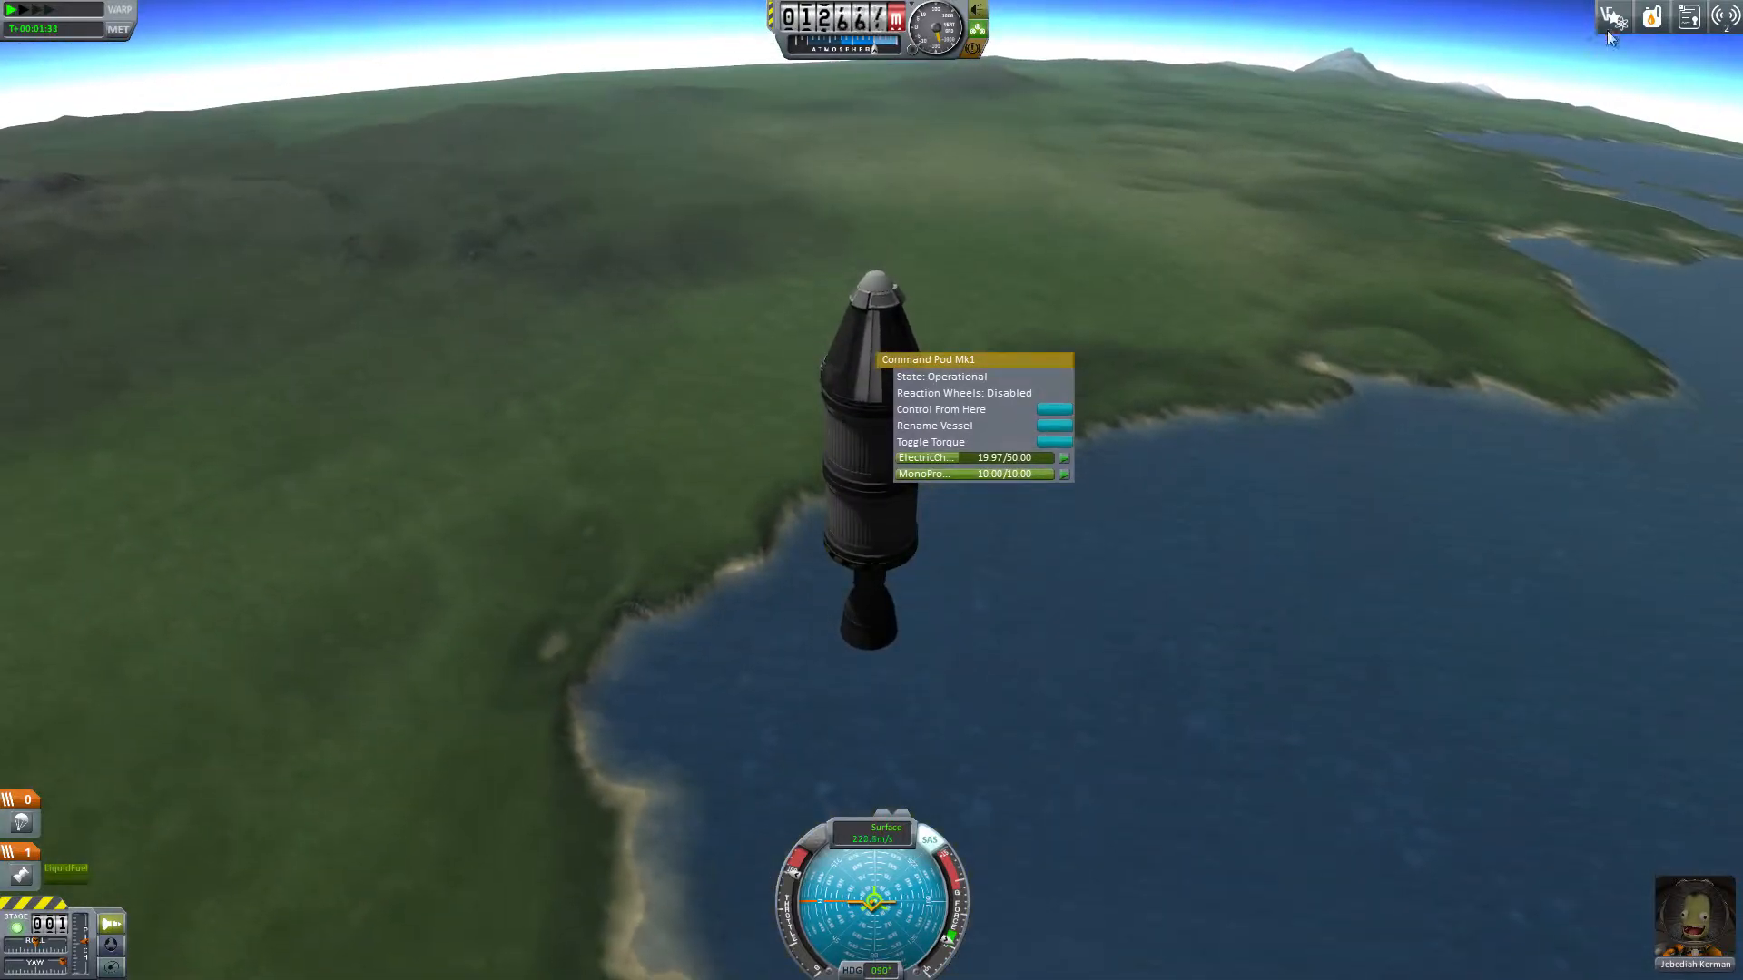
# Step: Recover Space 1, bringing up the mission summary with +10.0 science, total 27
pyautogui.click(1688, 18)
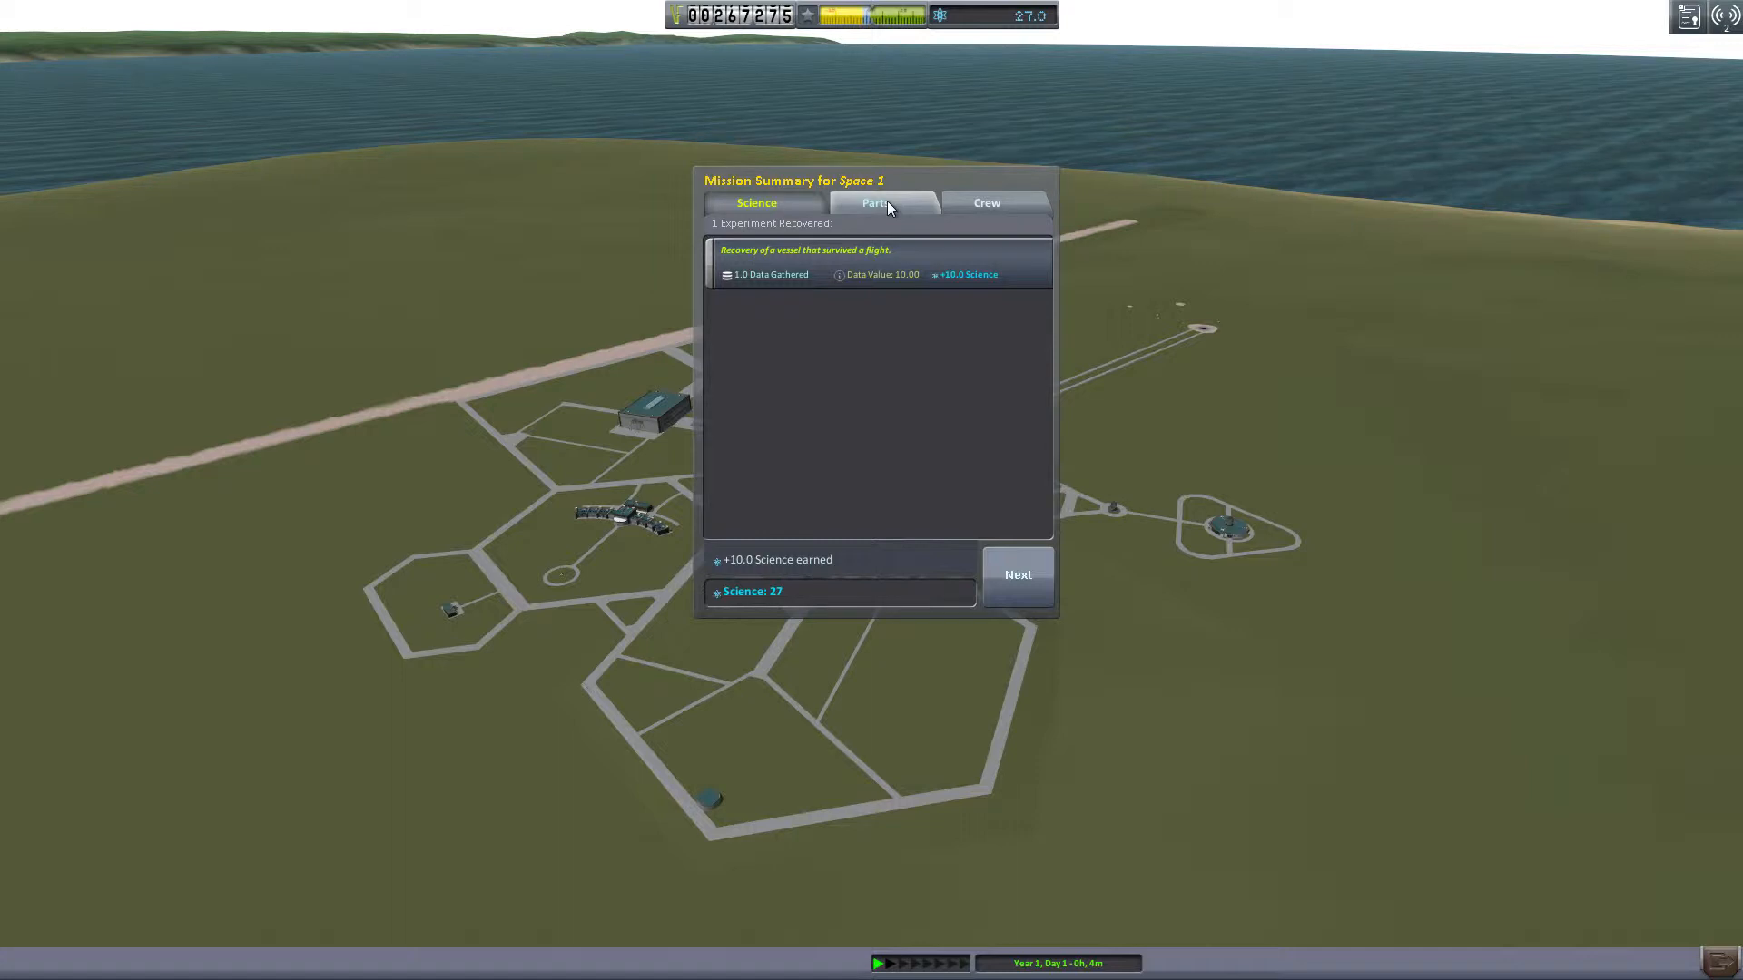
# Step: Review the recovered parts in the summary, then close it to return with 1,949 funds
pyautogui.click(875, 202)
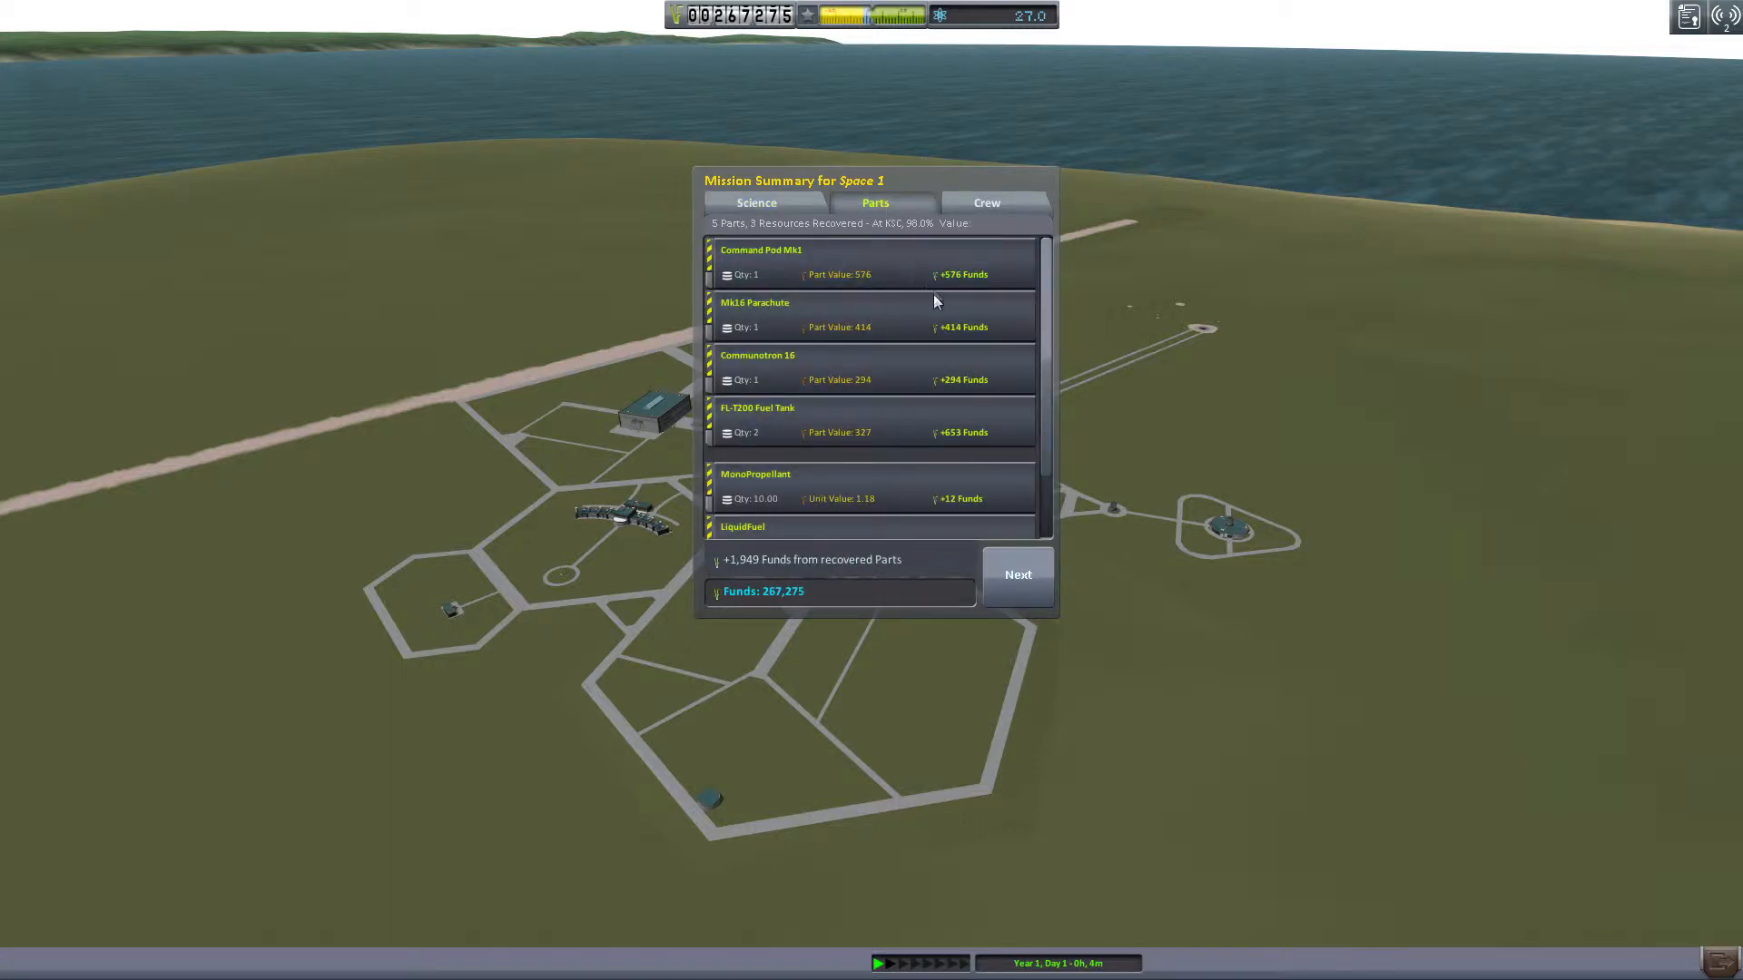
pyautogui.moveTo(900, 356)
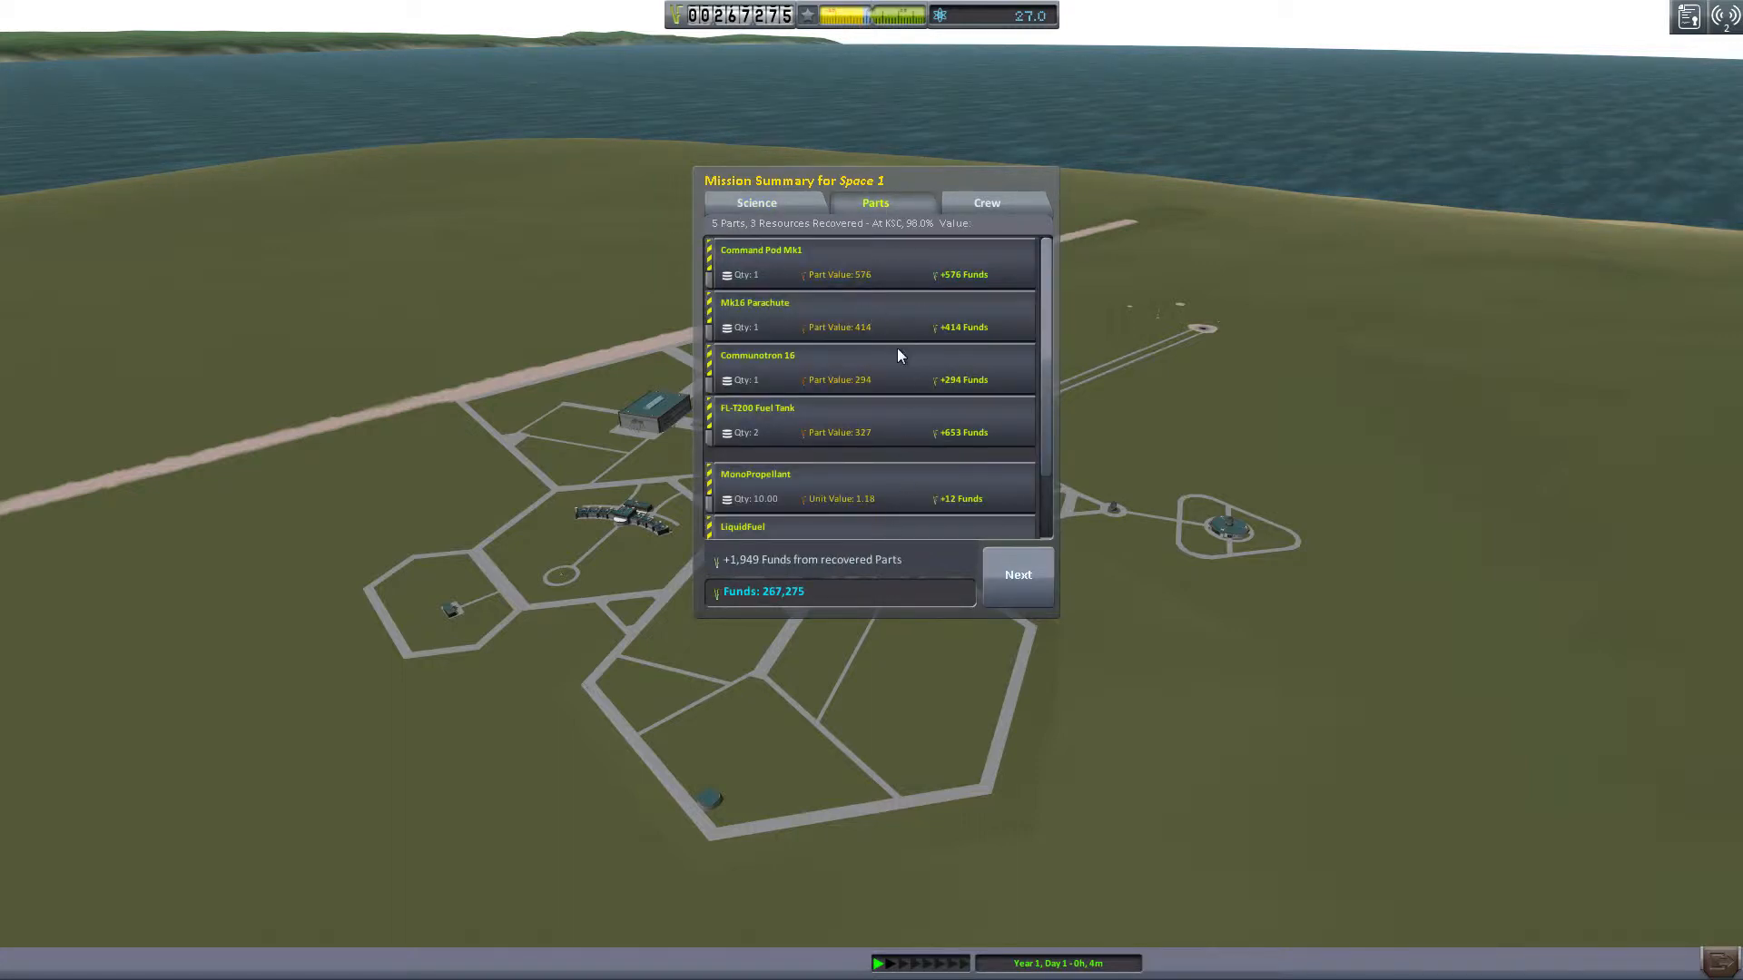
pyautogui.moveTo(901, 397)
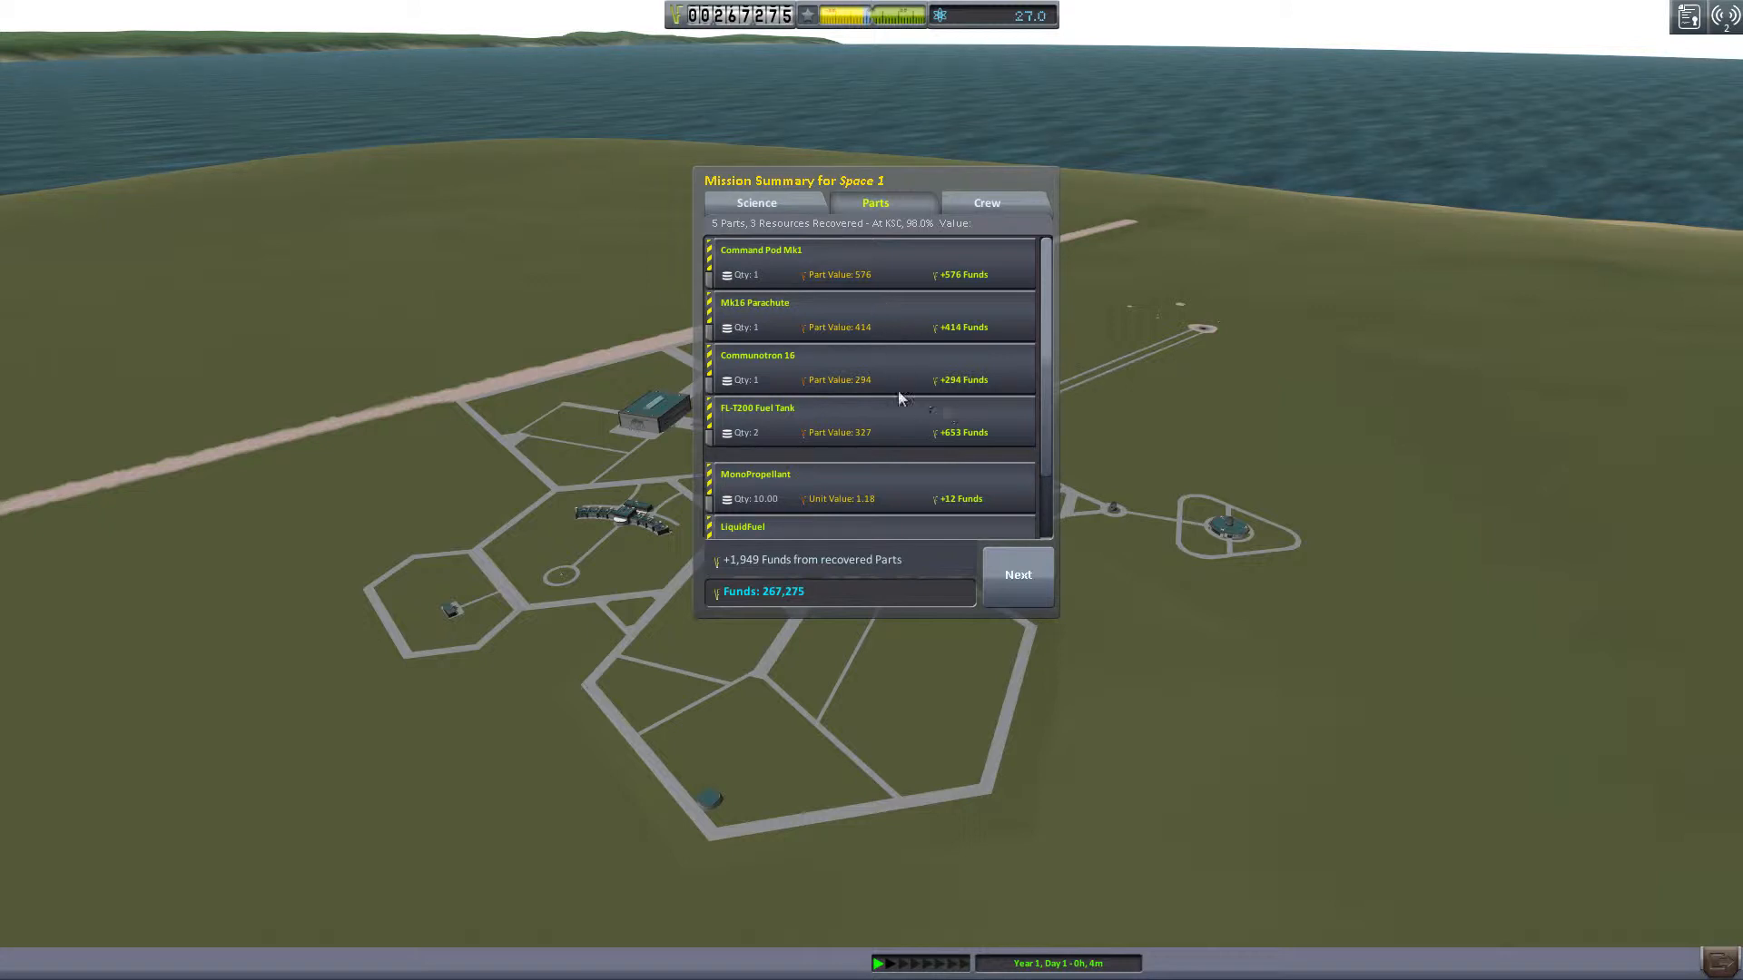
pyautogui.scroll(-3)
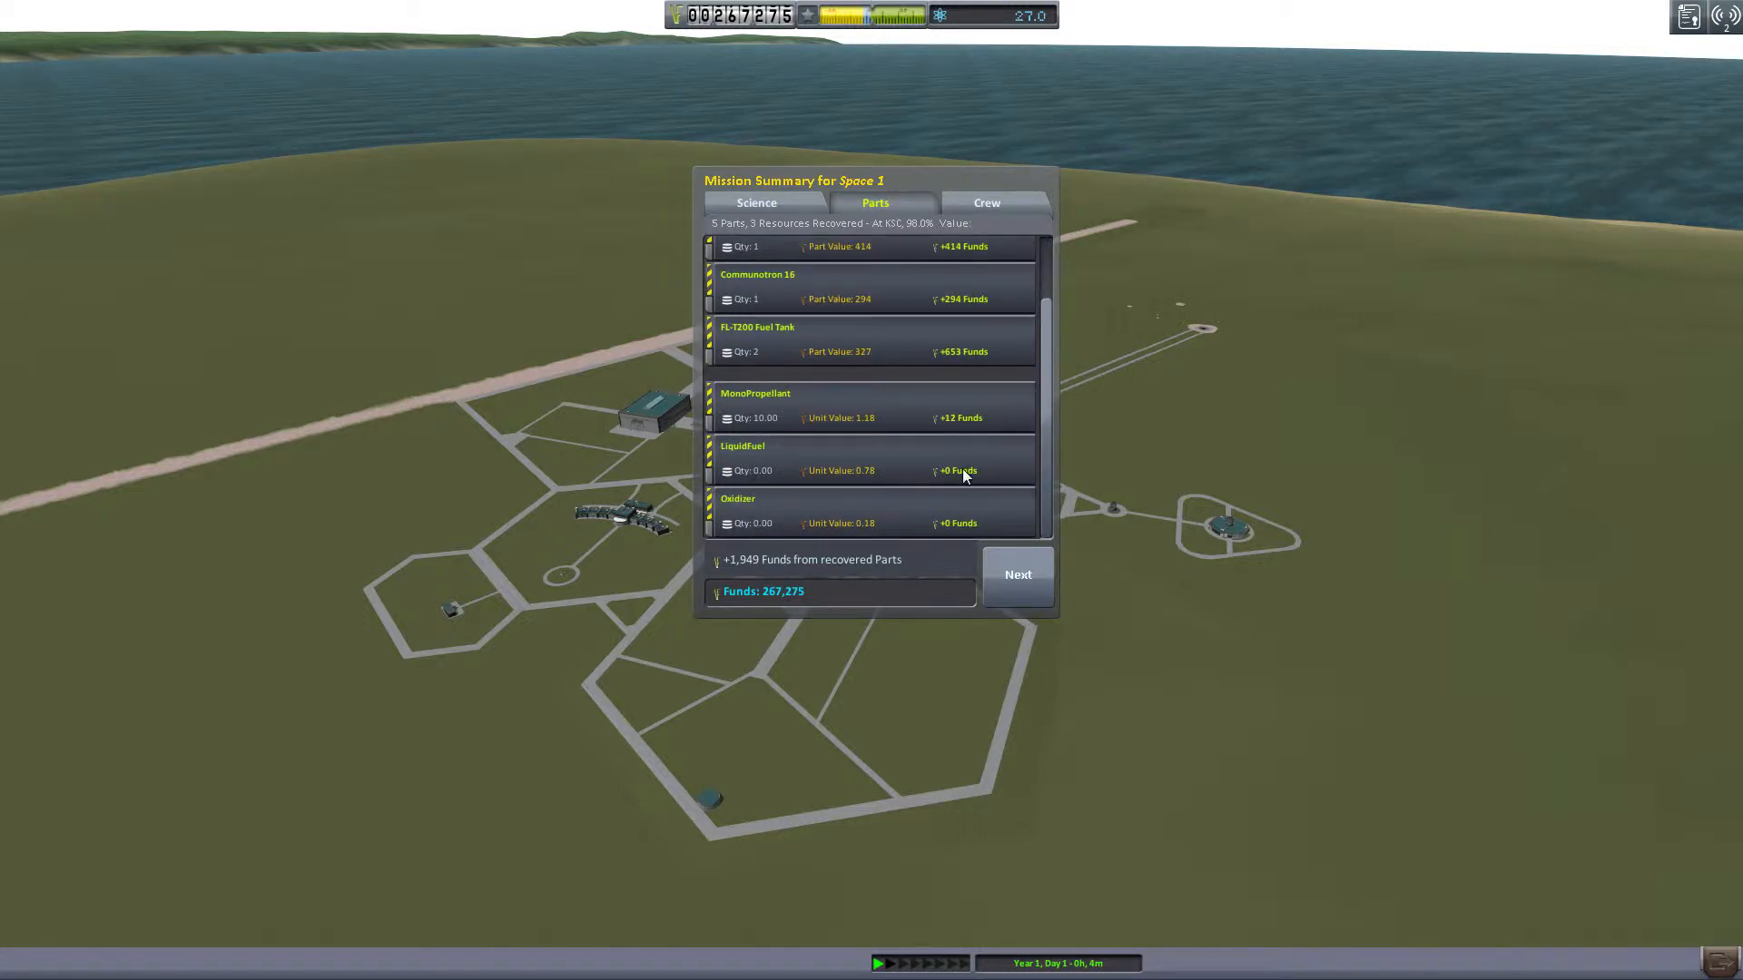
pyautogui.moveTo(745, 525)
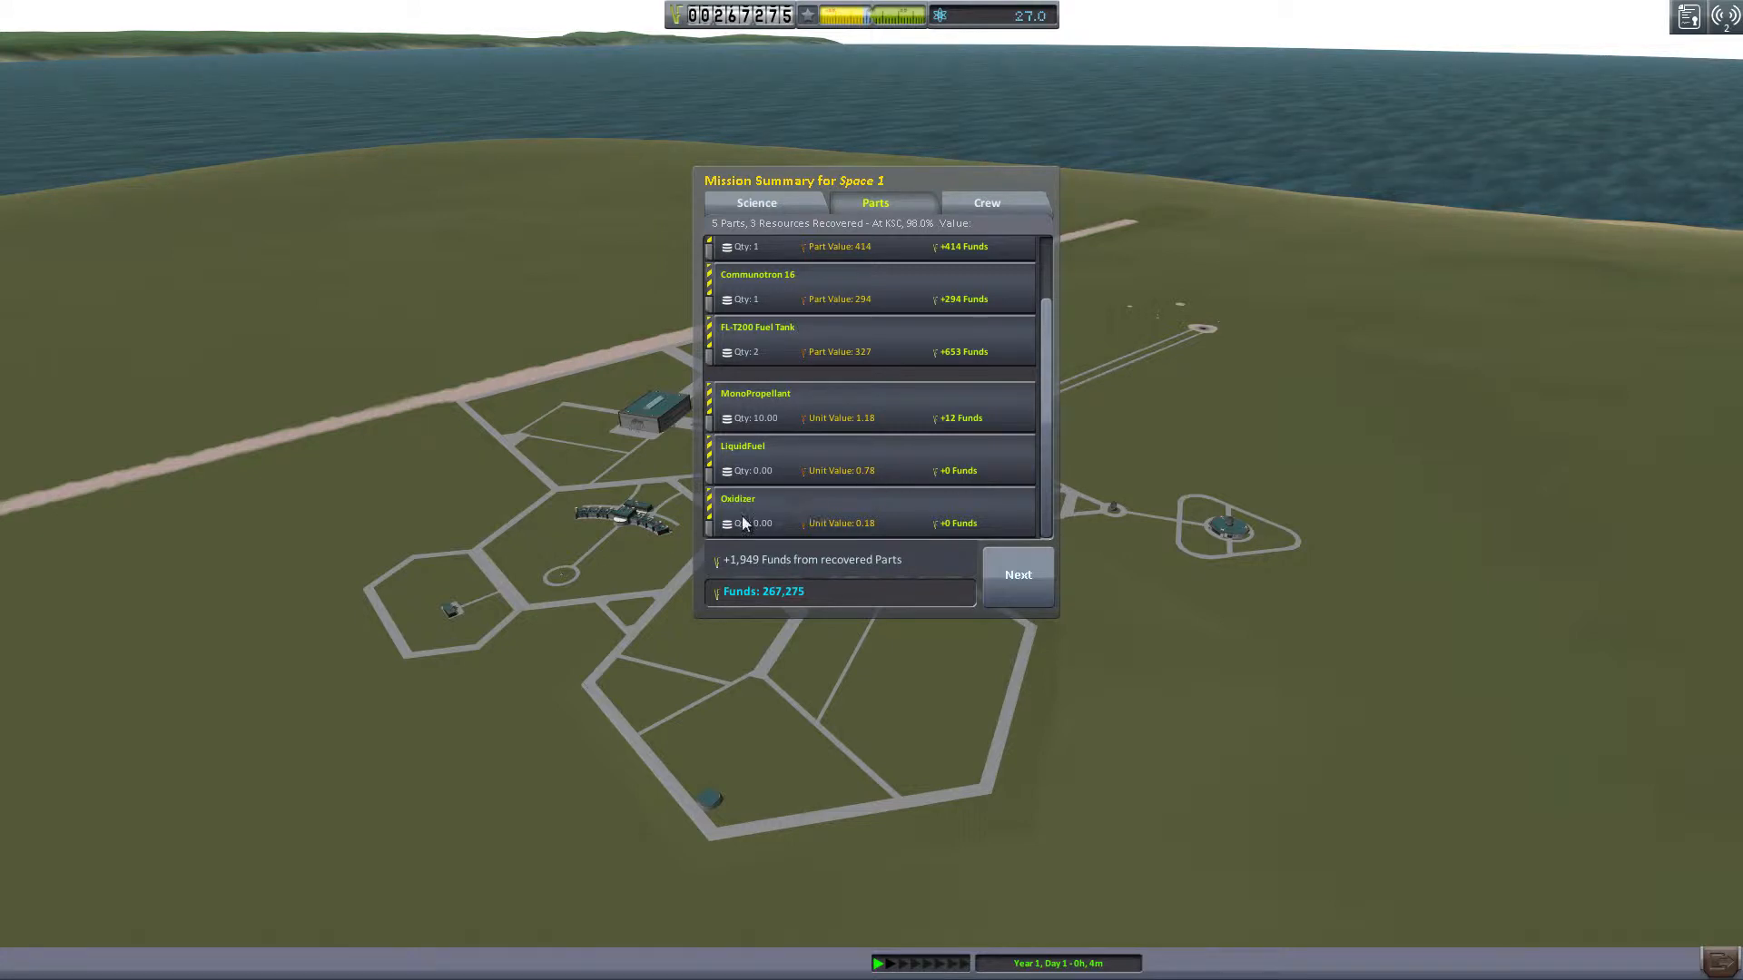
pyautogui.moveTo(890, 531)
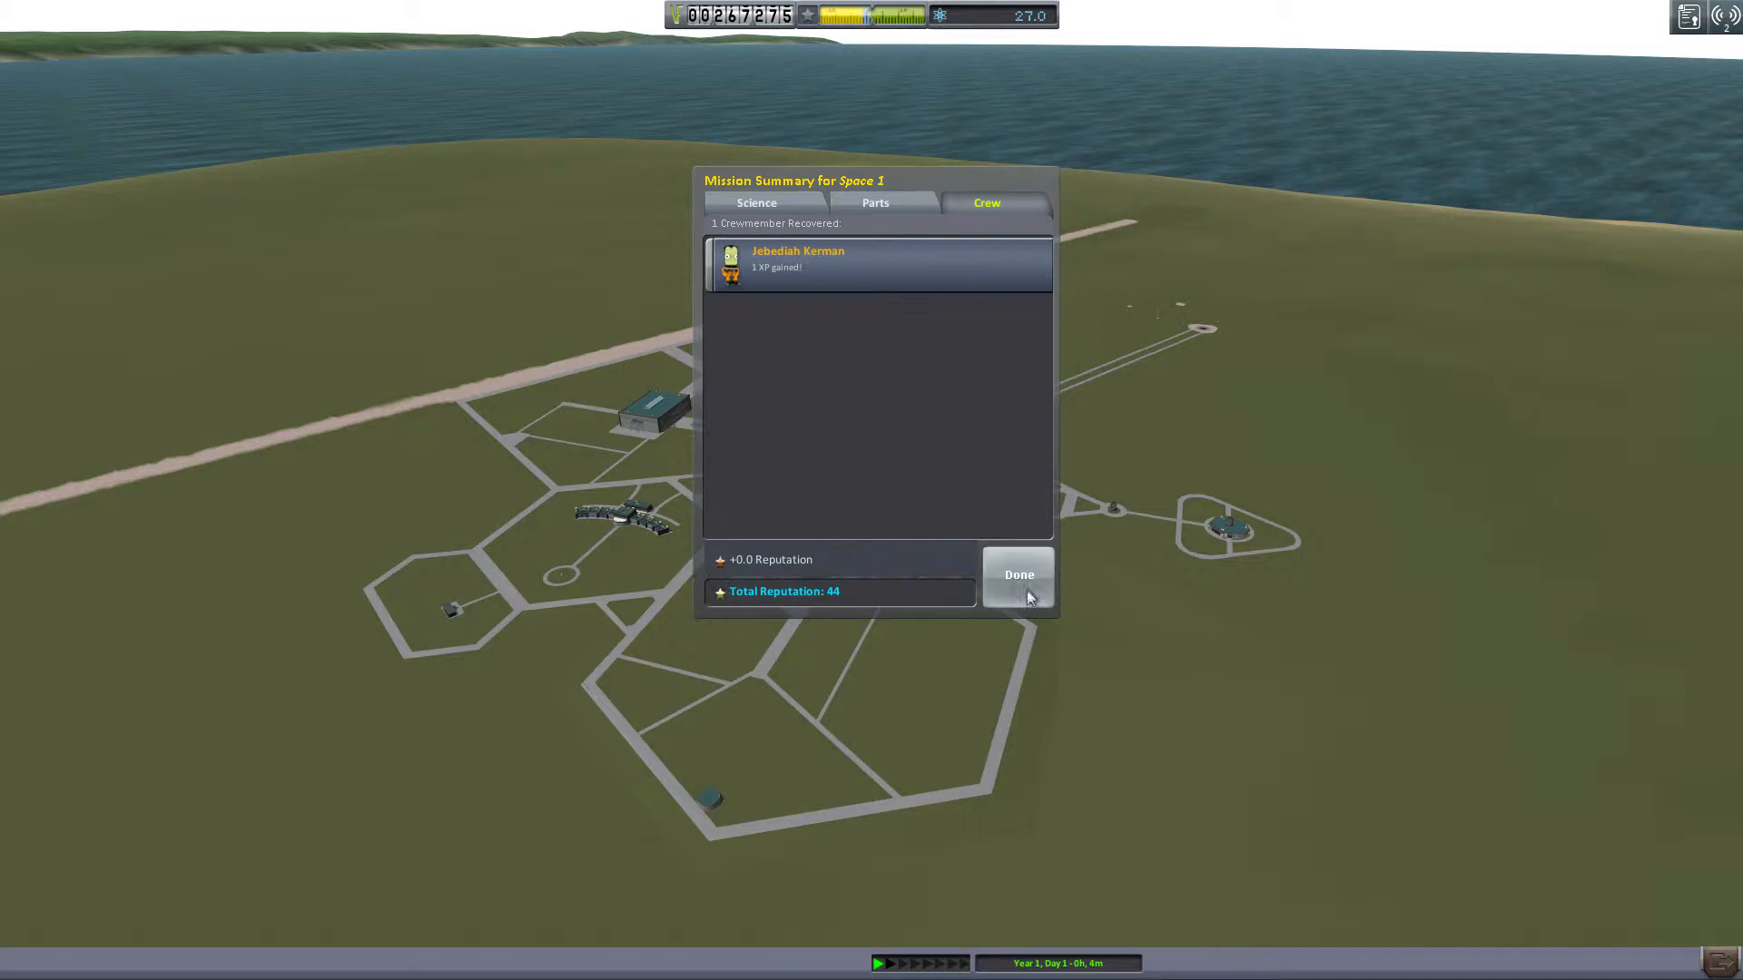
pyautogui.click(1016, 575)
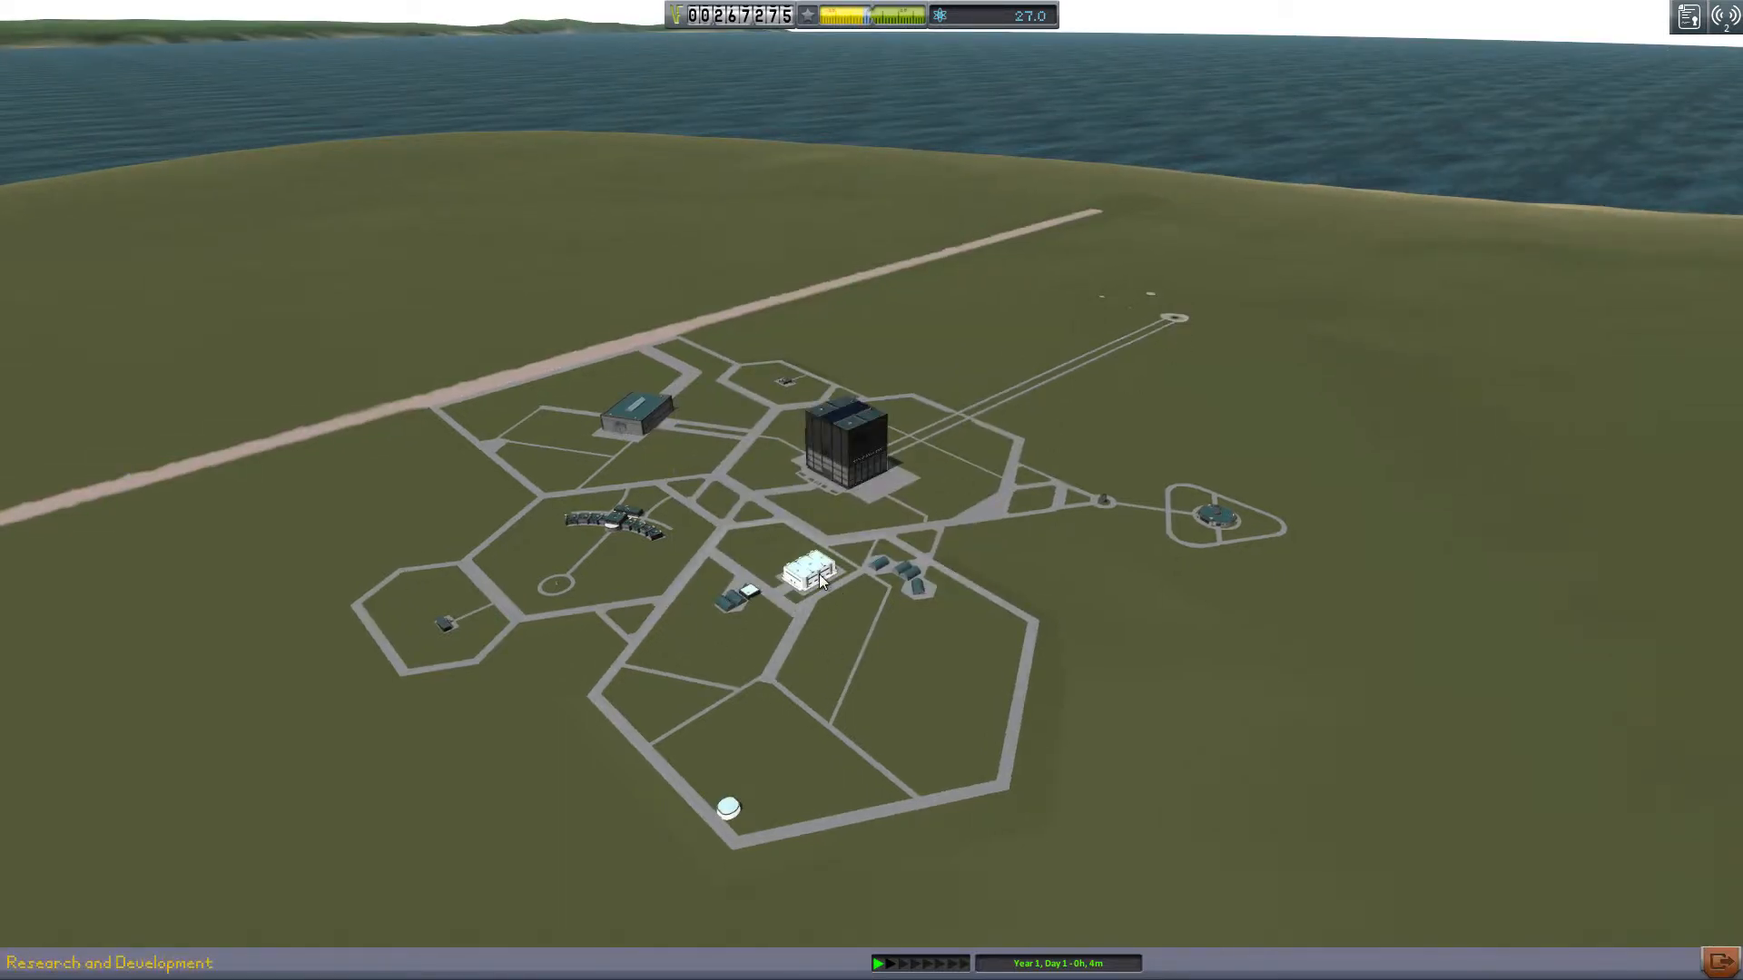
# Step: Research Basic Rocketry in the R&D technology tree
pyautogui.click(809, 572)
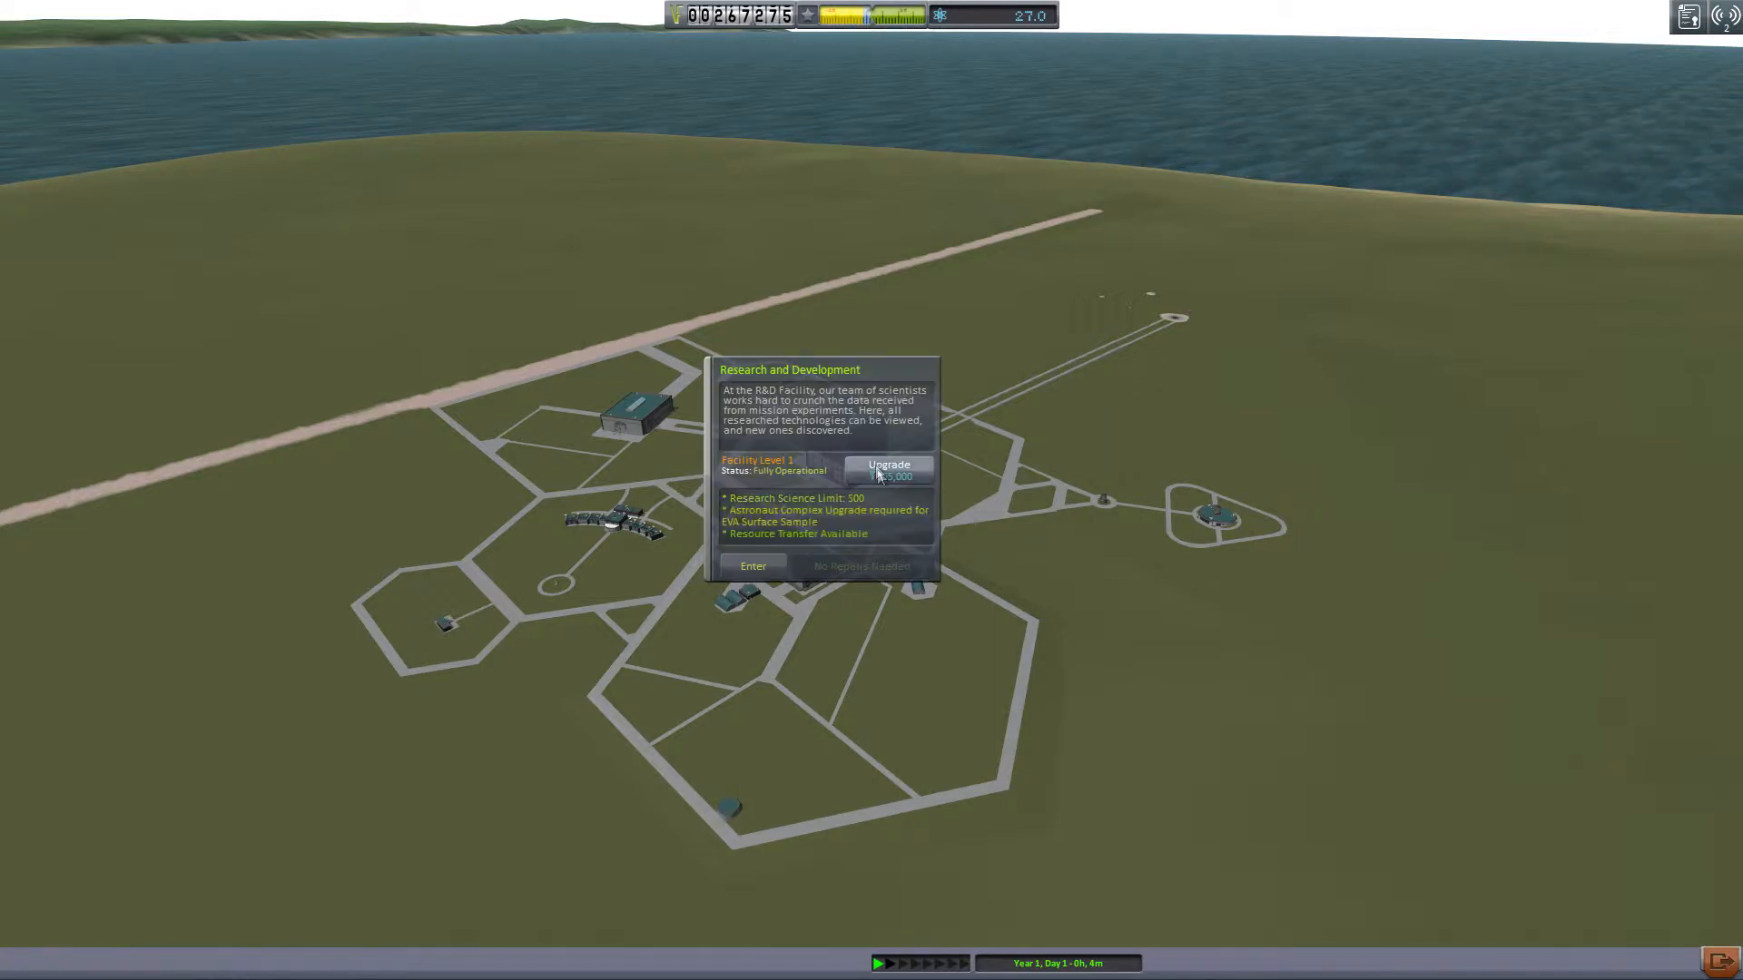
pyautogui.click(752, 565)
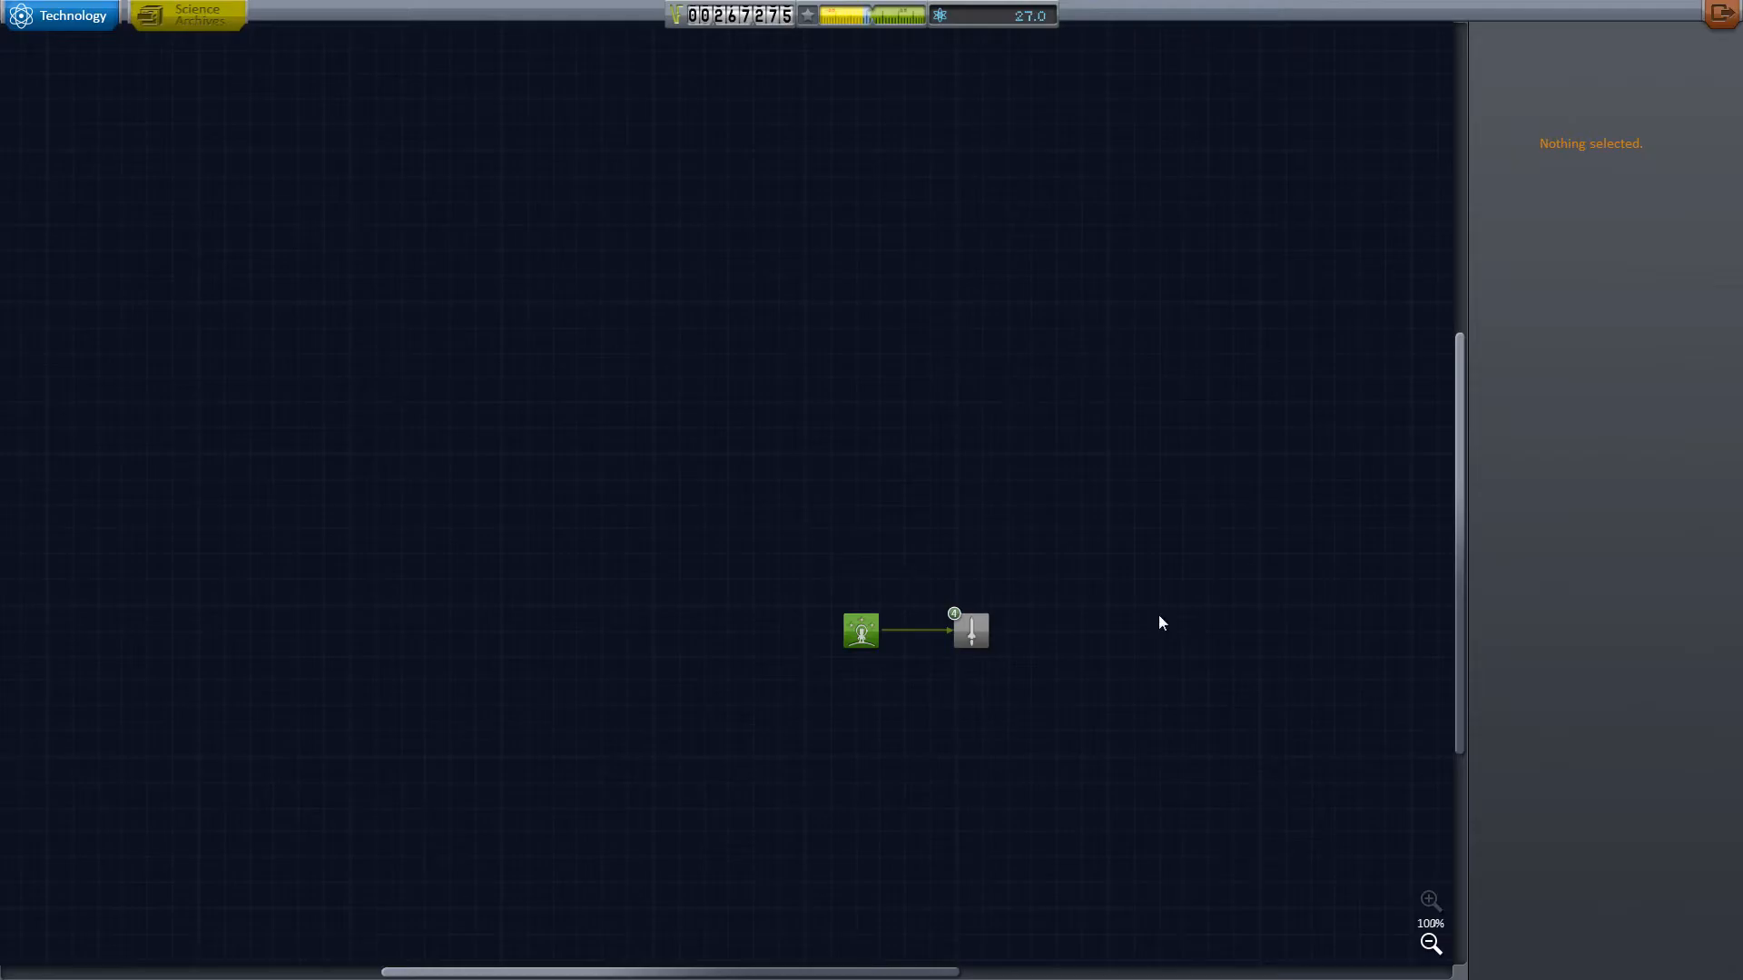
pyautogui.click(969, 630)
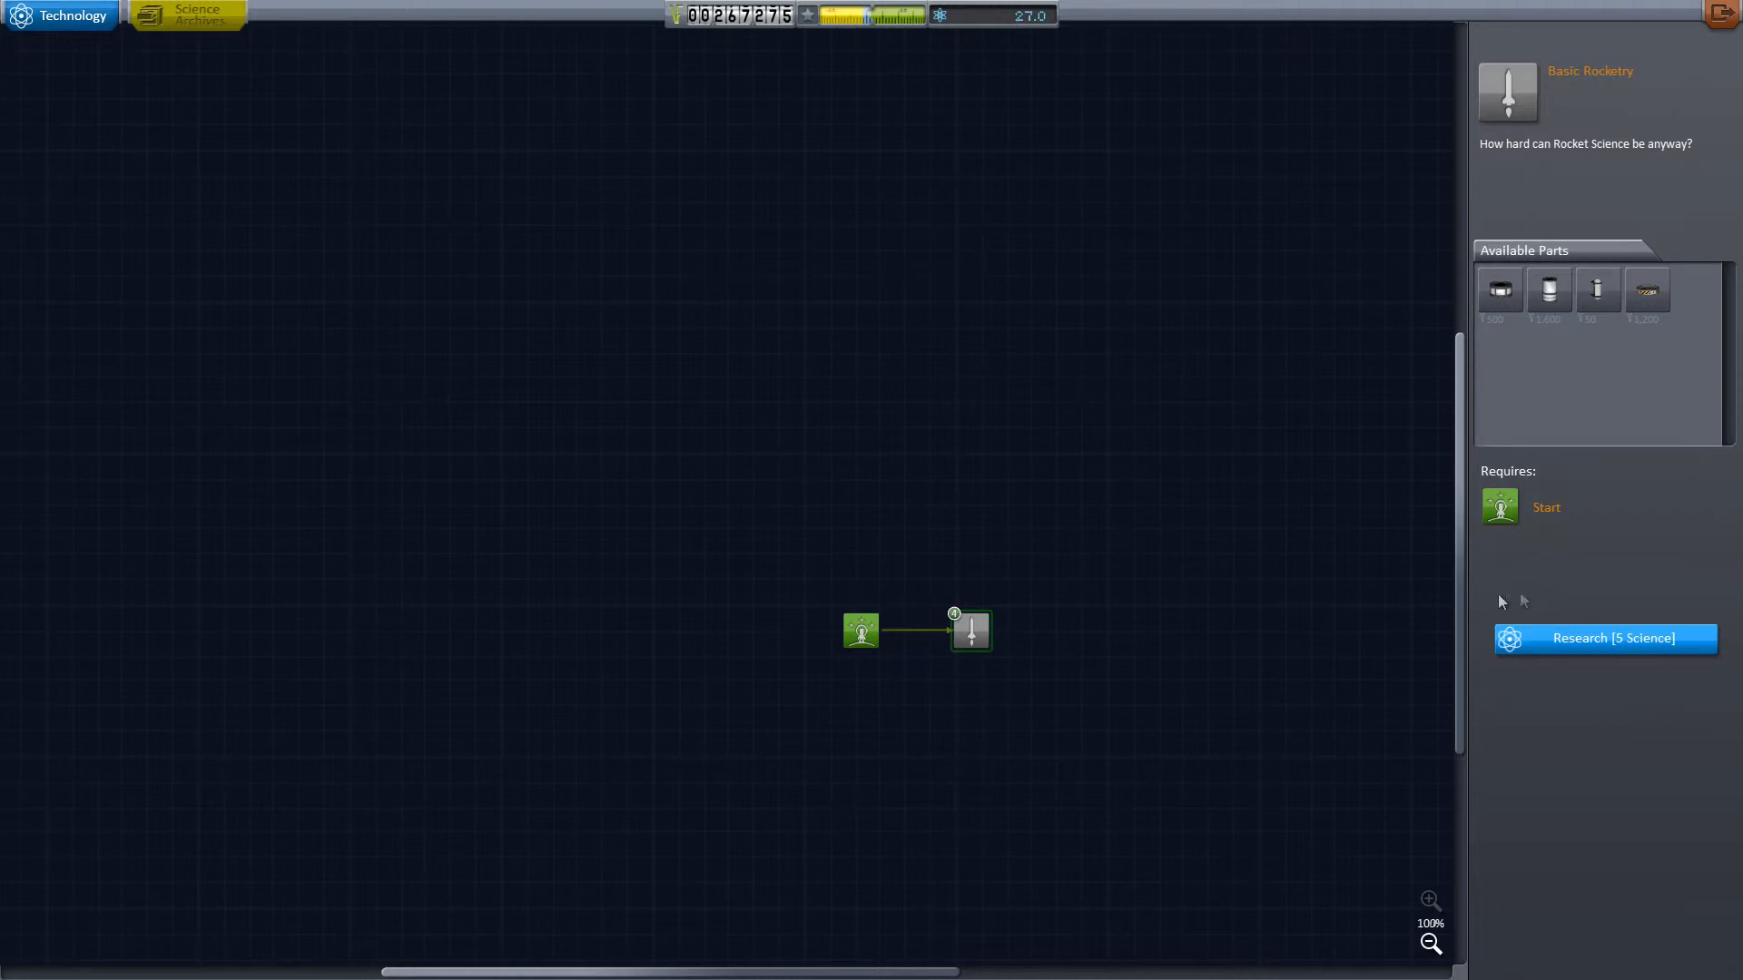
pyautogui.click(1604, 638)
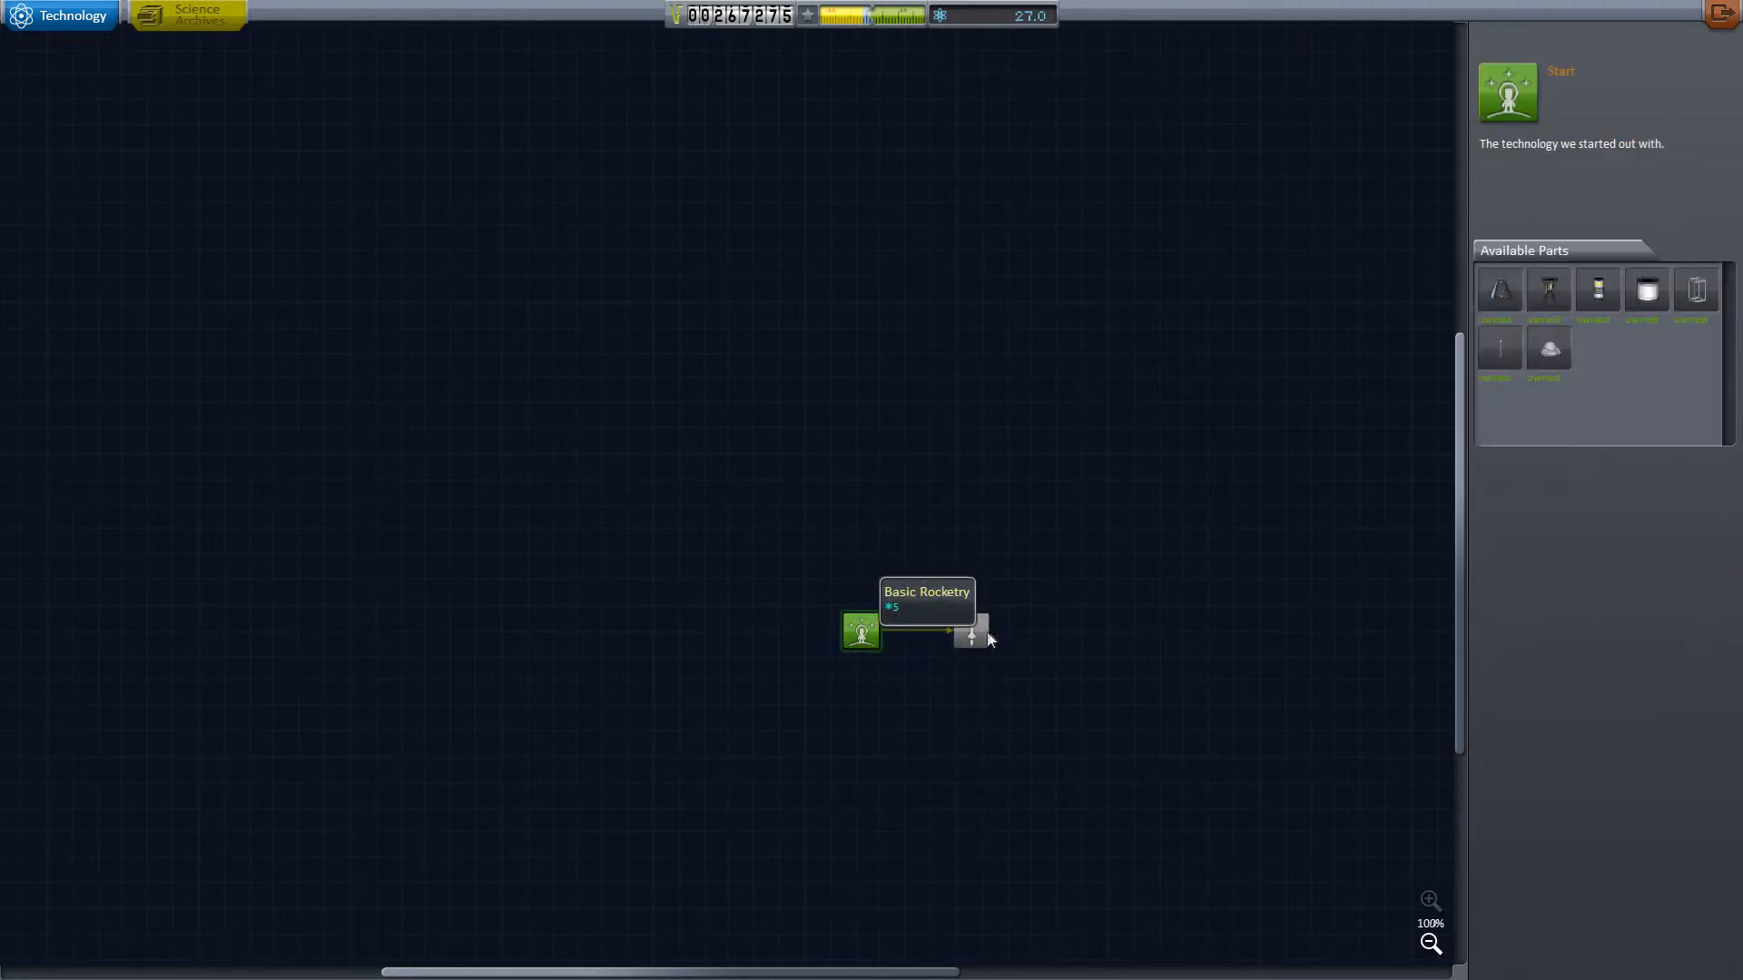
pyautogui.moveTo(861, 630)
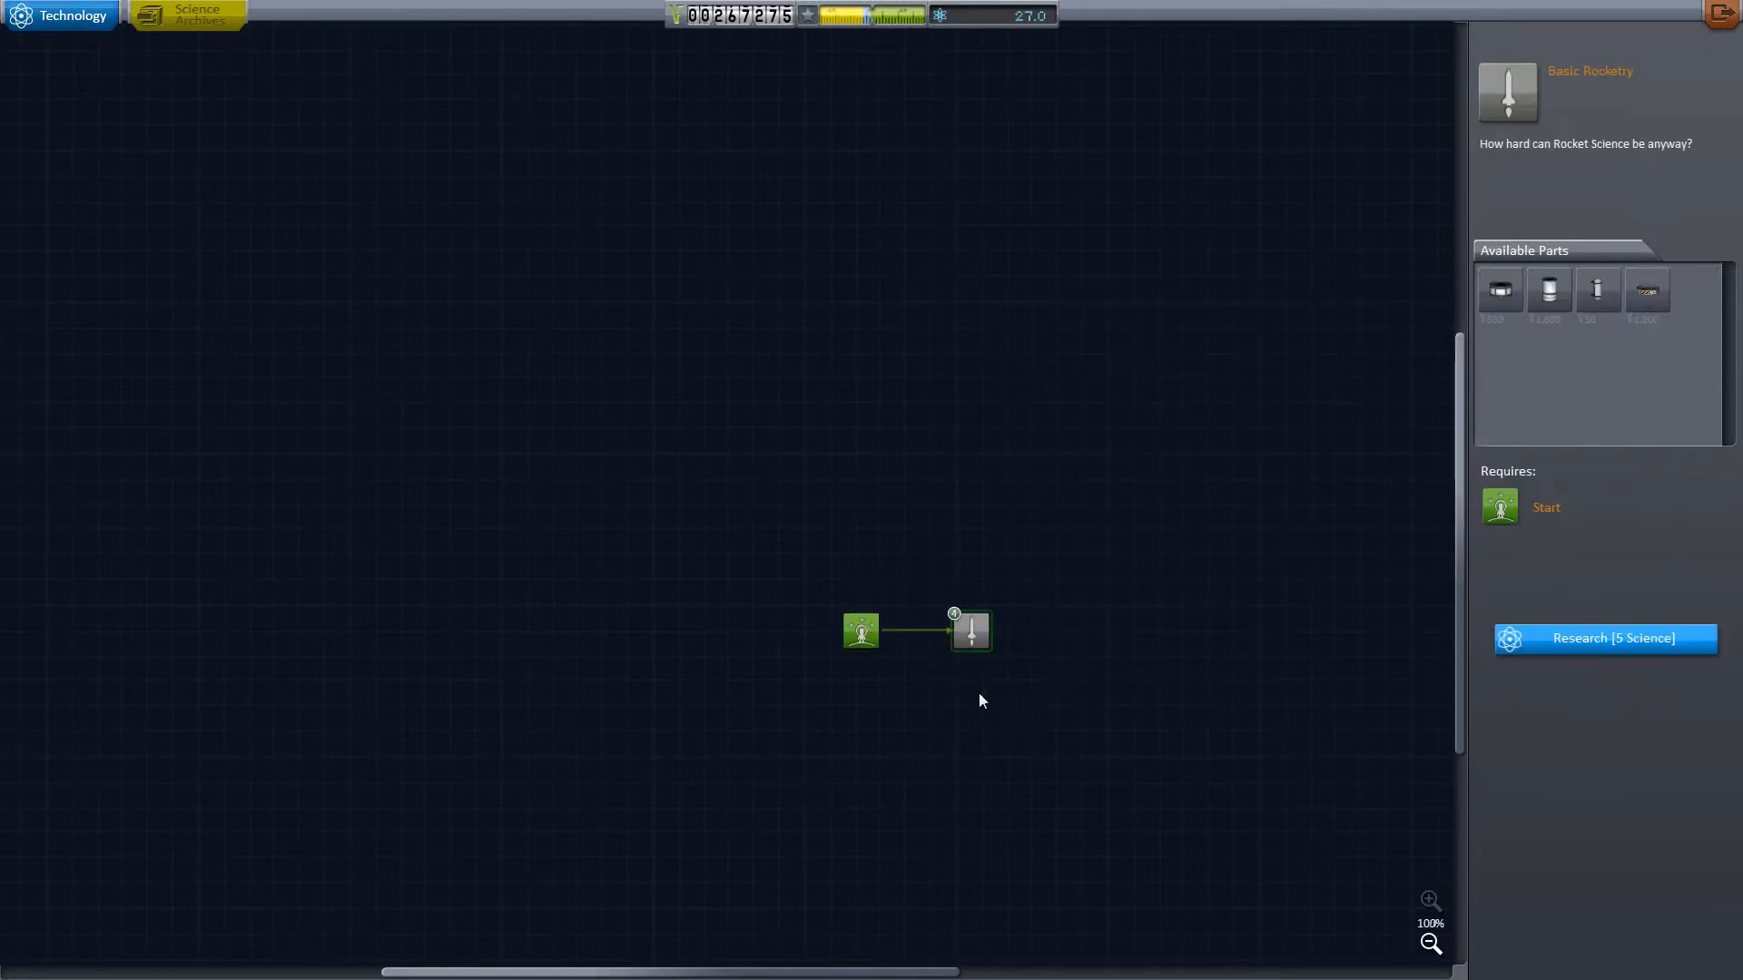
pyautogui.moveTo(970, 632)
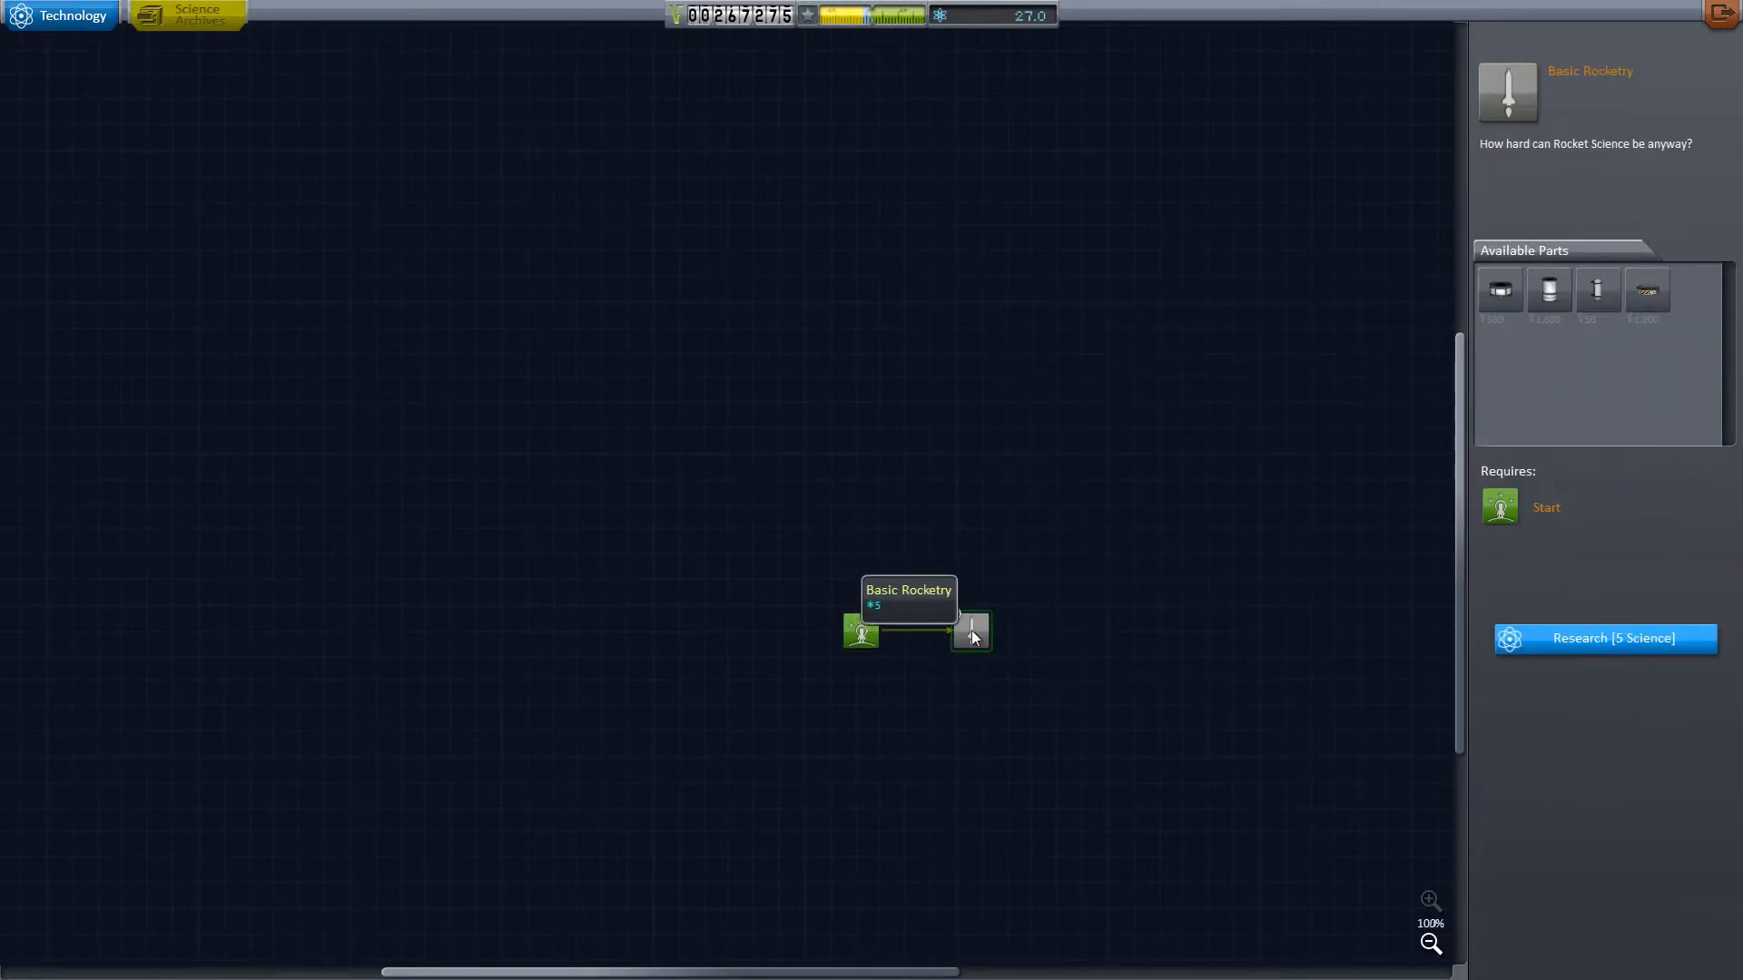
pyautogui.click(1605, 639)
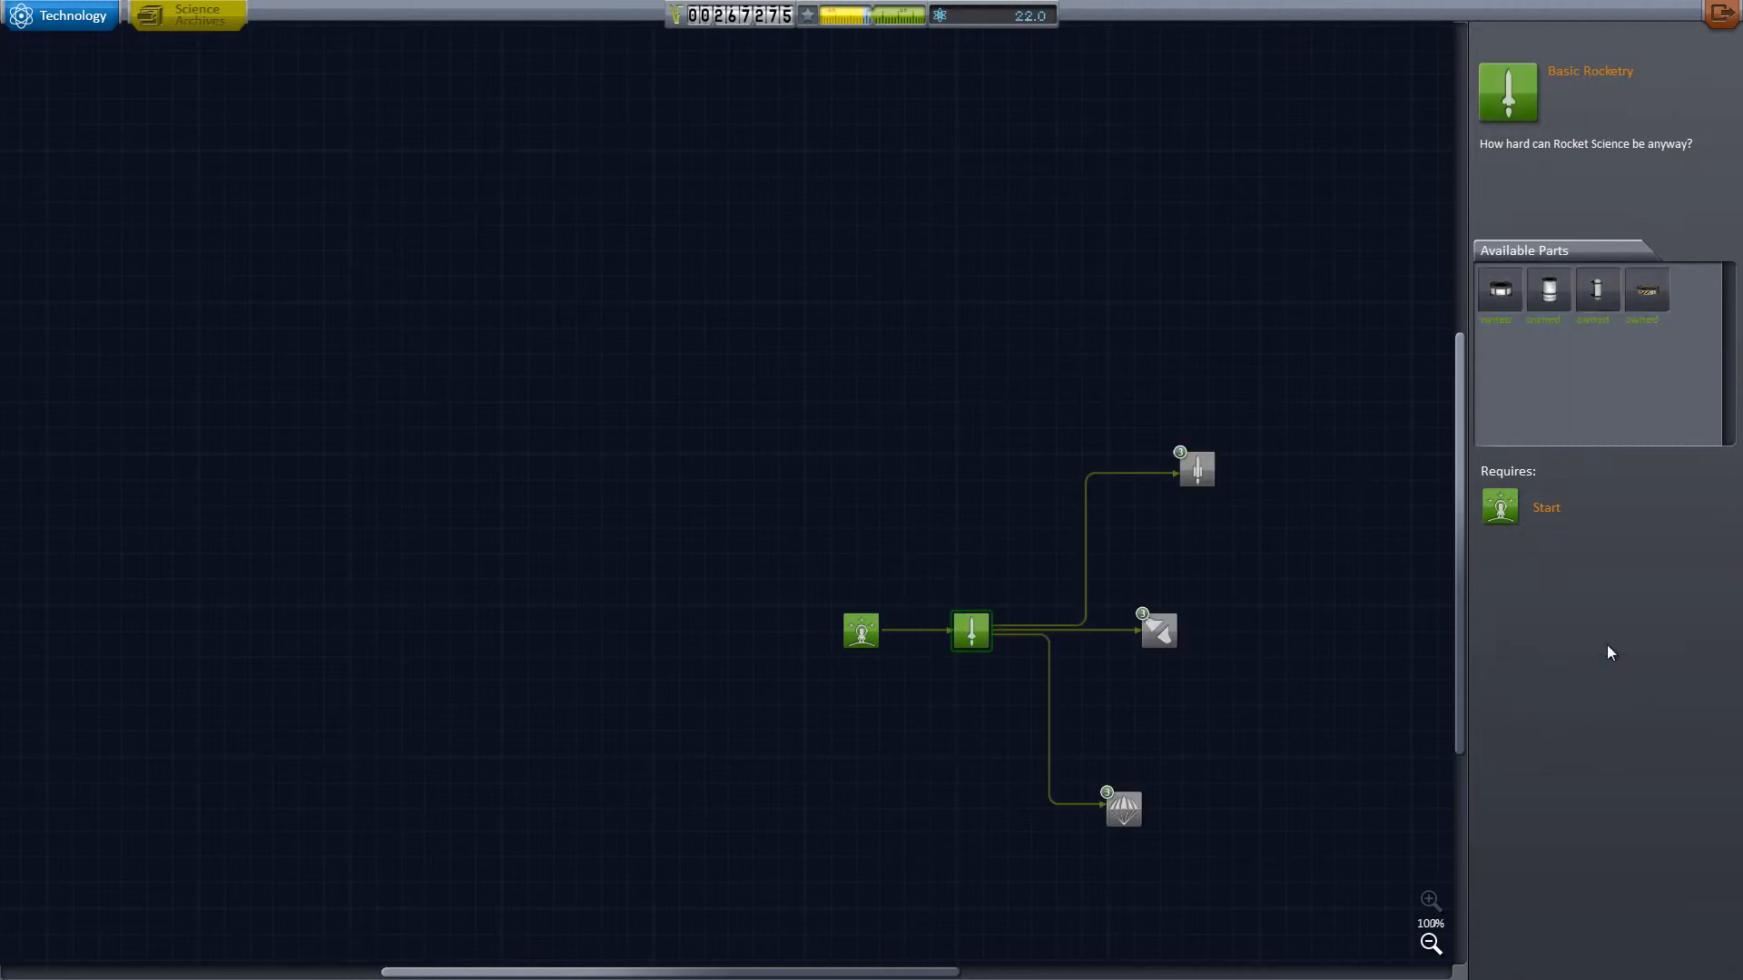
pyautogui.moveTo(1123, 808)
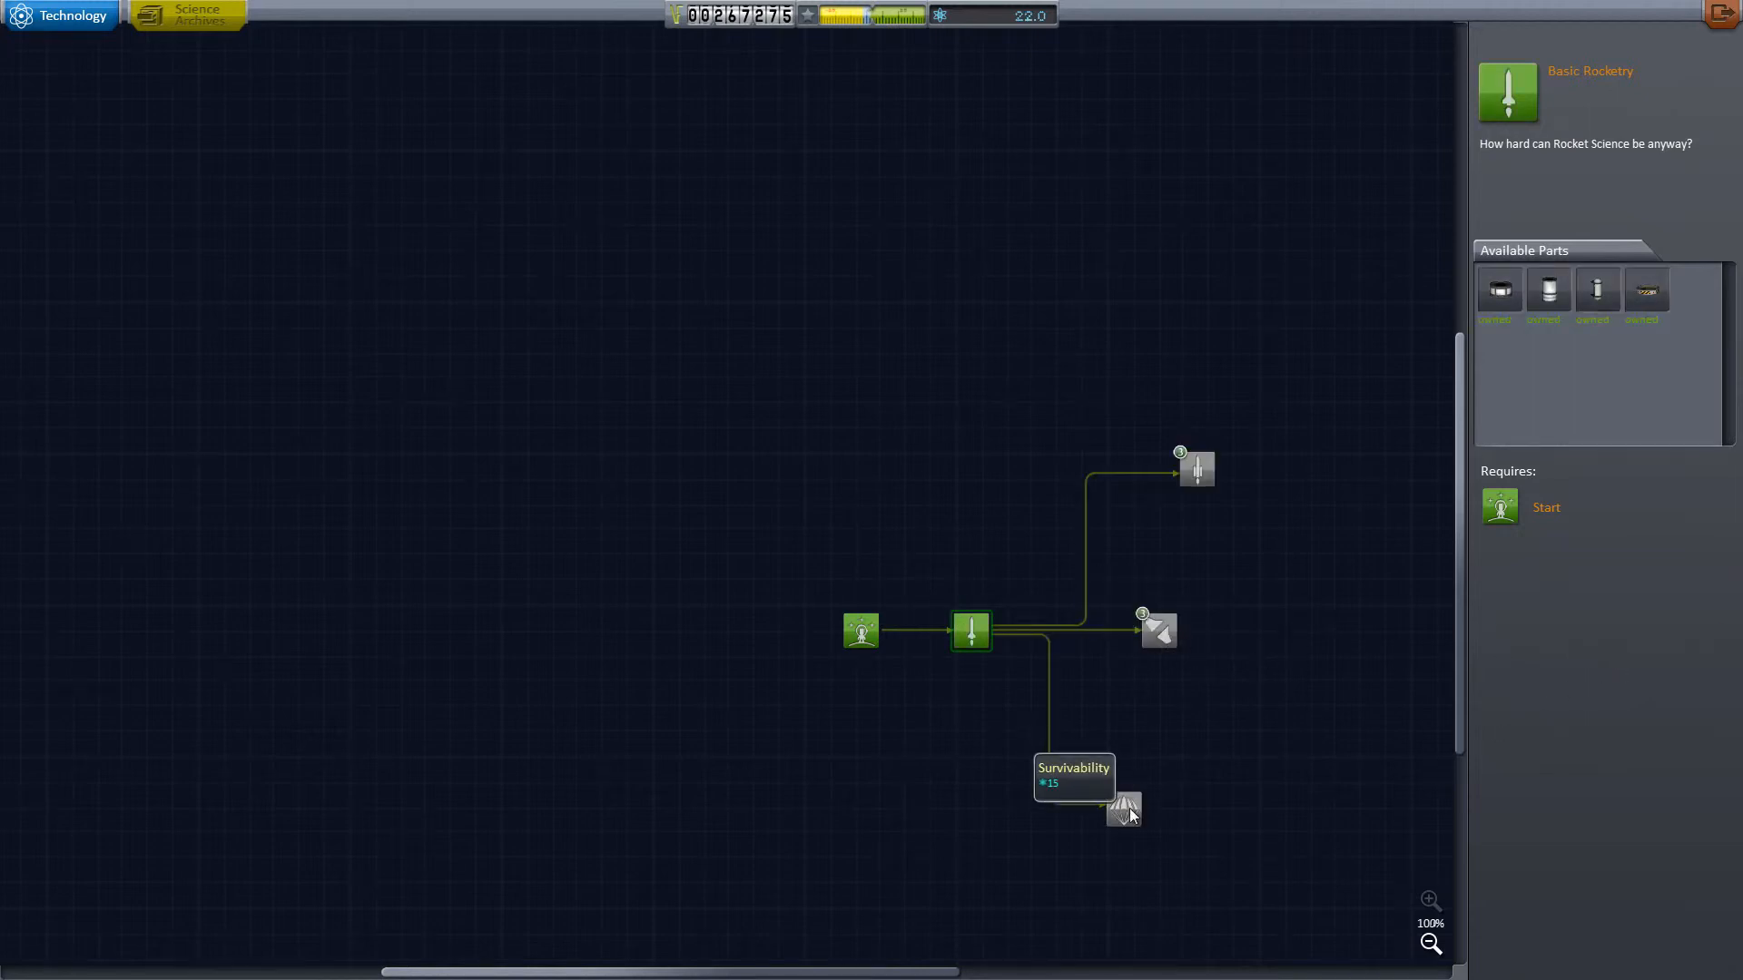
# Step: Inspect newly unlocked technologies like General Rocketry, then research Stability for 18 science
pyautogui.click(1197, 470)
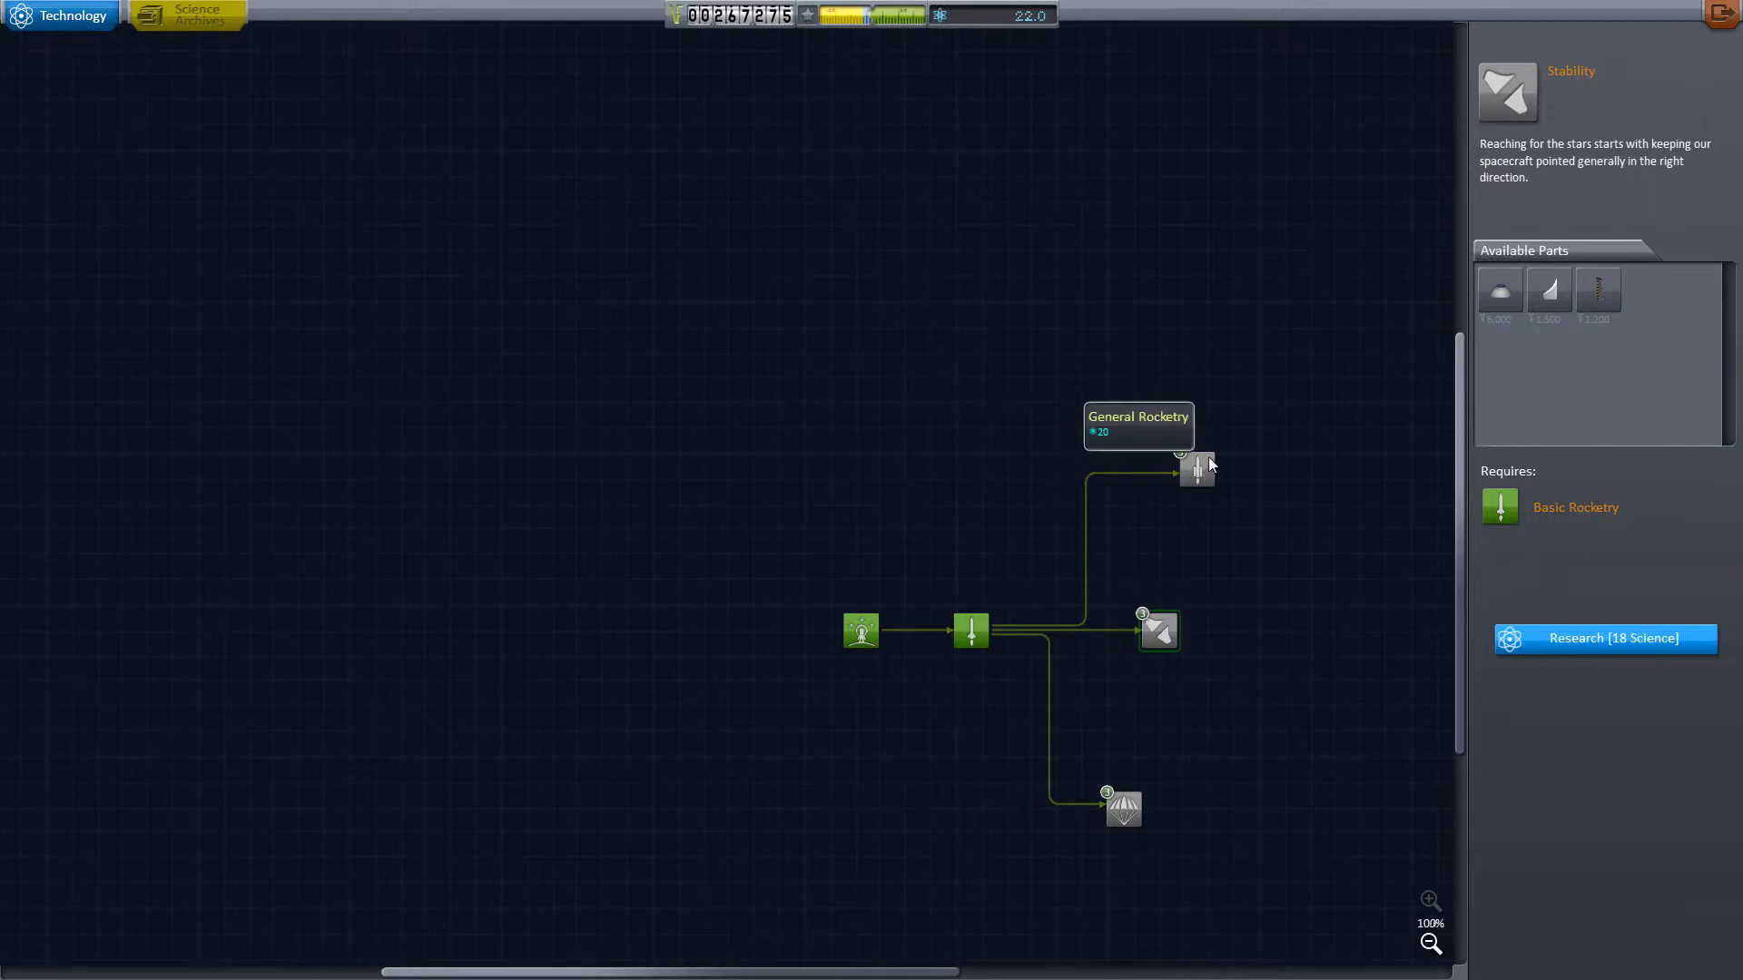
pyautogui.click(1195, 469)
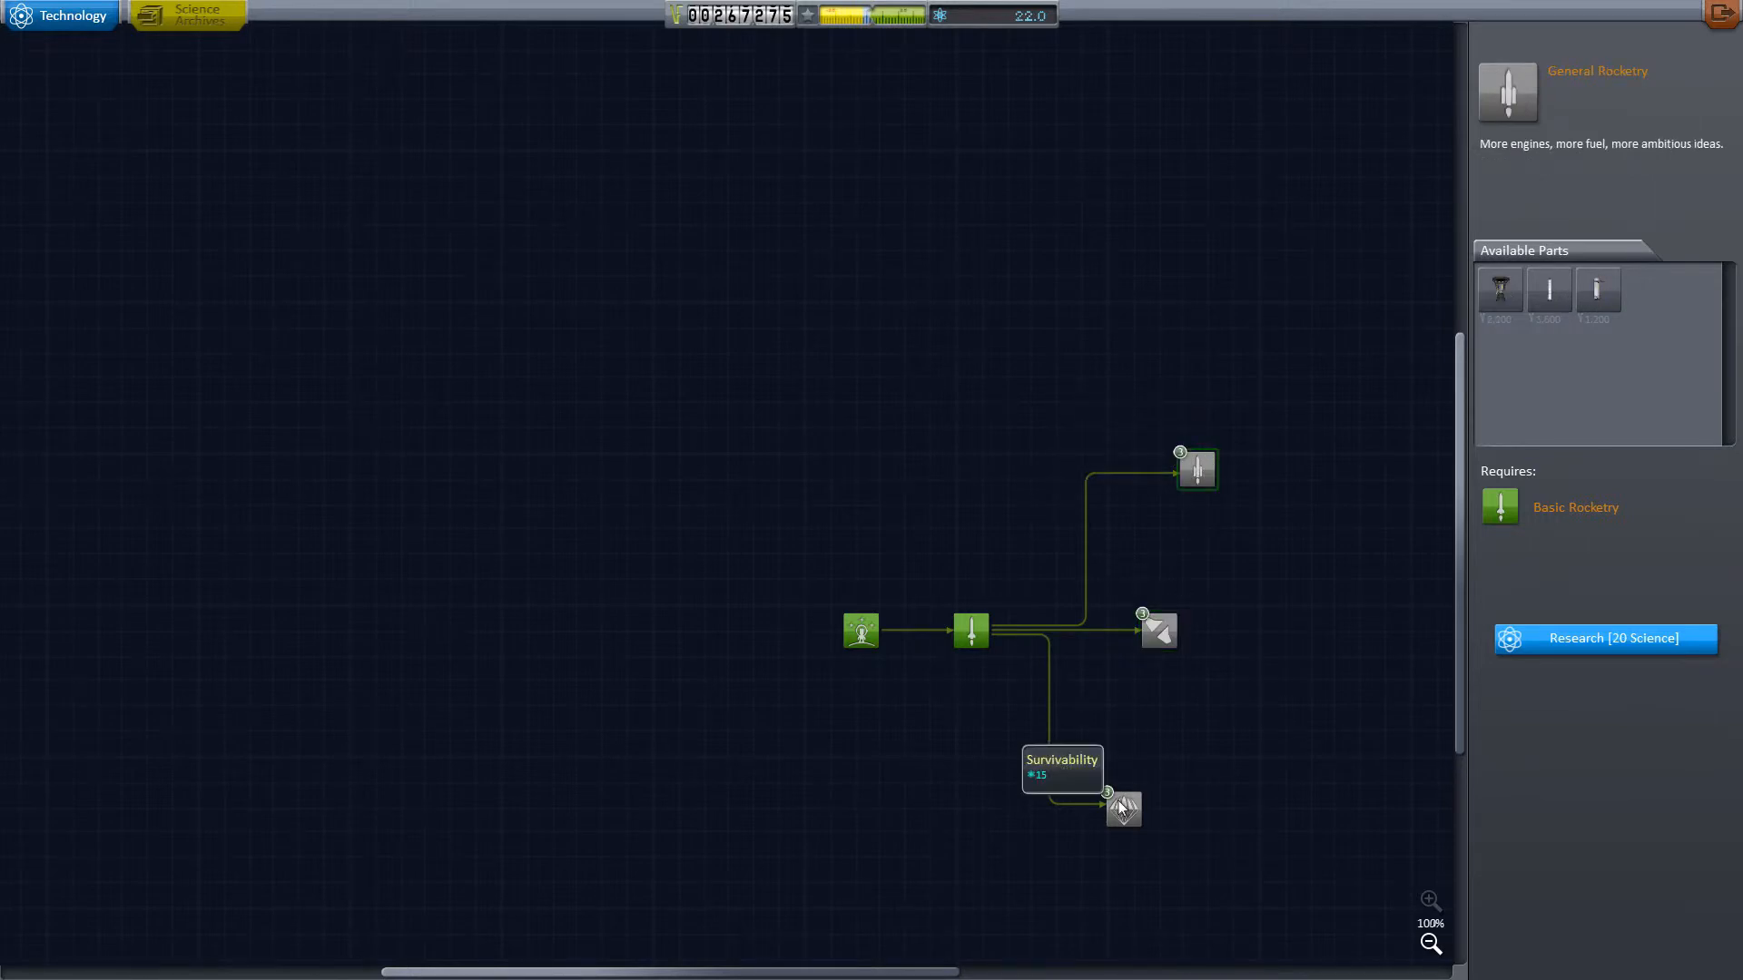
pyautogui.click(1124, 809)
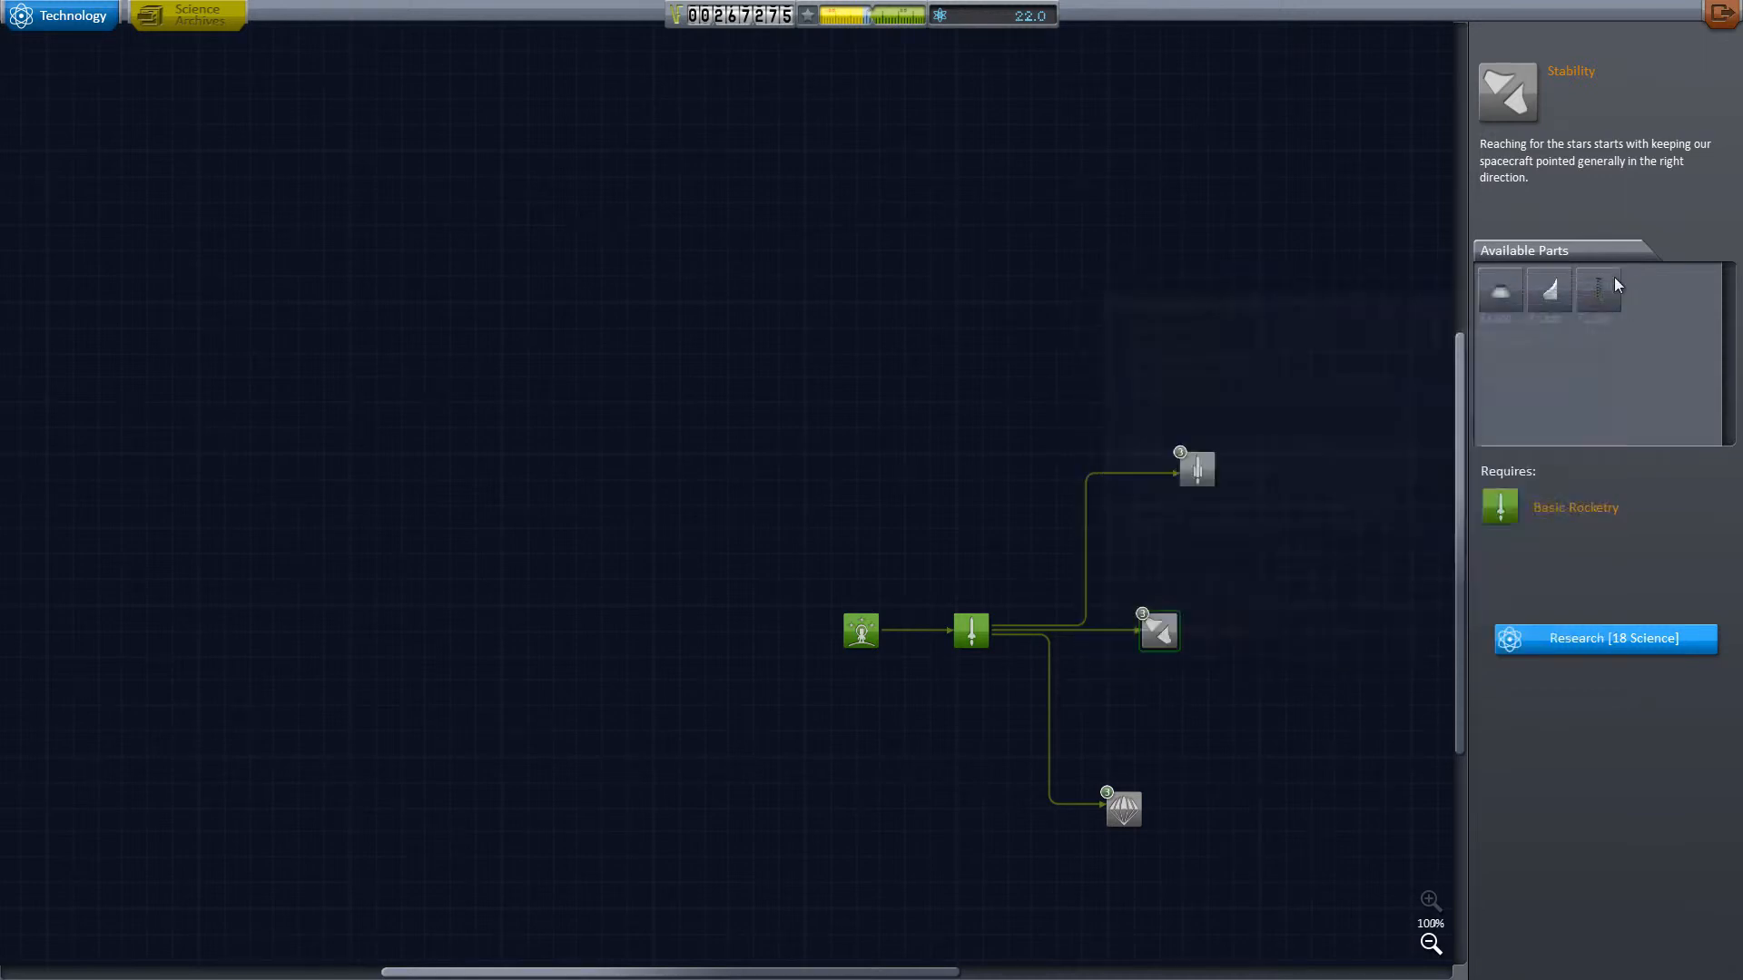
pyautogui.moveTo(1598, 291)
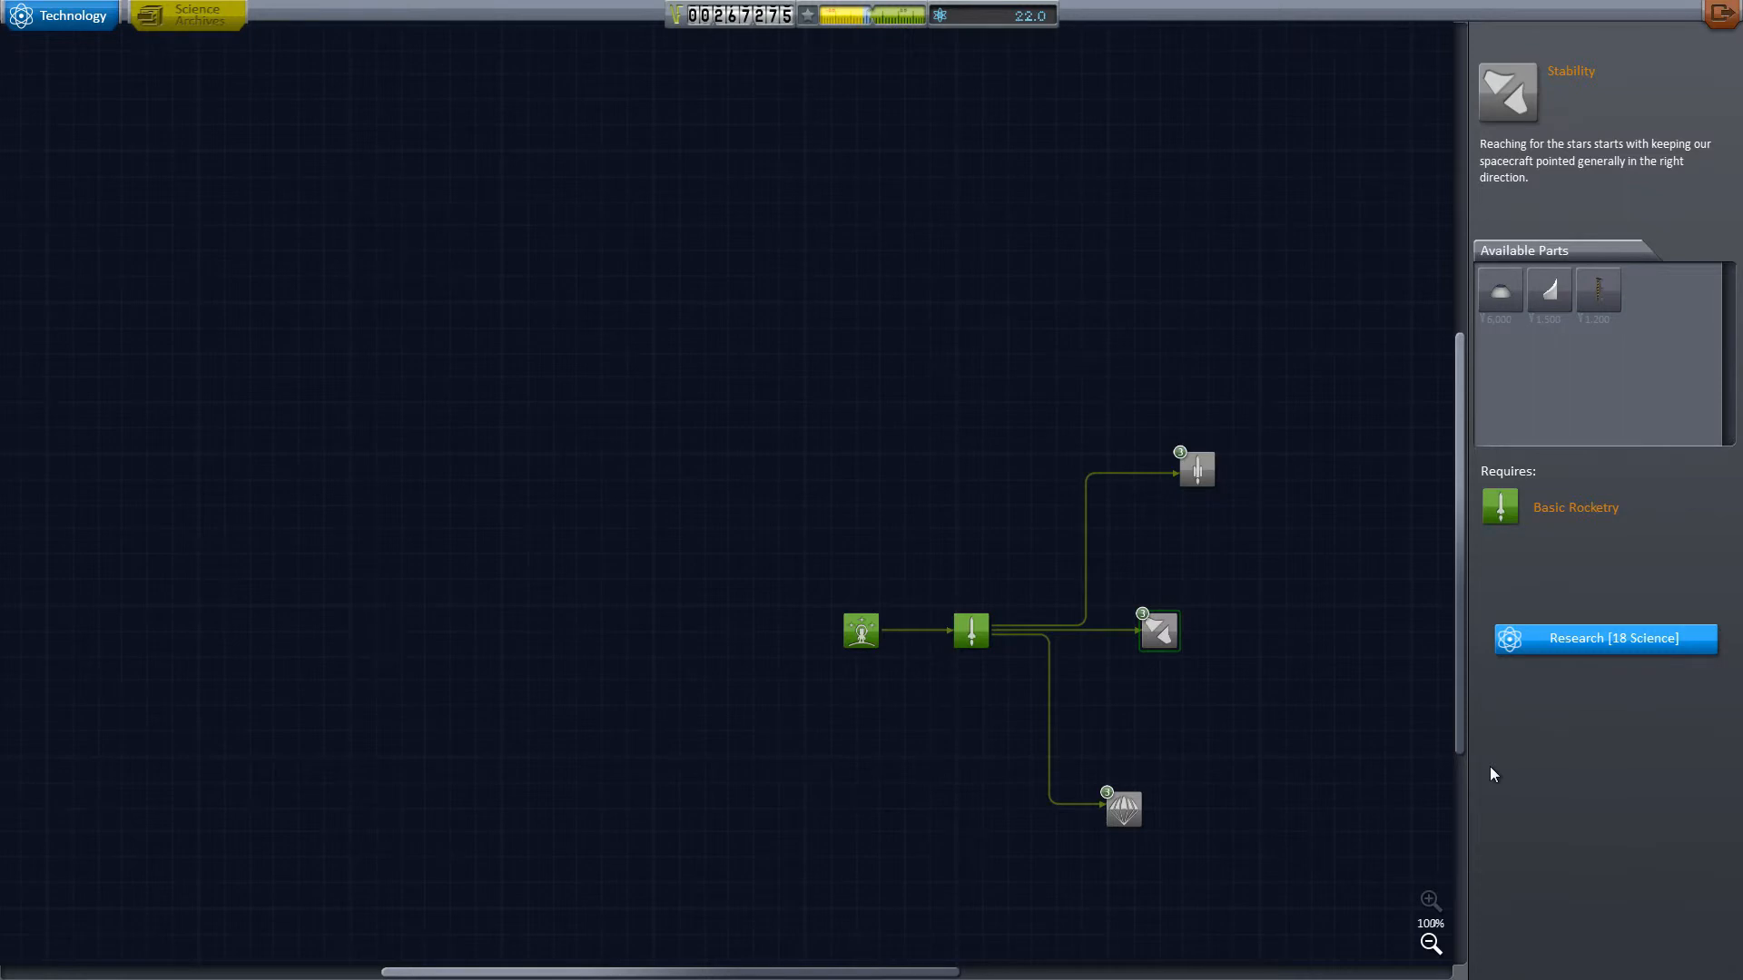
pyautogui.moveTo(1053, 675)
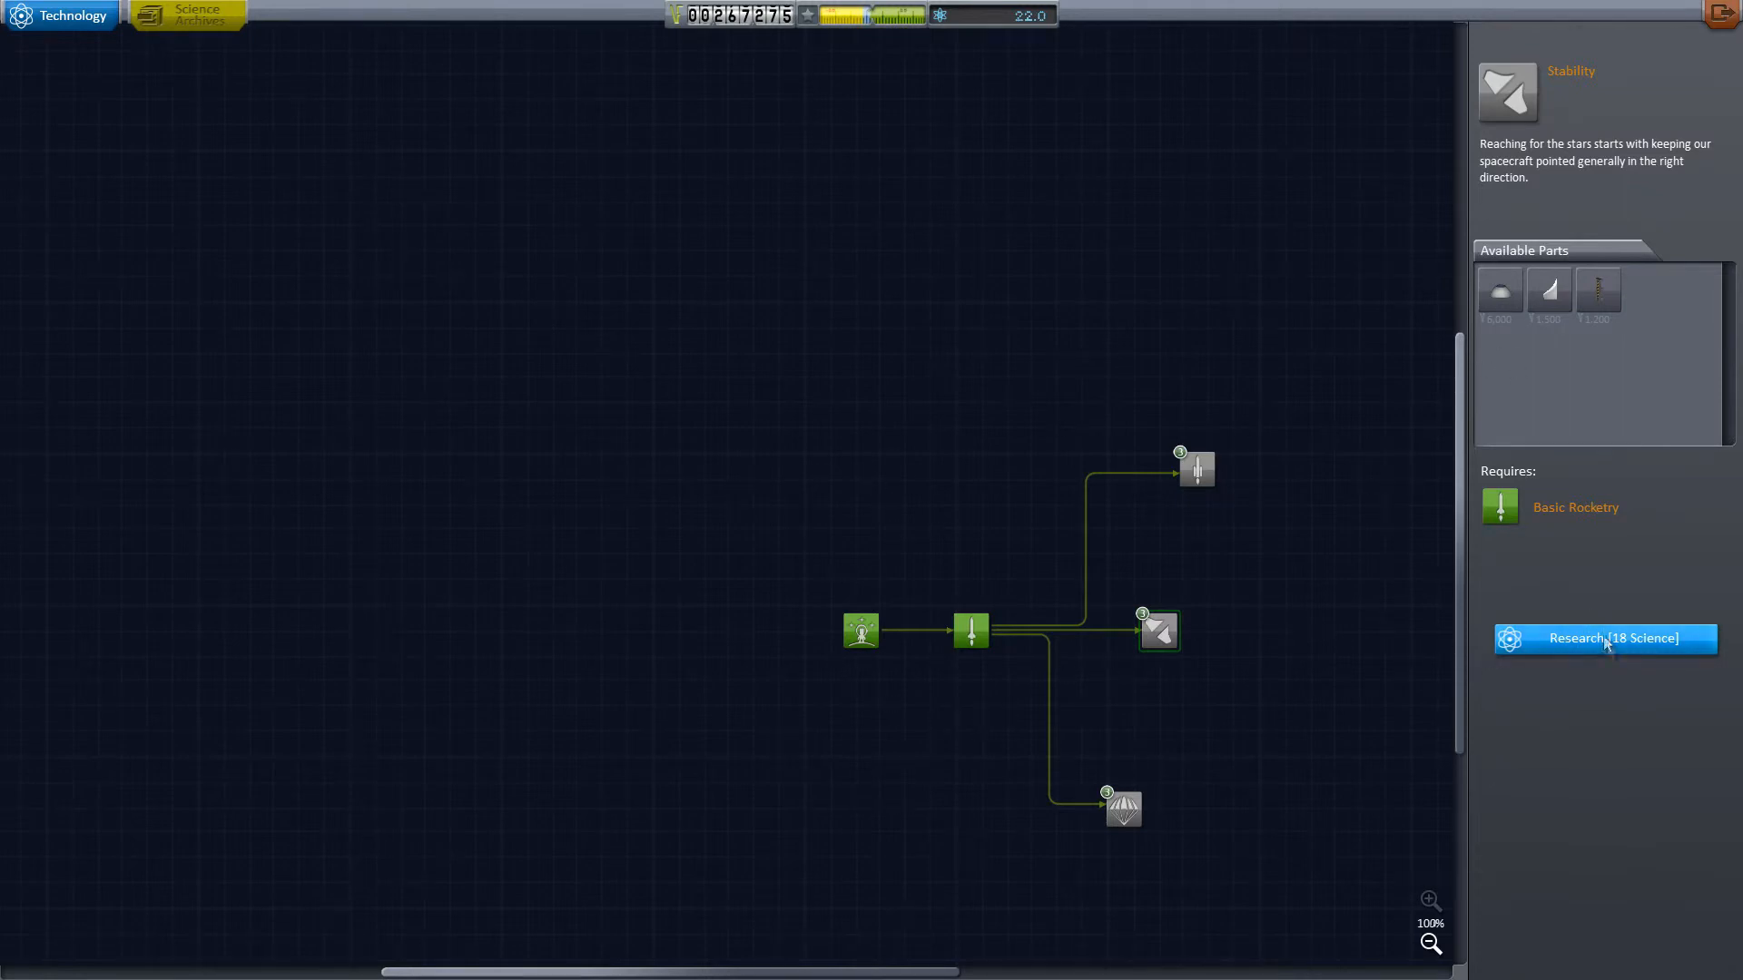
pyautogui.click(1604, 639)
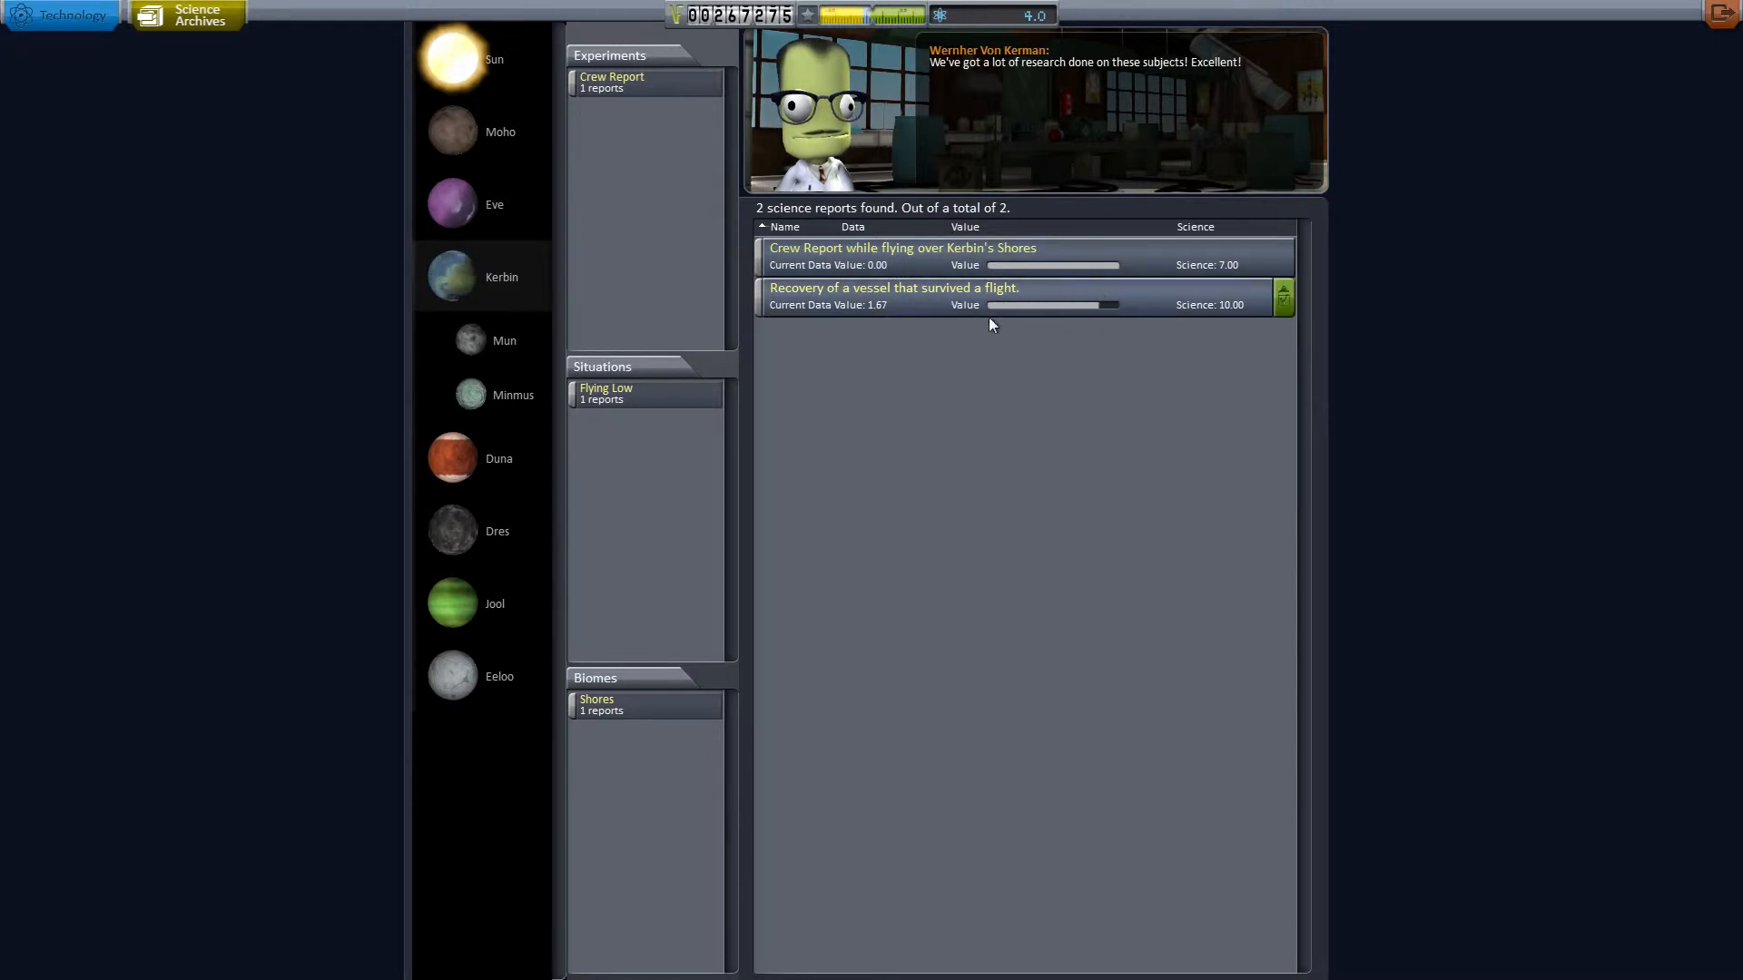
pyautogui.moveTo(1133, 312)
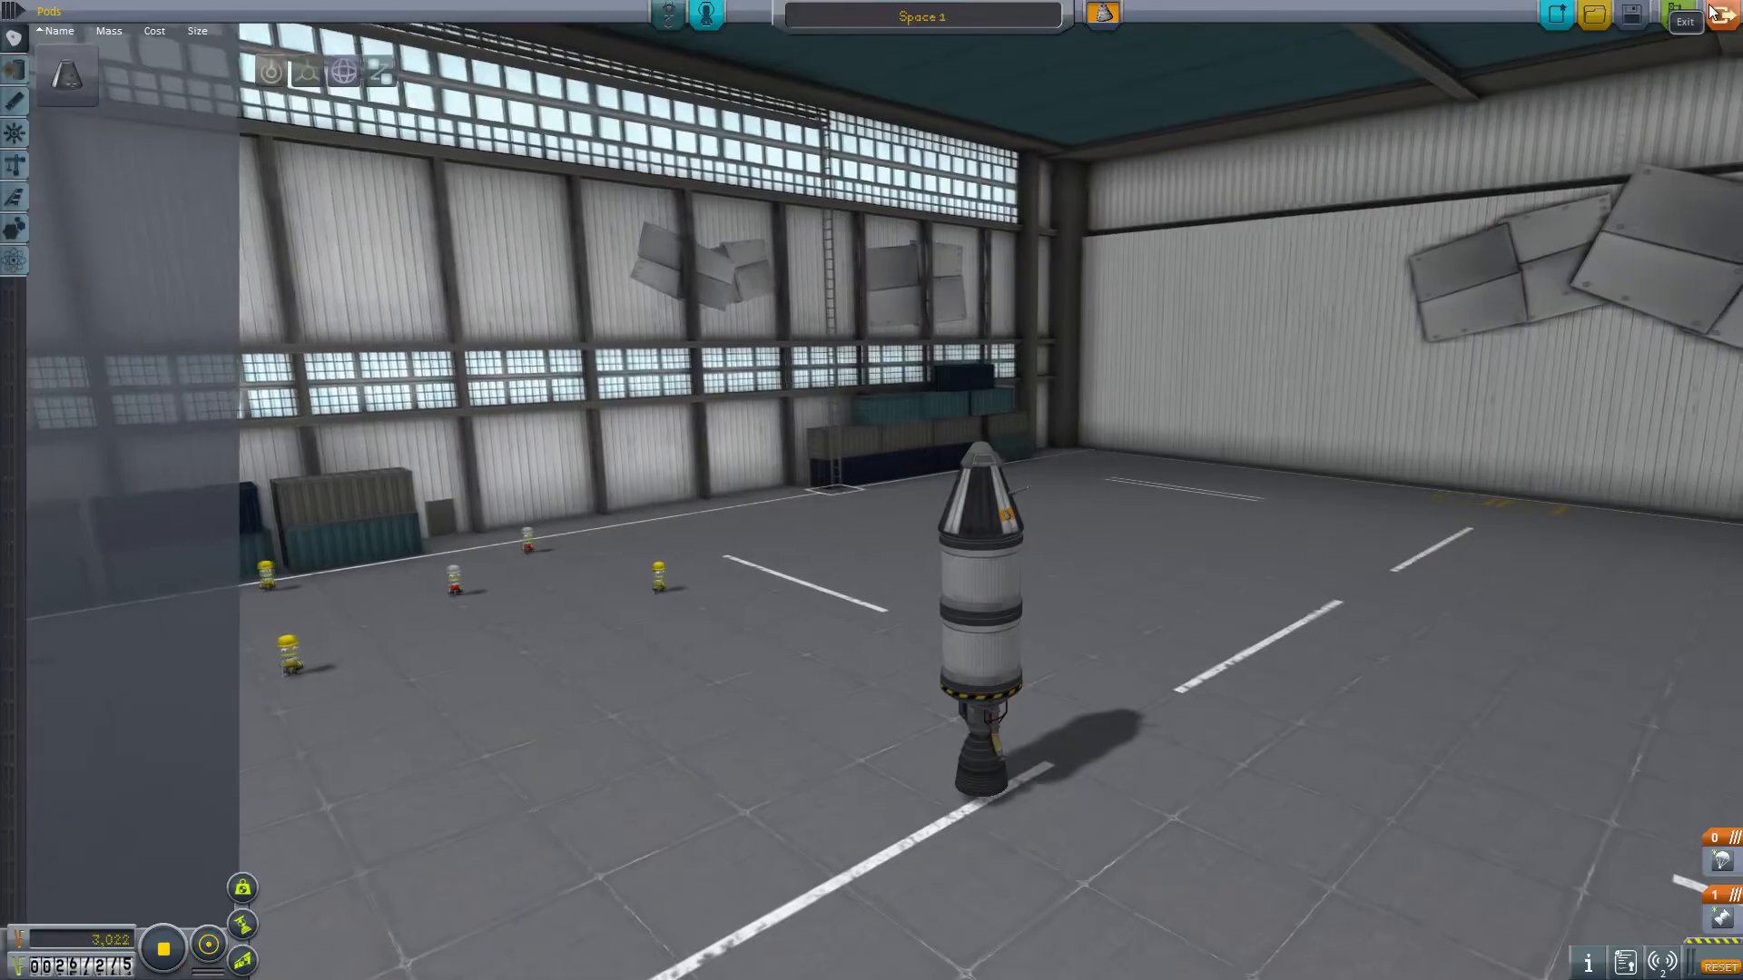
# Step: Upgrade the Spaceplane Hangar, leaving 166,275 funds, and return to the space center
pyautogui.click(1683, 19)
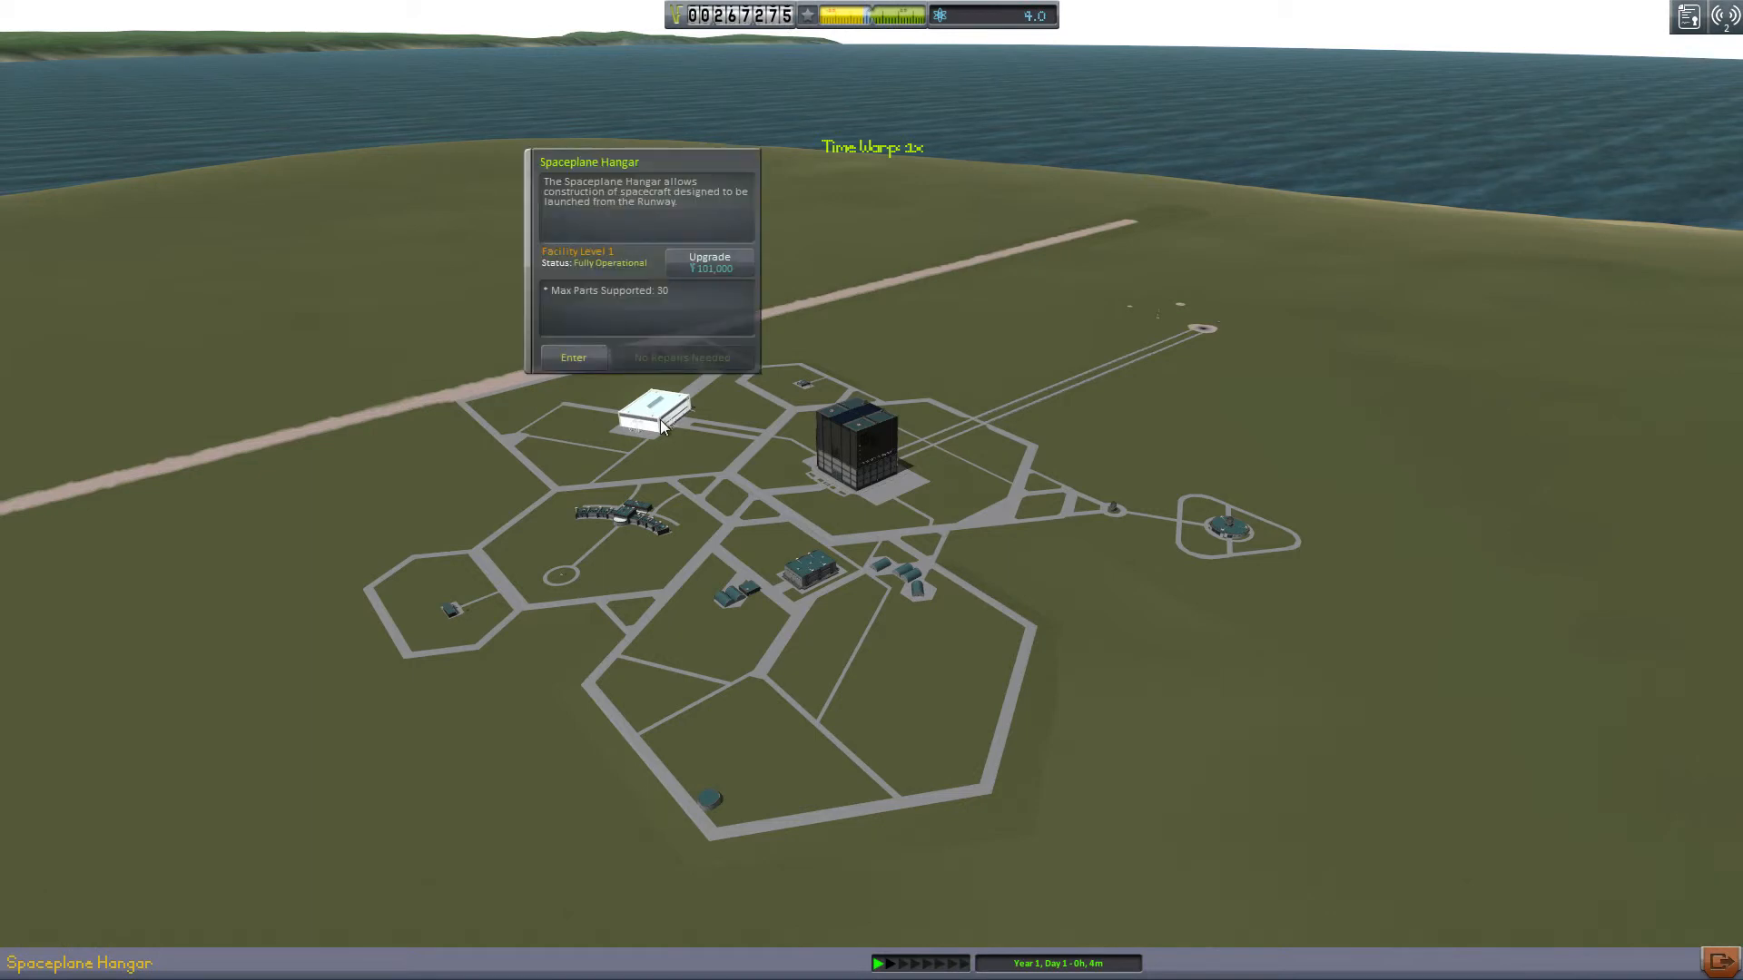
pyautogui.click(708, 262)
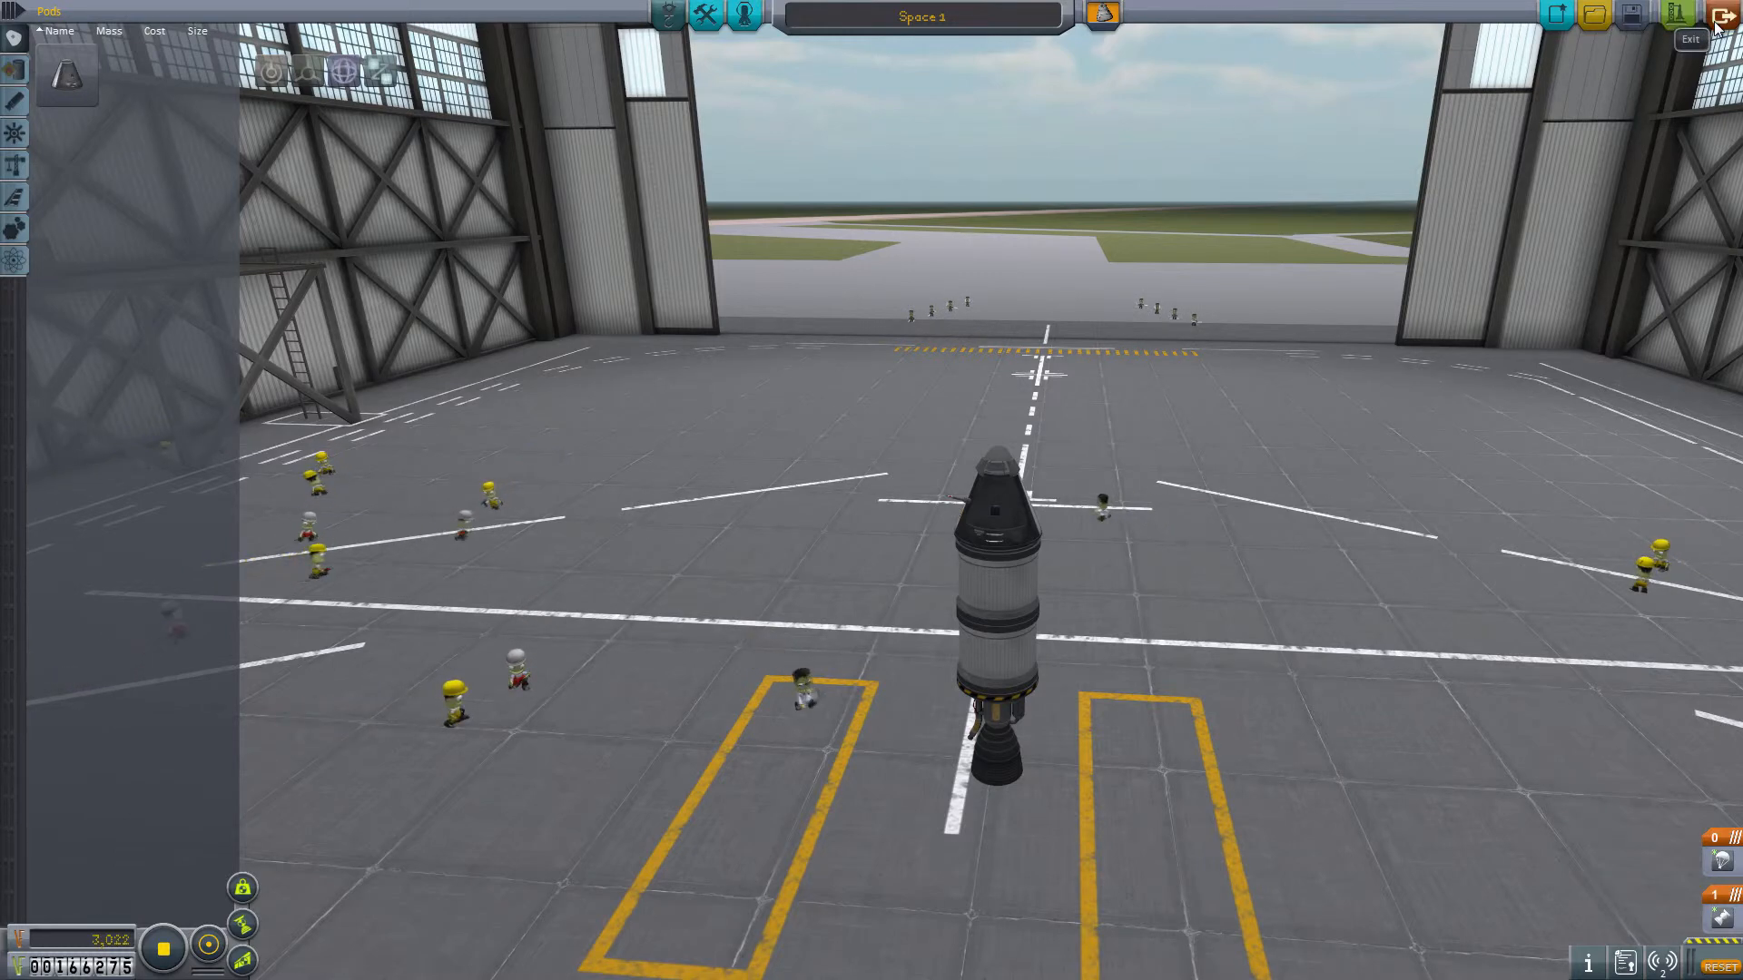
pyautogui.click(1689, 39)
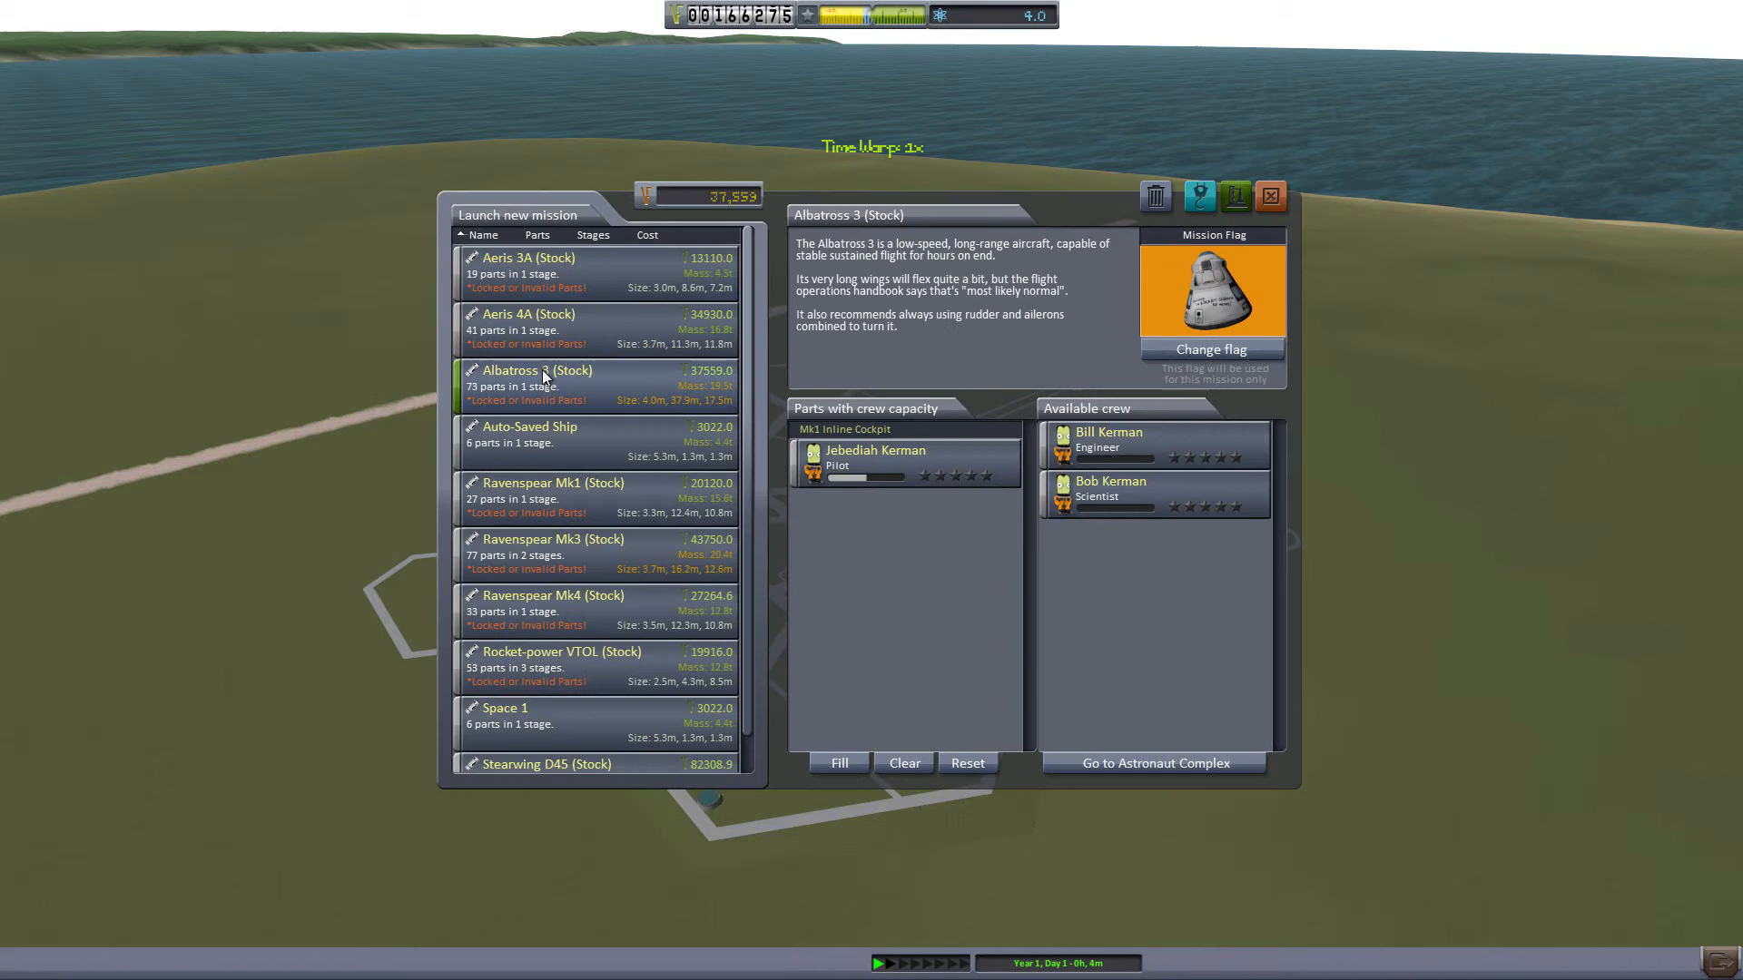
pyautogui.click(1271, 197)
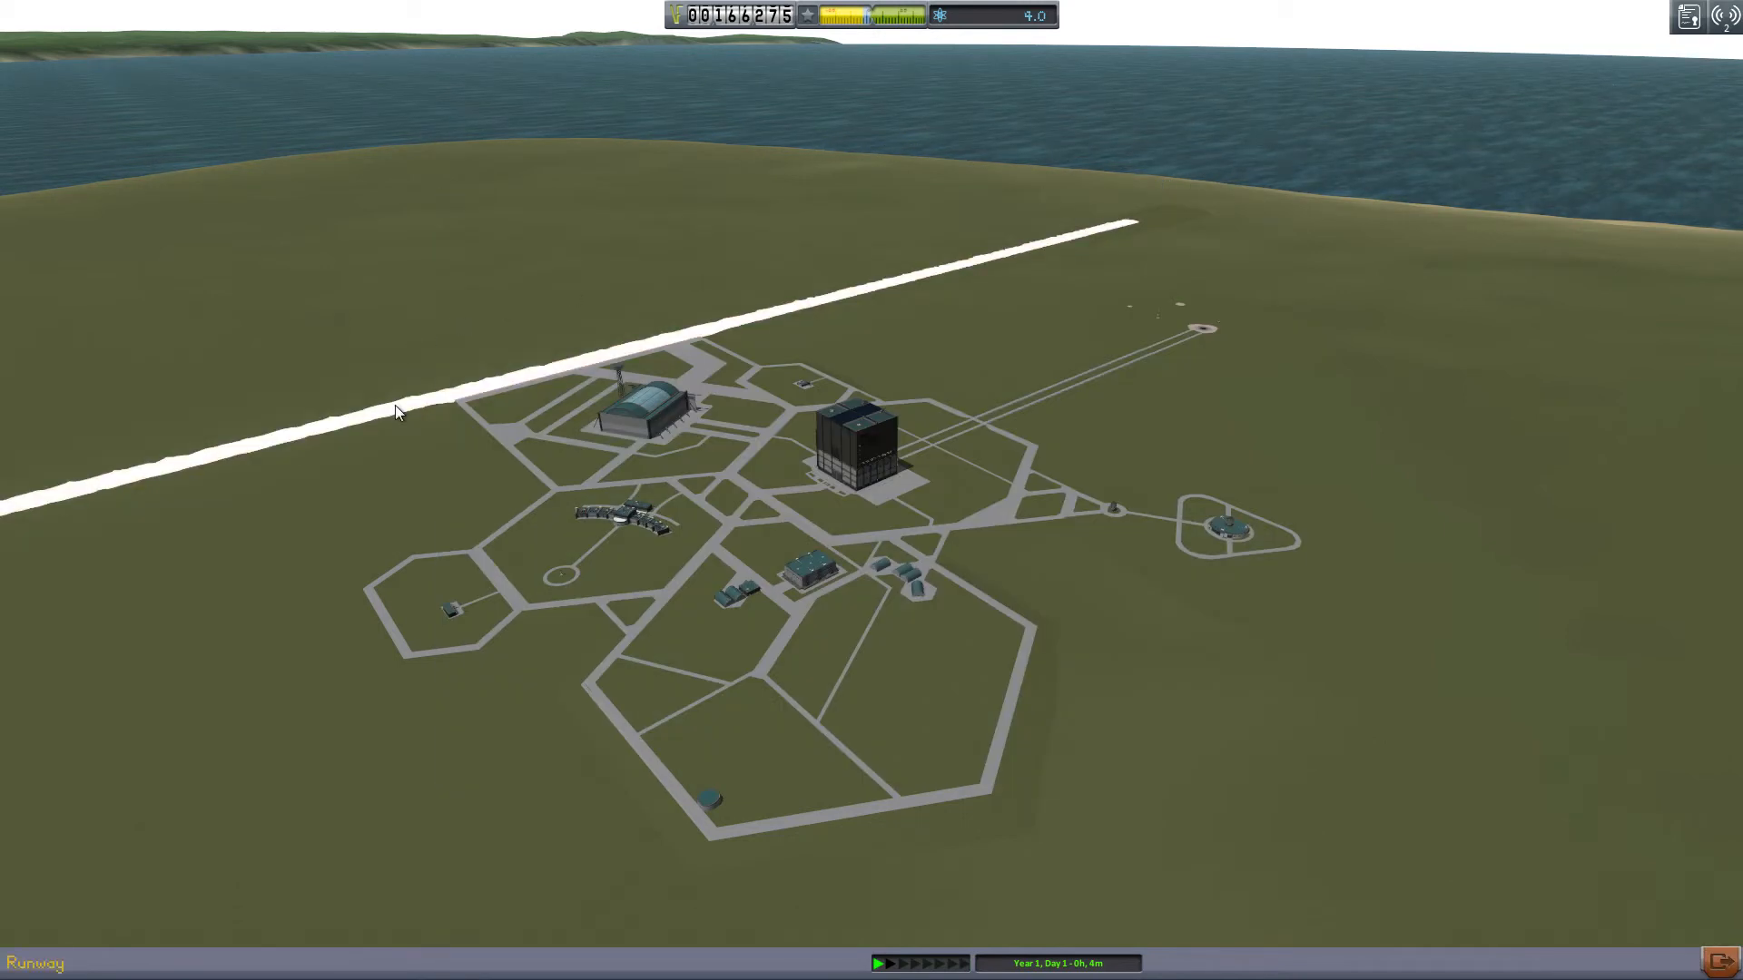
# Step: Upgrade the Runway facility, dropping funds to 121,275
pyautogui.click(398, 411)
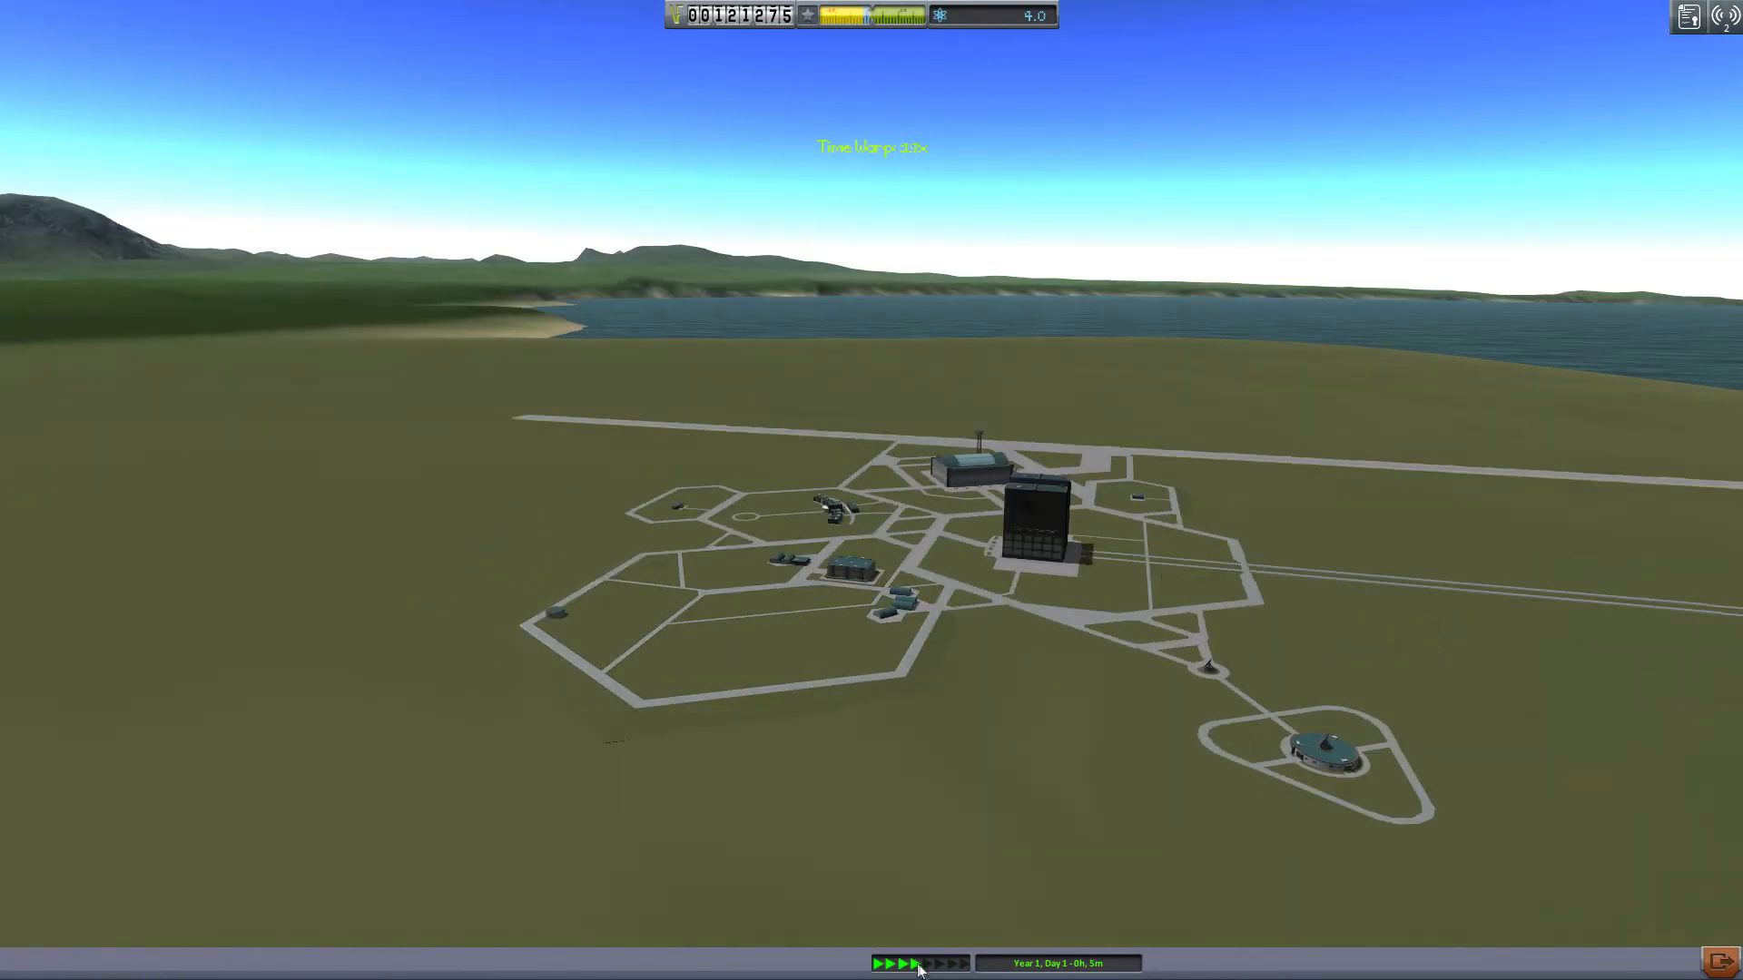
# Step: Run time warp at maximum until night on Day 5, then set it to 50x
pyautogui.click(914, 962)
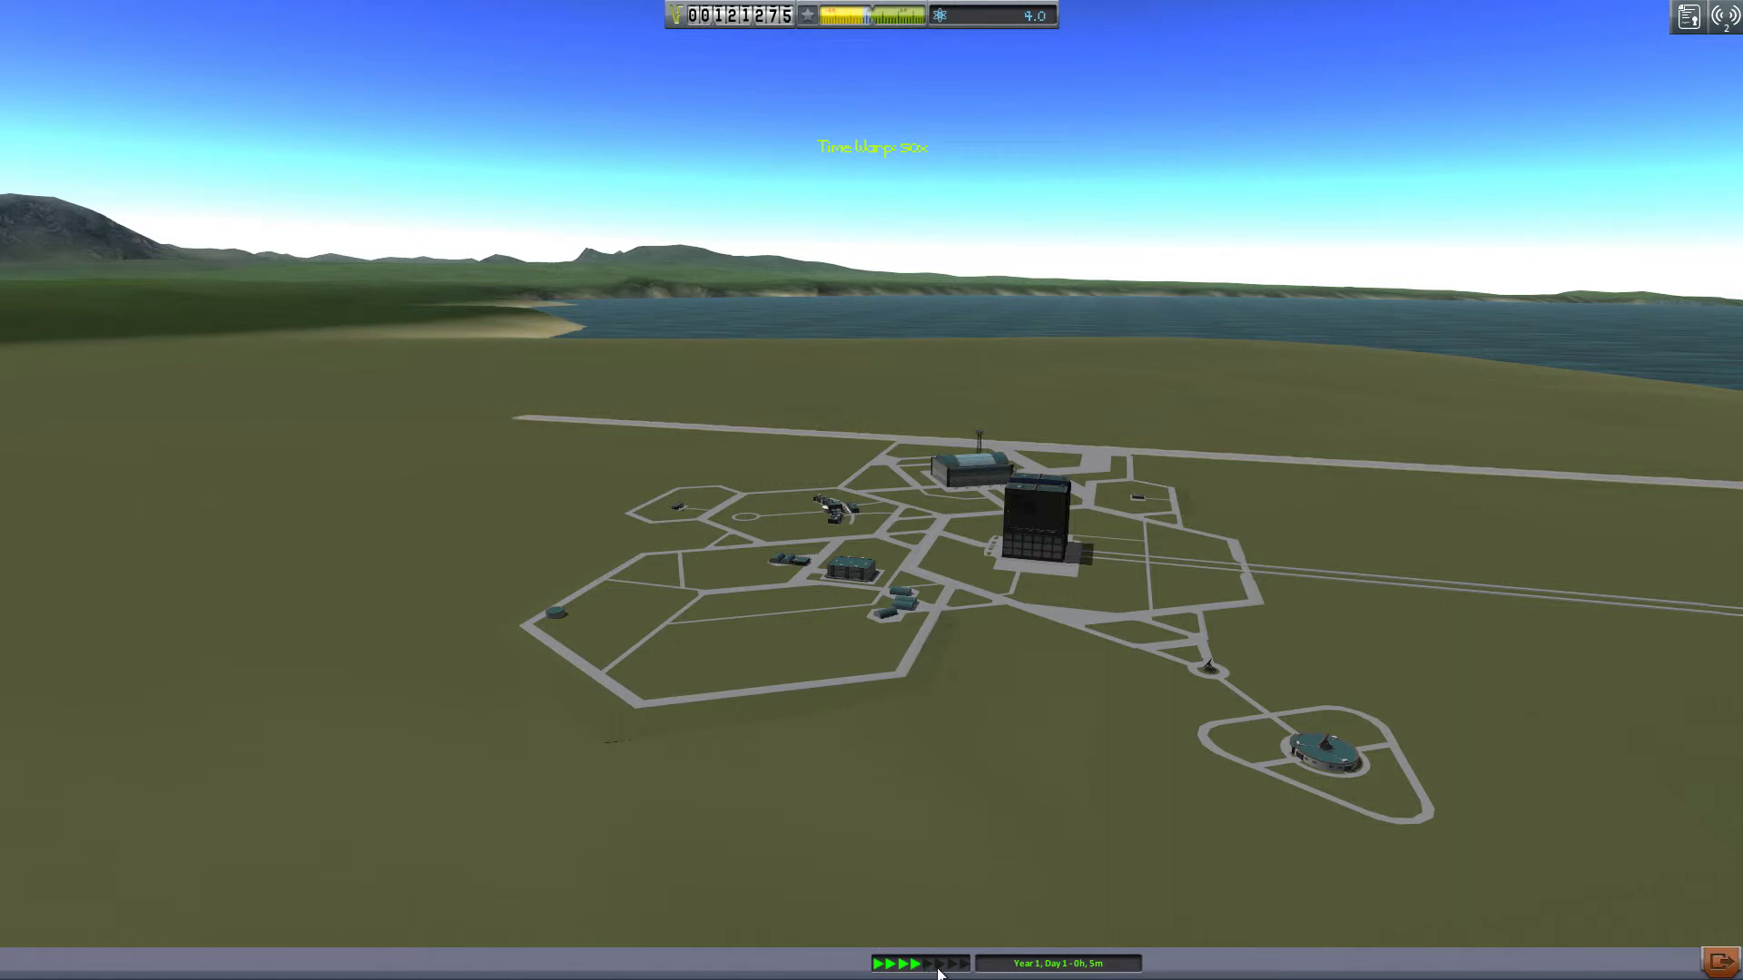
pyautogui.click(954, 965)
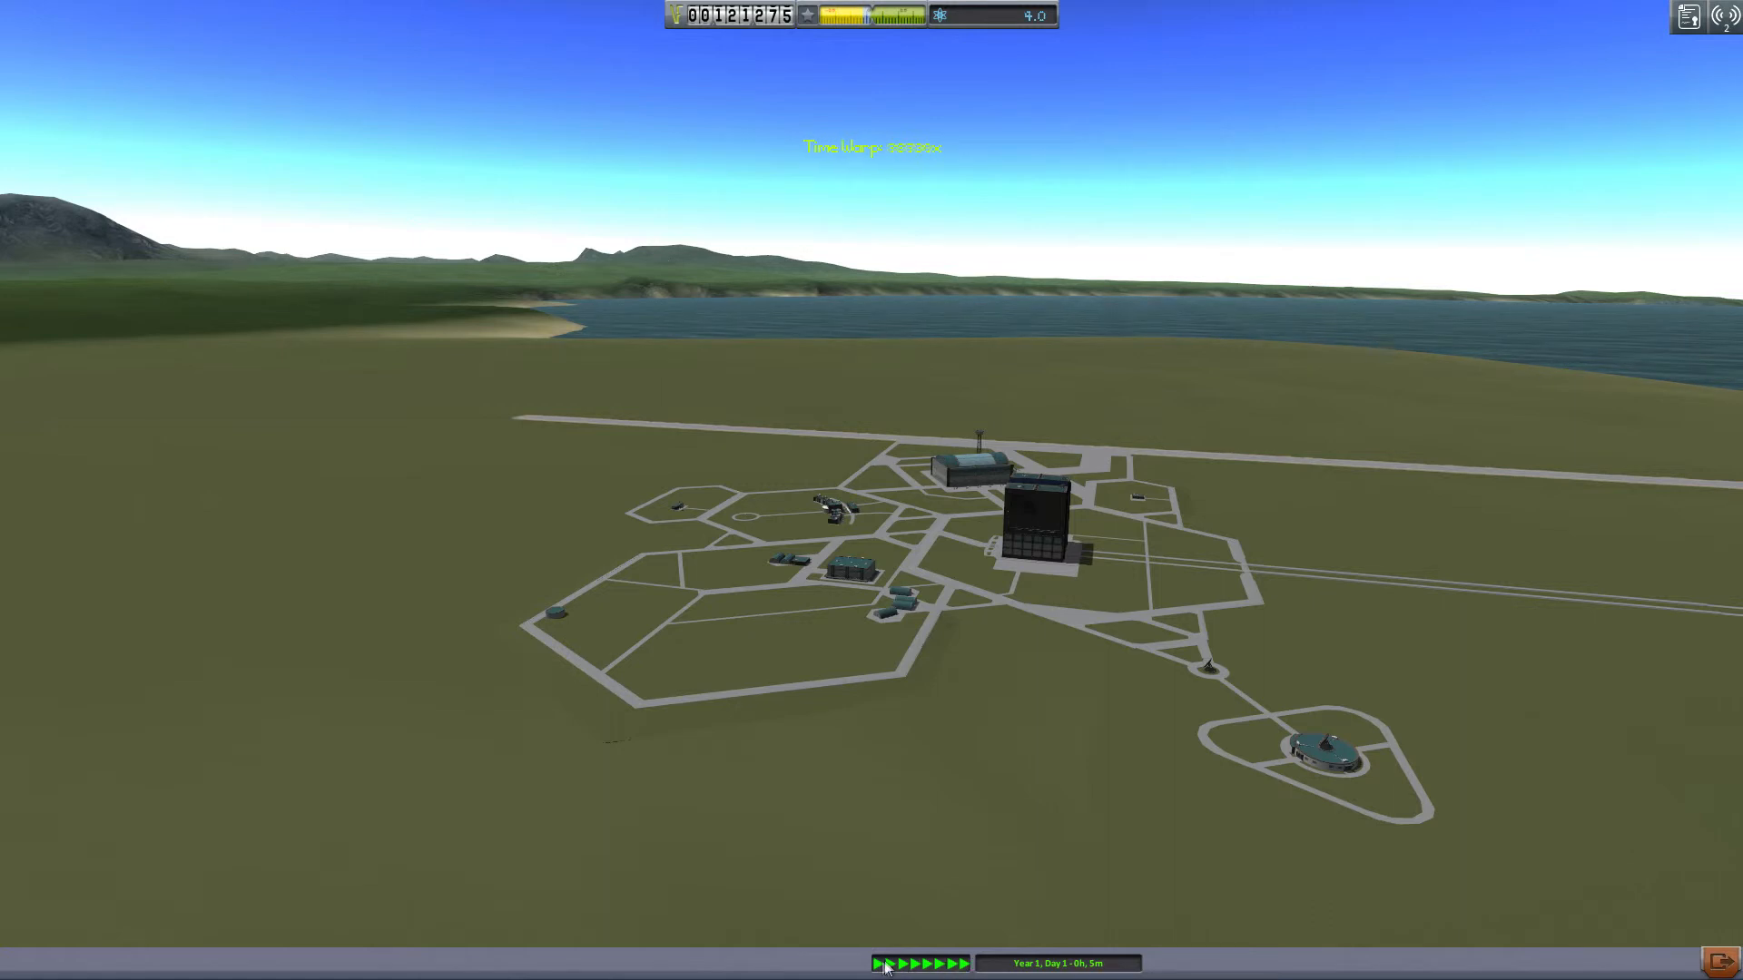
pyautogui.click(950, 964)
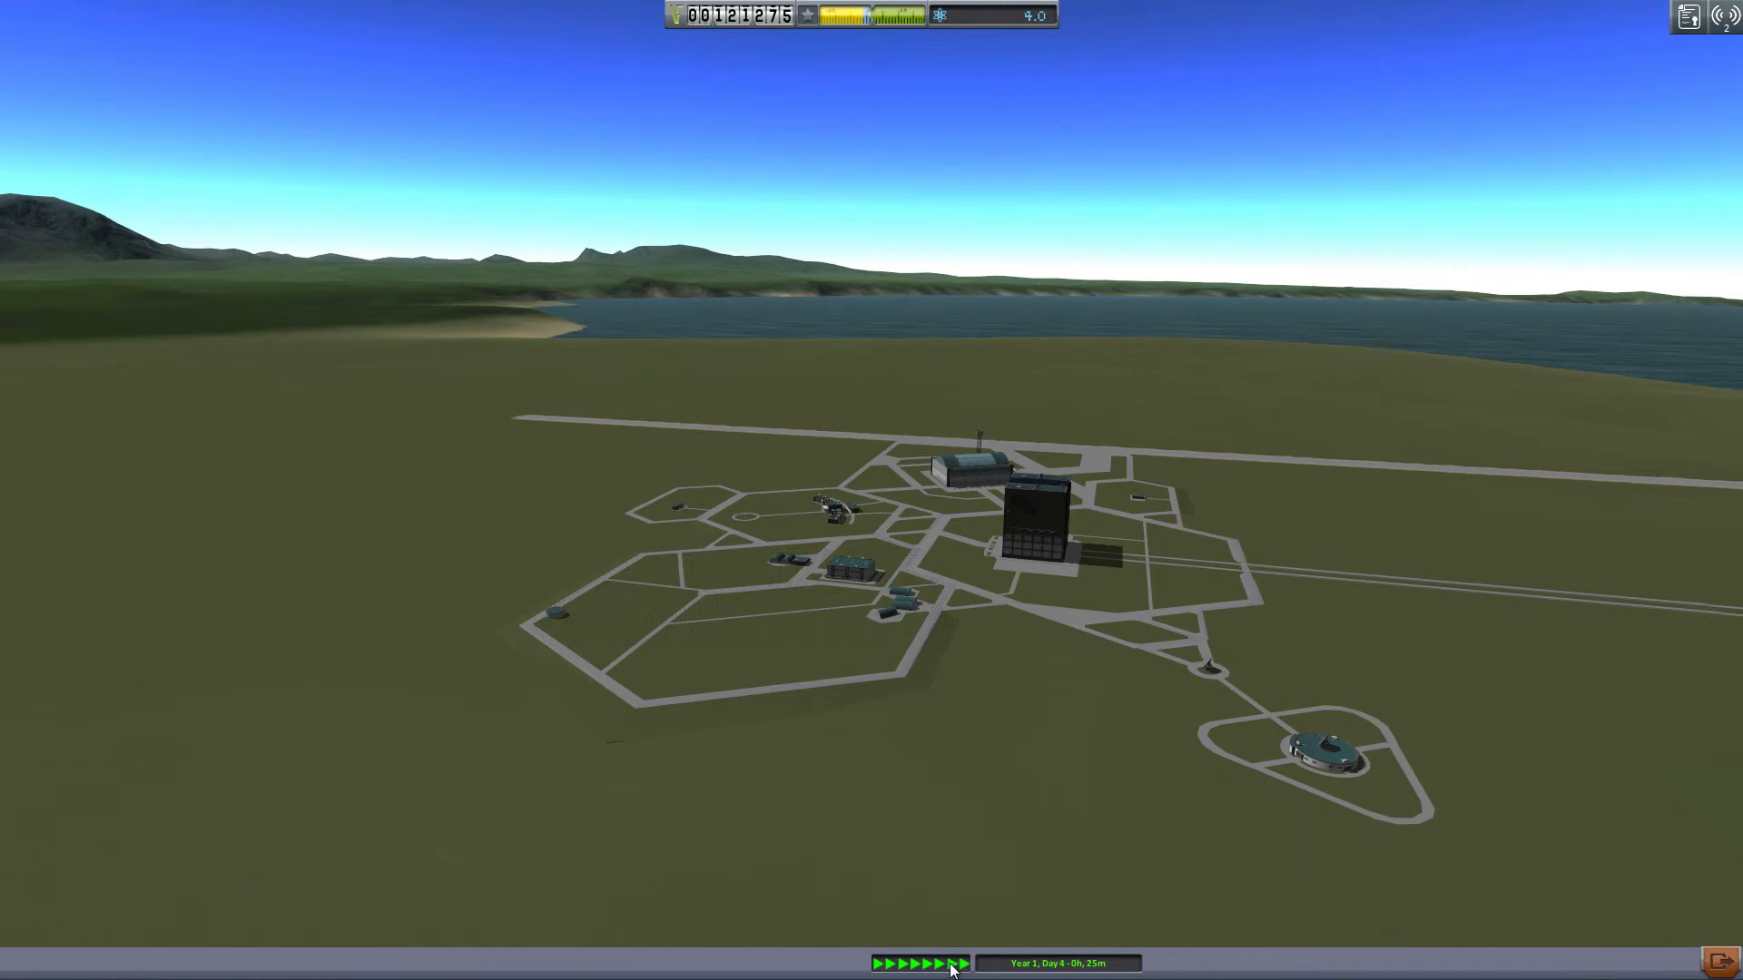
pyautogui.click(950, 962)
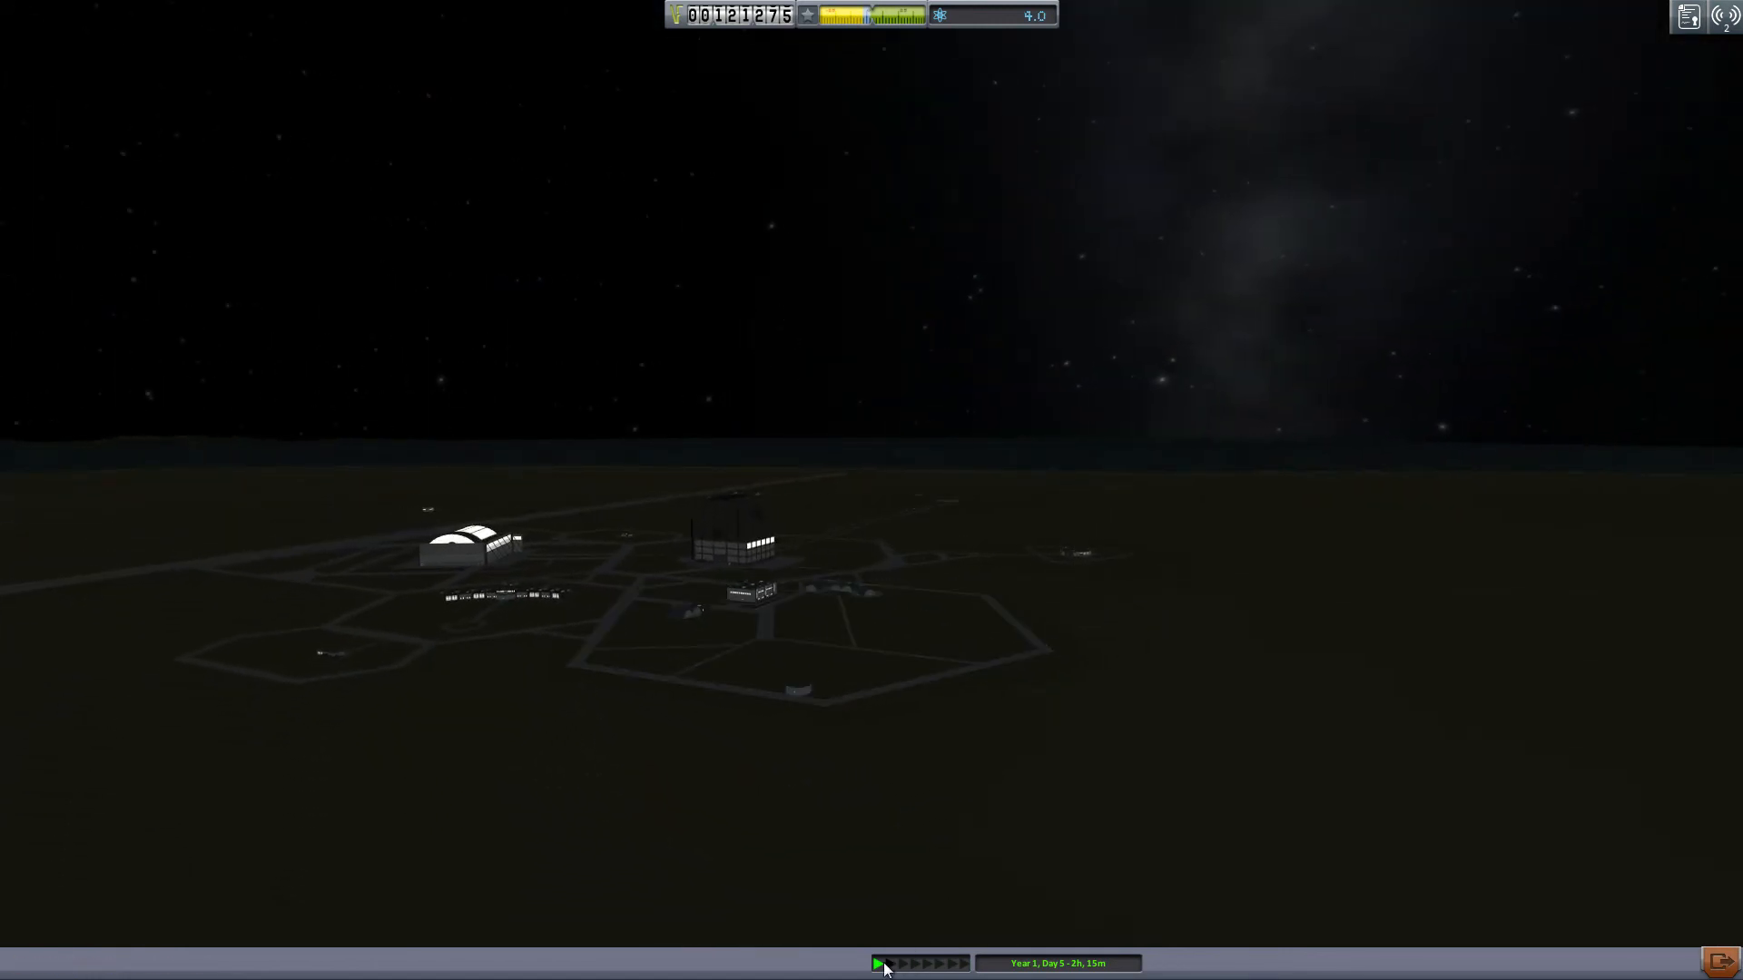
pyautogui.click(889, 962)
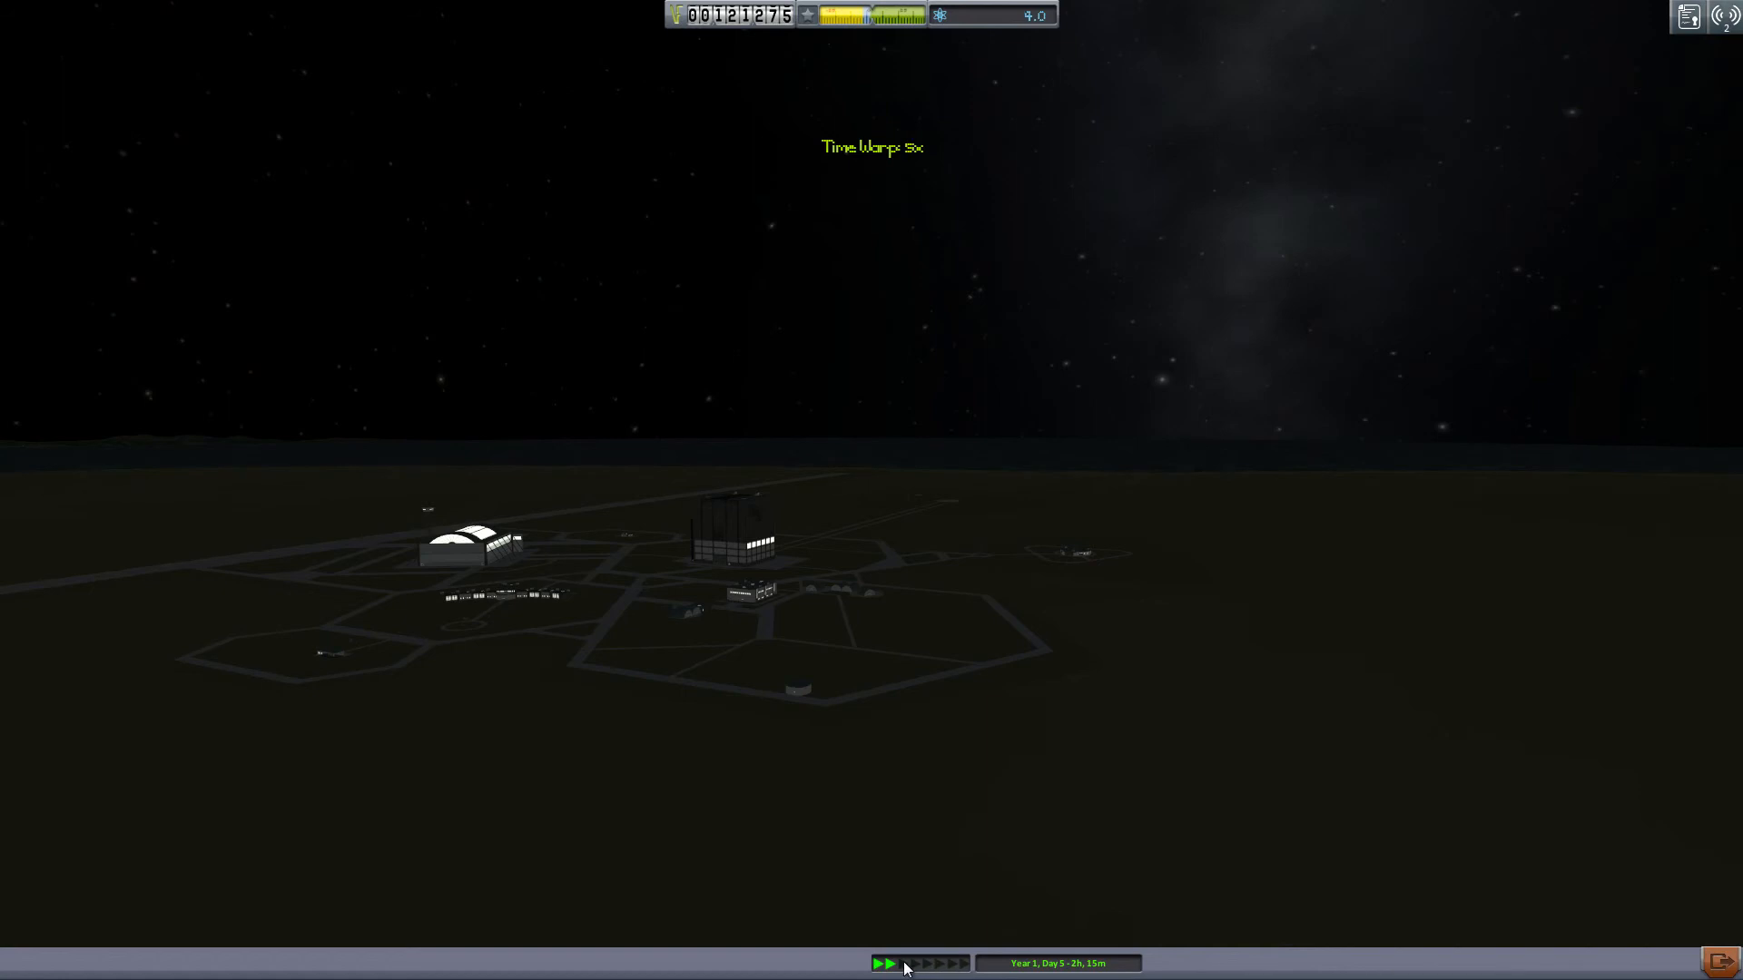
pyautogui.click(905, 965)
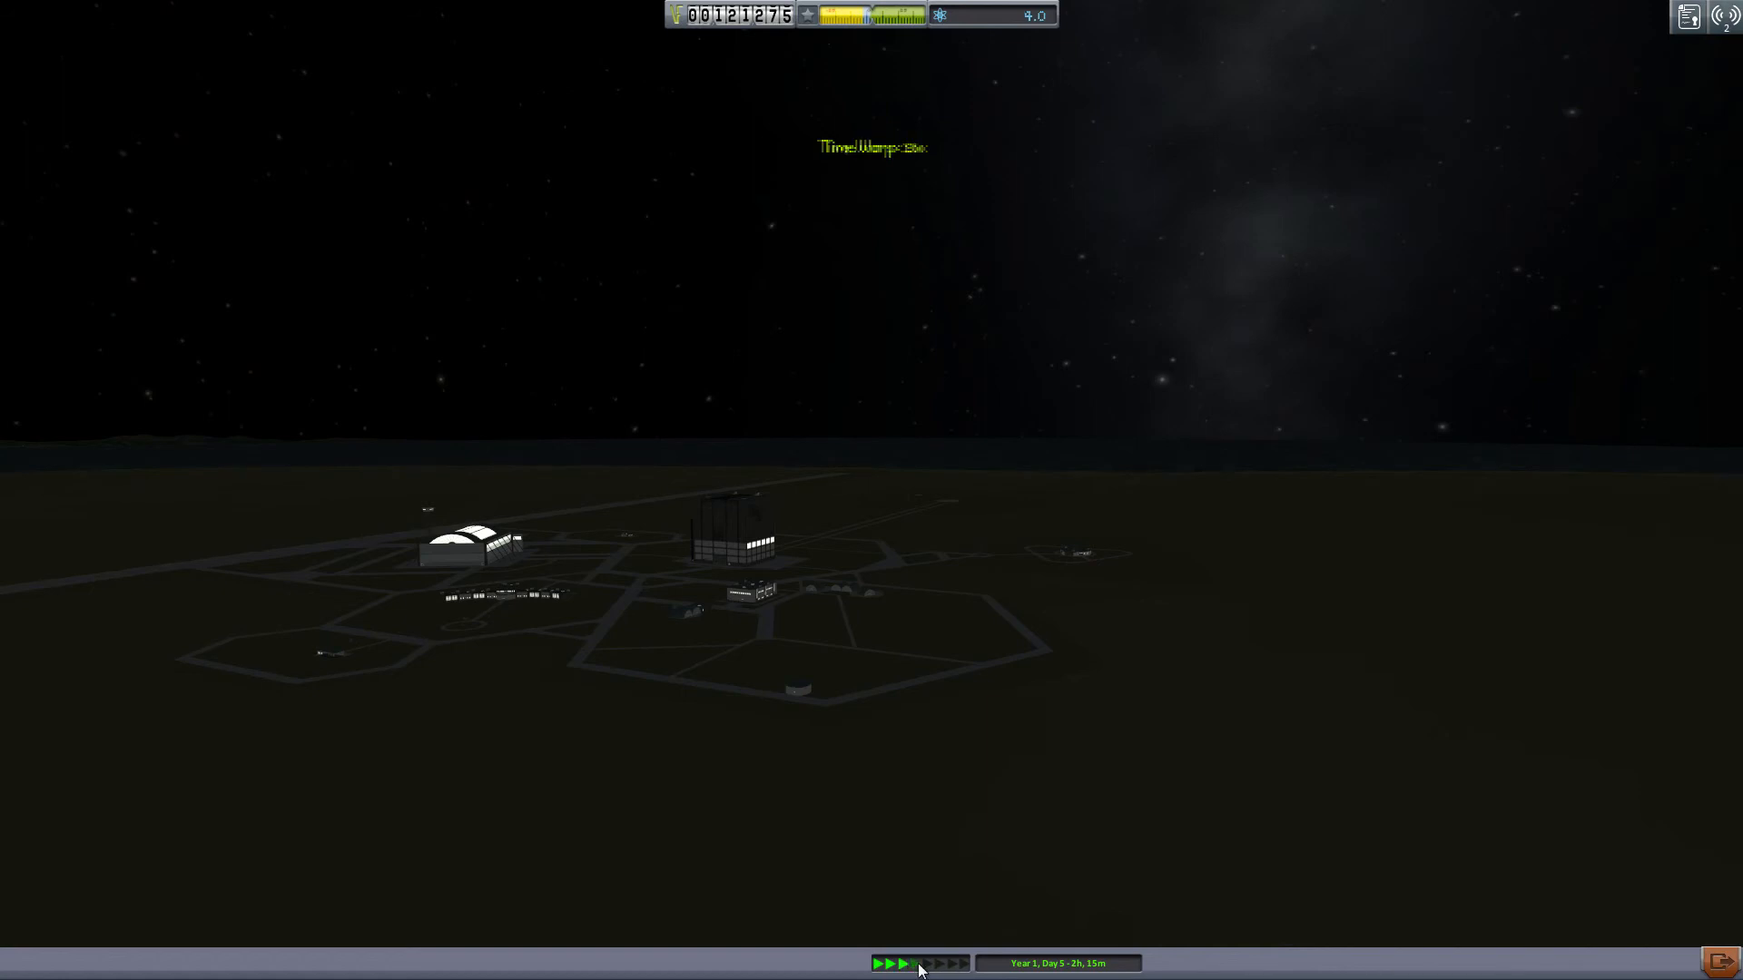
pyautogui.click(903, 962)
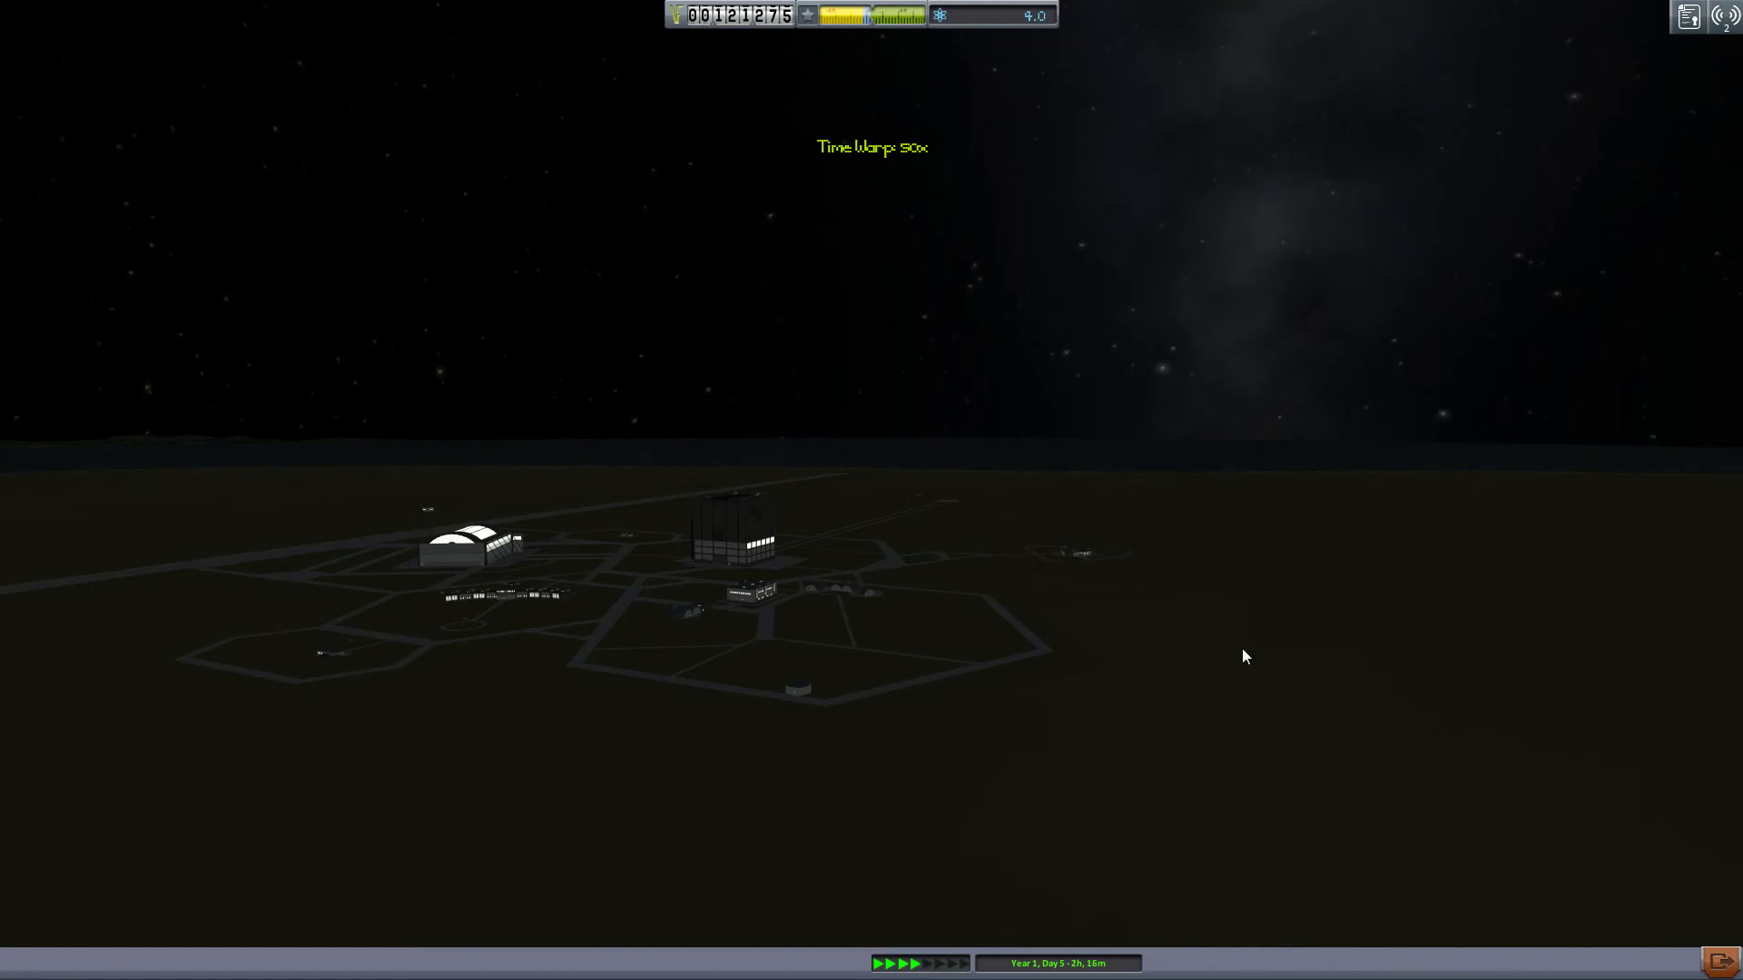